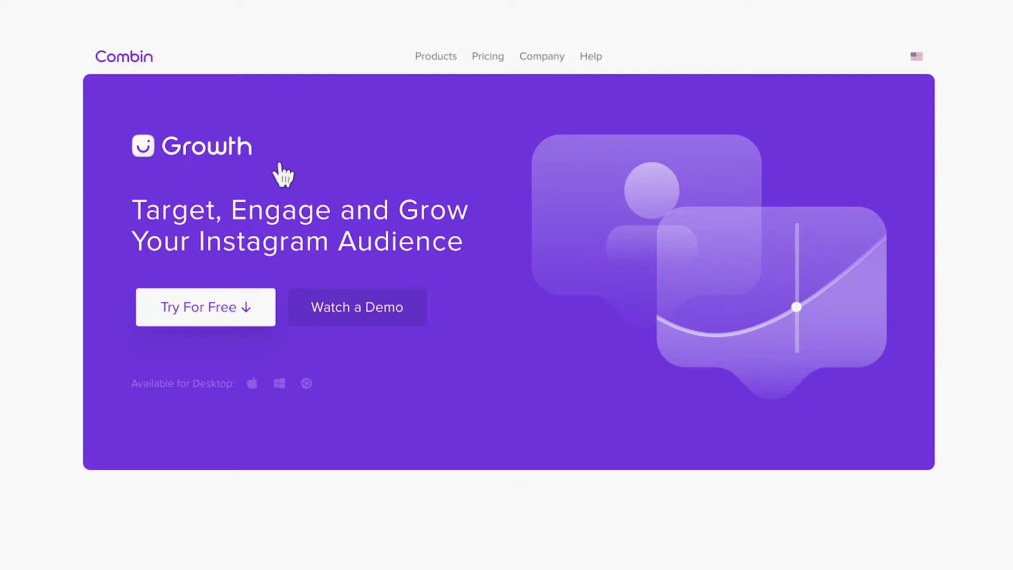
Scroll the landing page down to the Starter, Personal and Business pricing plans.
scroll(down, 3)
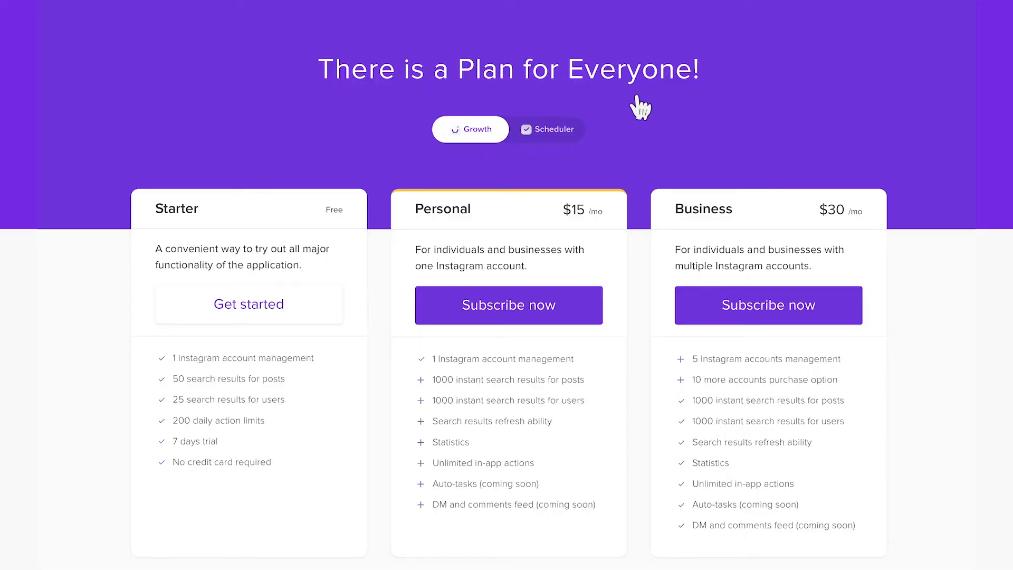
mouse_move(1008, 150)
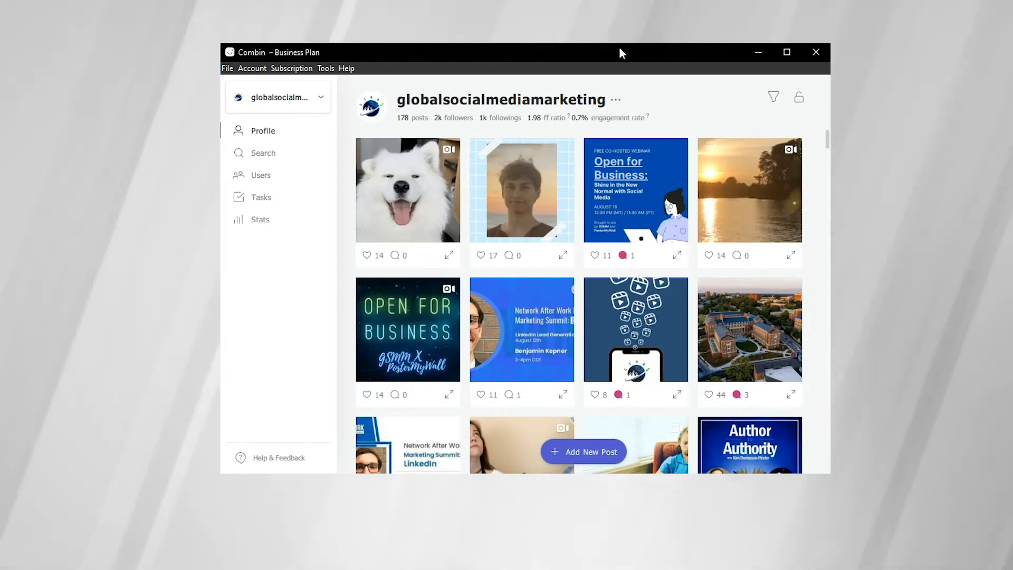
mouse_move(460, 57)
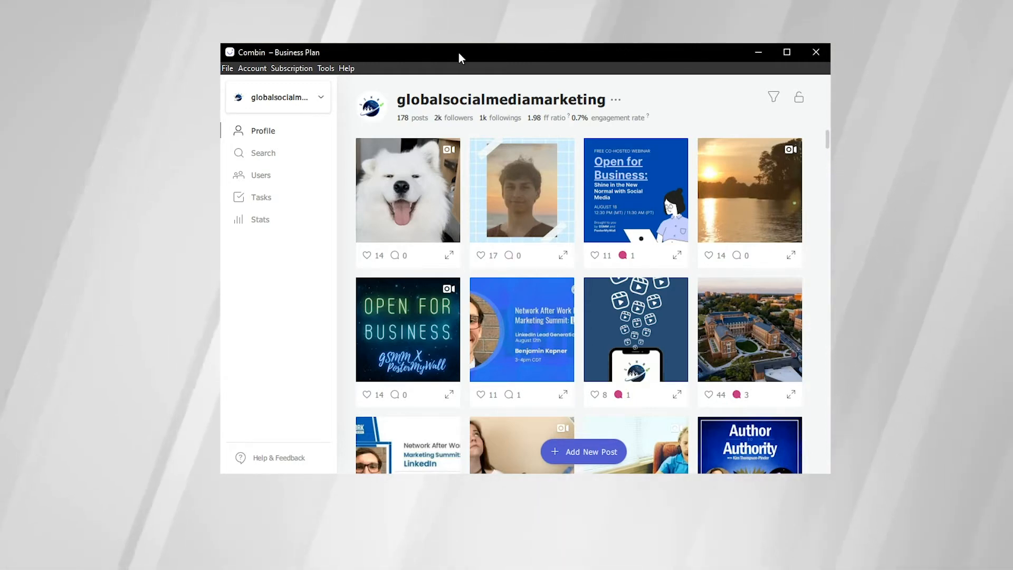
mouse_move(411, 100)
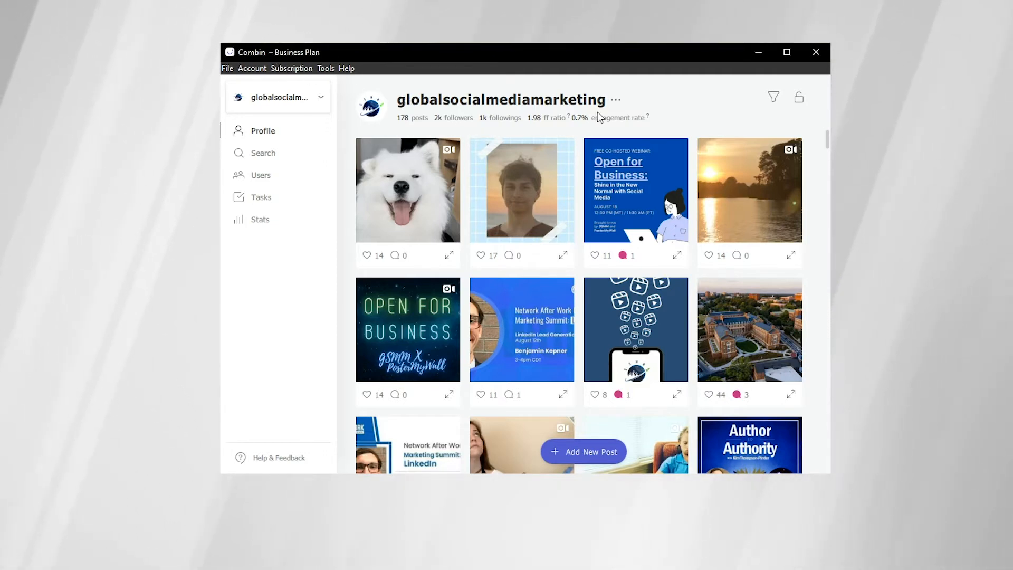
mouse_move(671, 109)
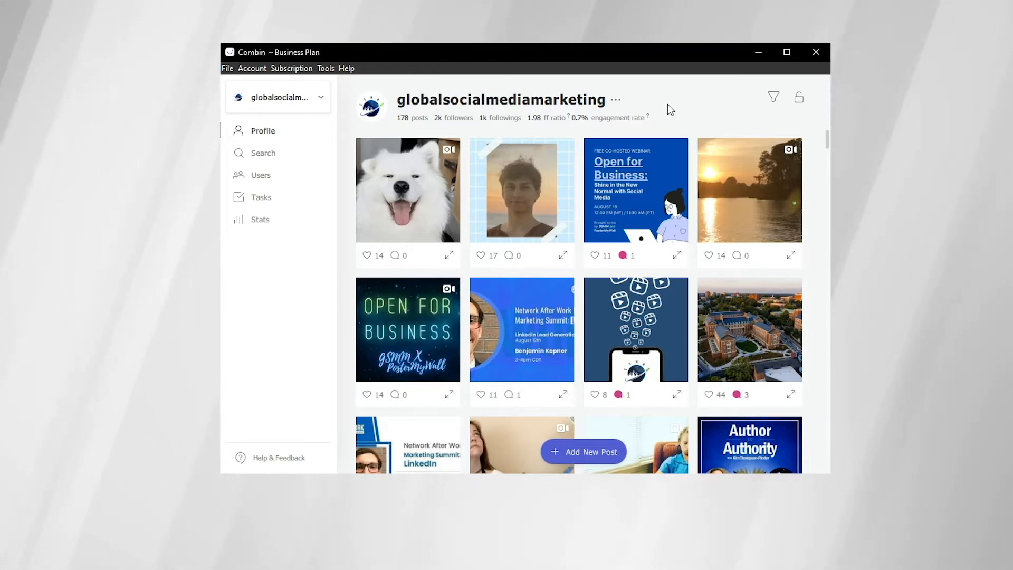
mouse_move(770, 130)
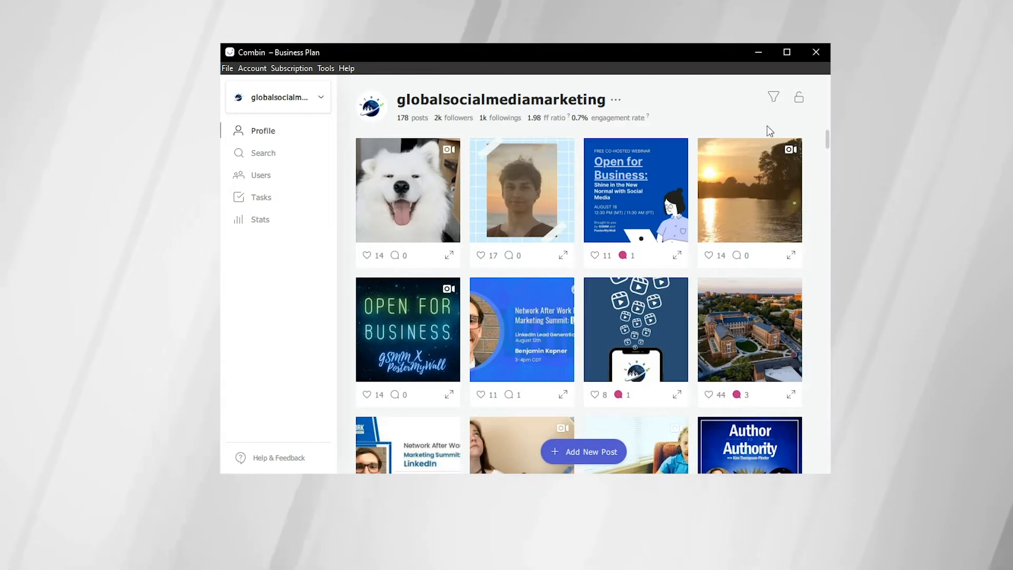
mouse_move(828, 144)
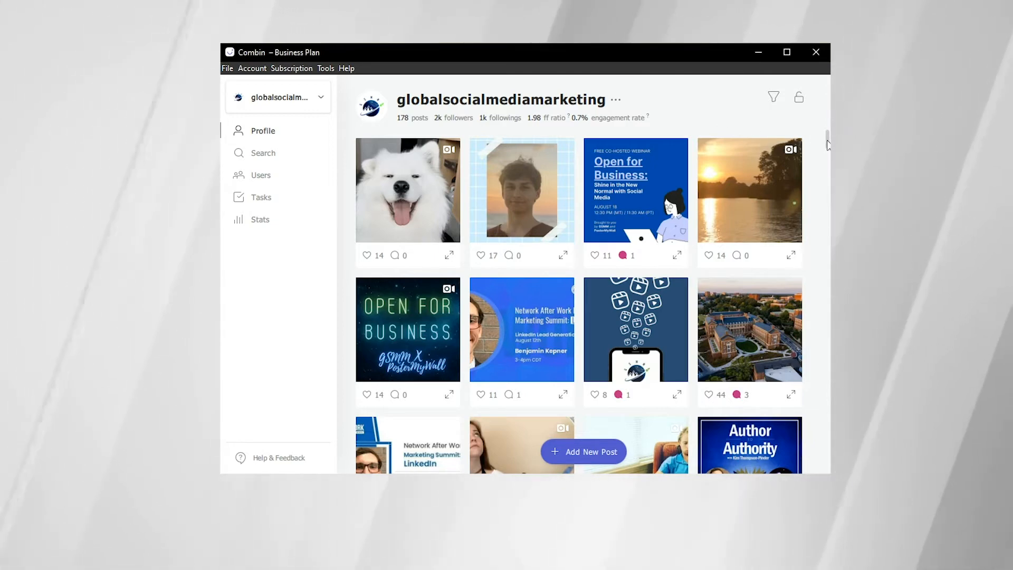
Scroll the connected Instagram profile to see its post grid and statistics.
scroll(down, 3)
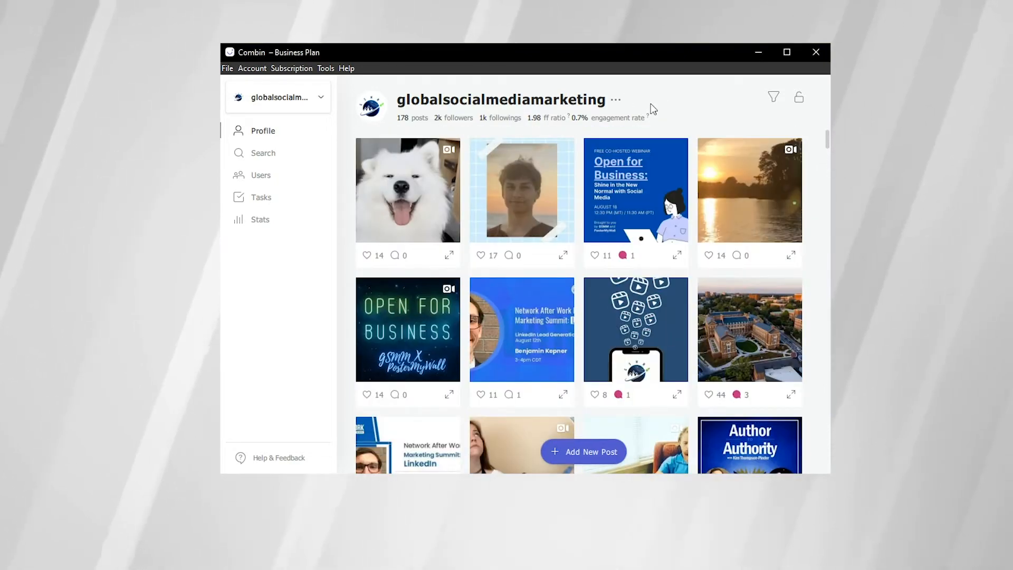
mouse_move(774, 96)
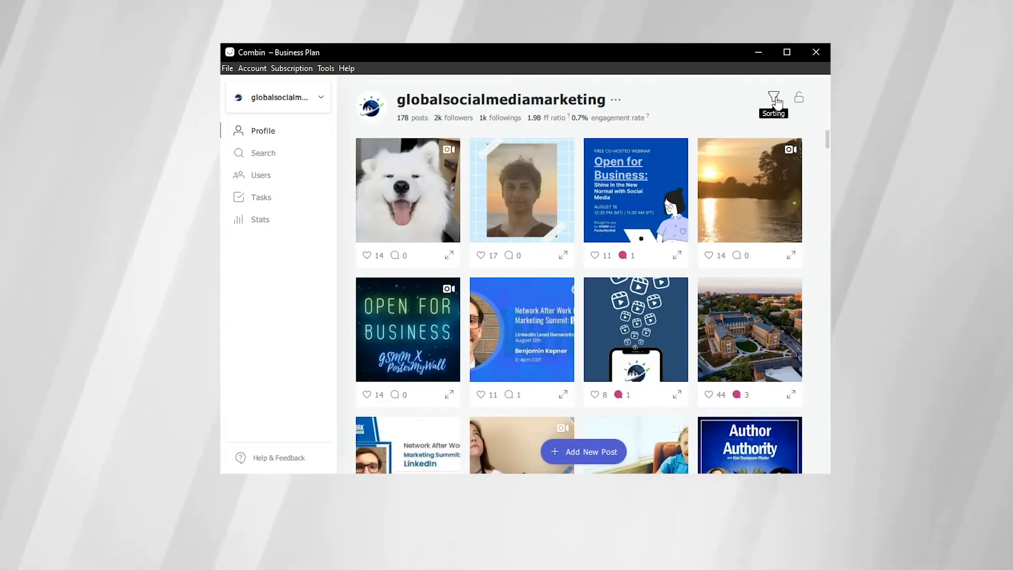
Sort the profile's posts by number of likes.
click(772, 97)
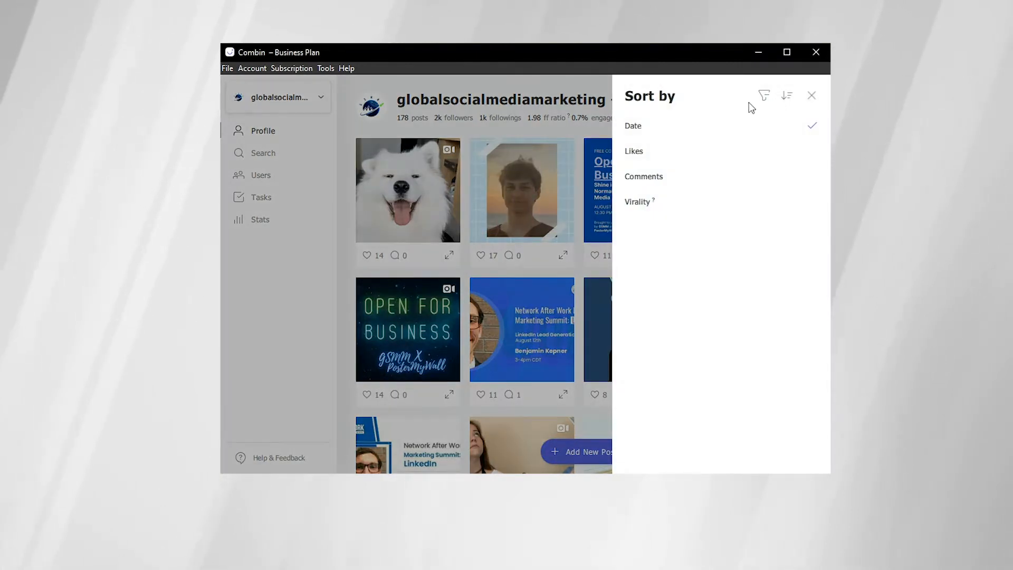
mouse_move(669, 158)
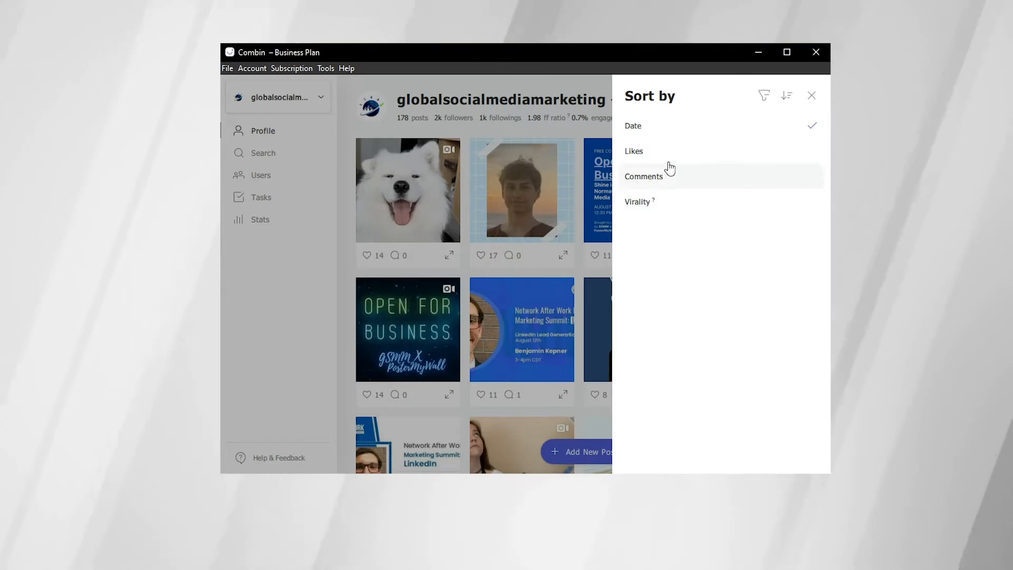
click(633, 151)
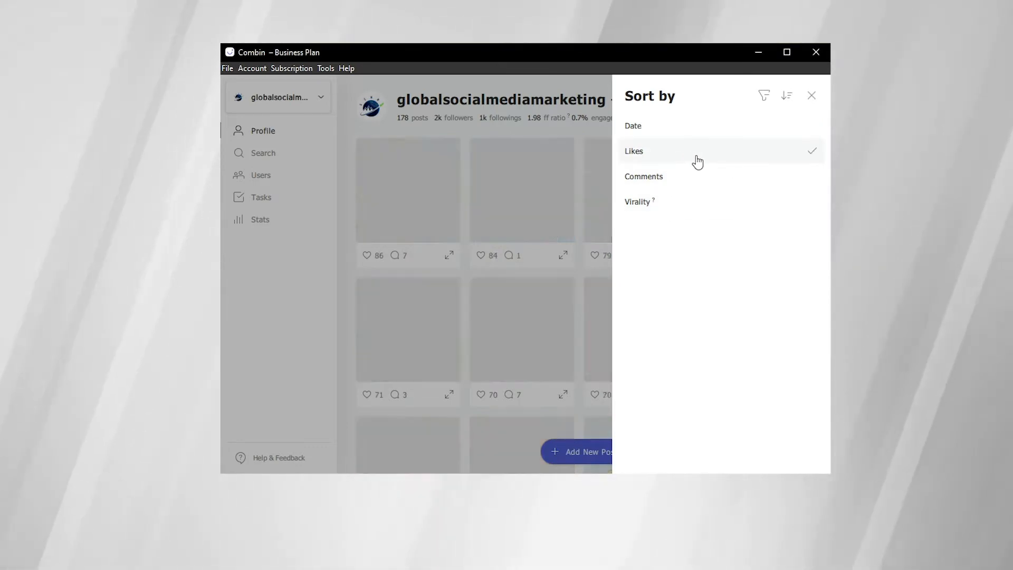
click(810, 95)
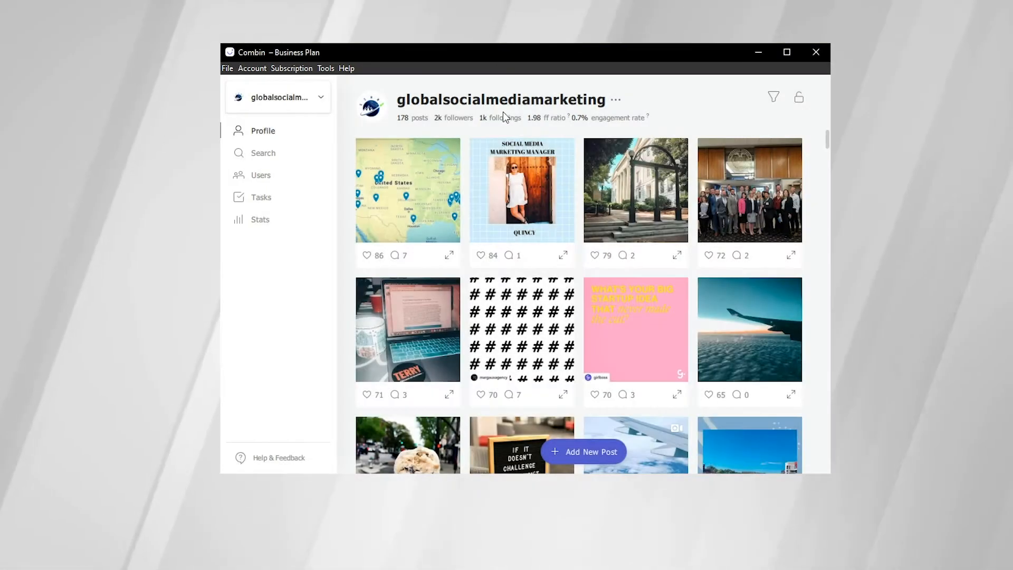
mouse_move(351, 254)
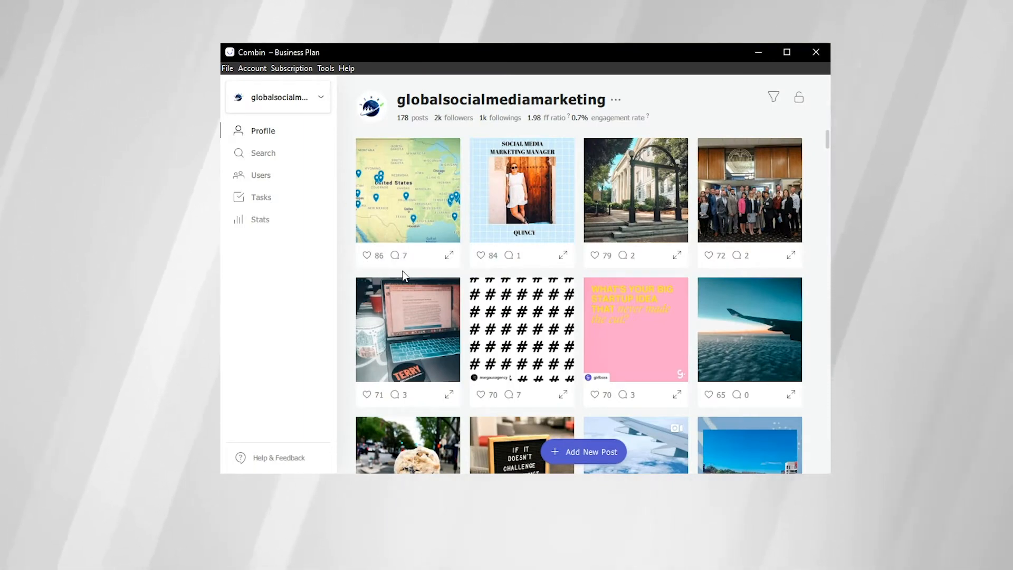
mouse_move(445, 273)
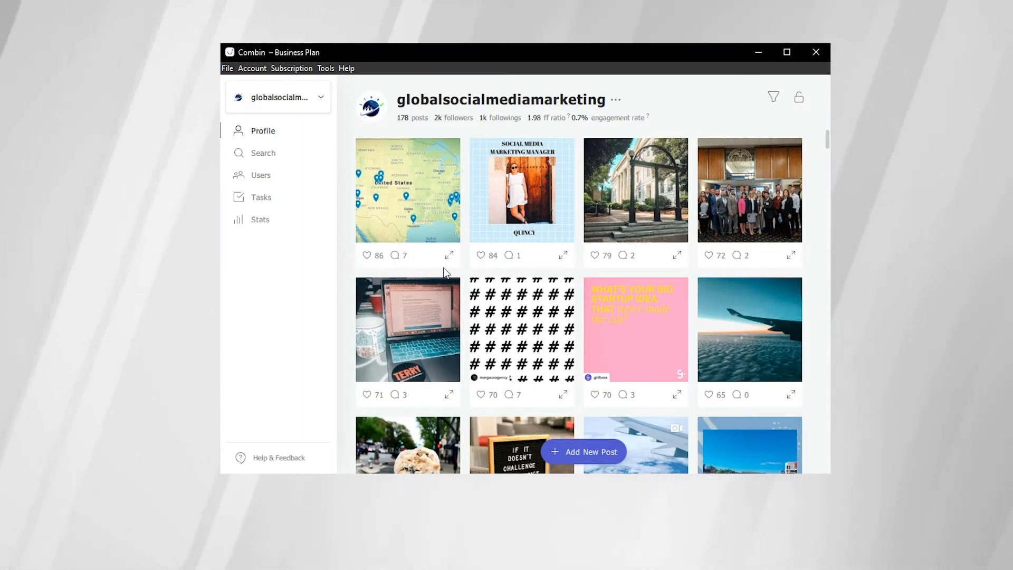
mouse_move(596, 268)
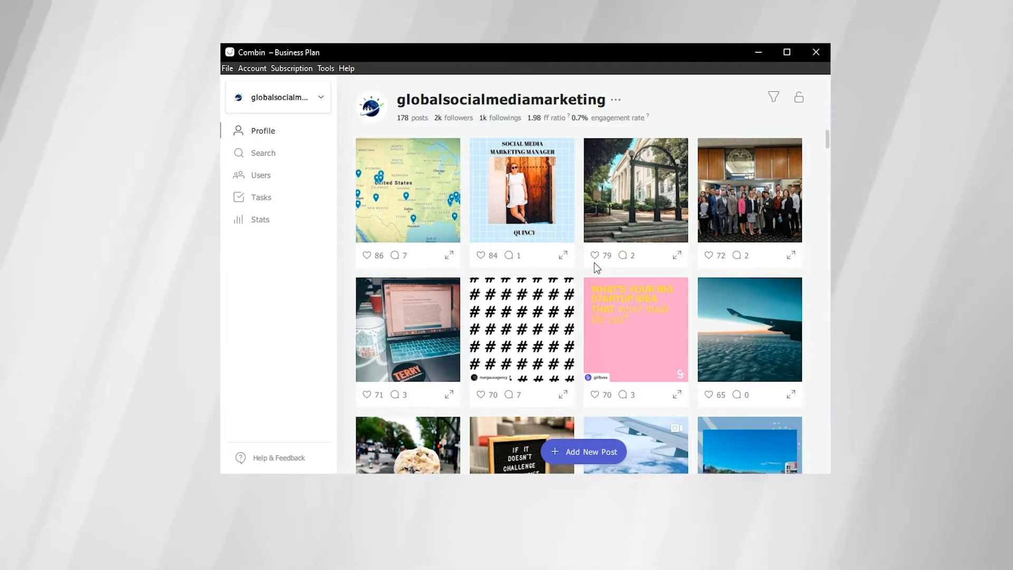
mouse_move(798, 106)
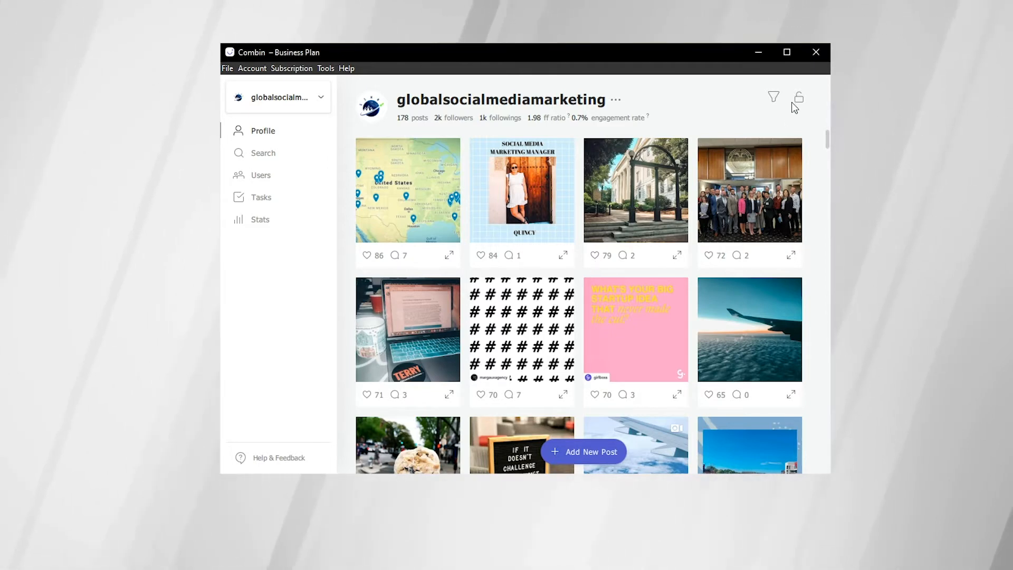
Re-sort the profile's posts by number of comments.
click(798, 96)
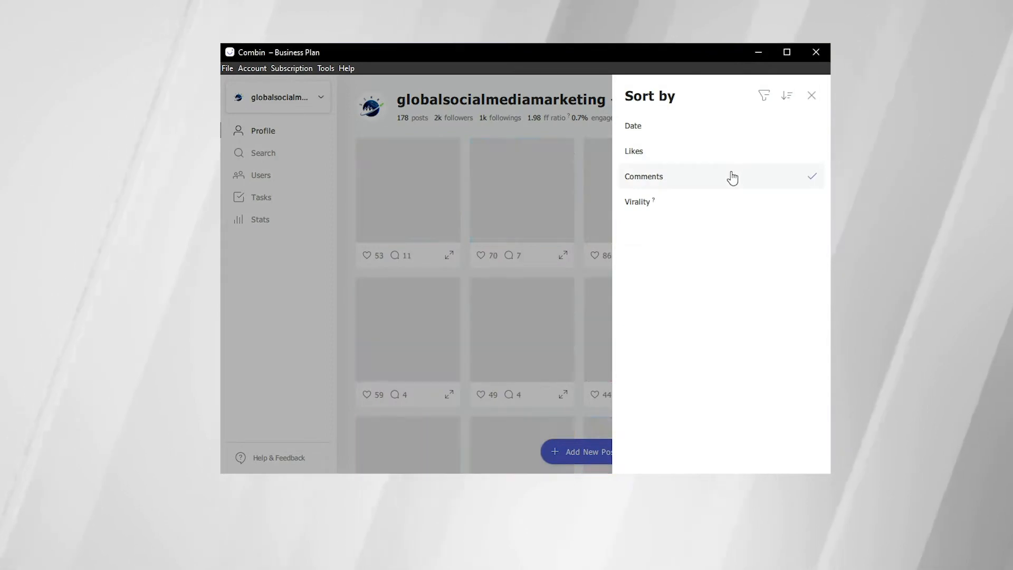
click(812, 95)
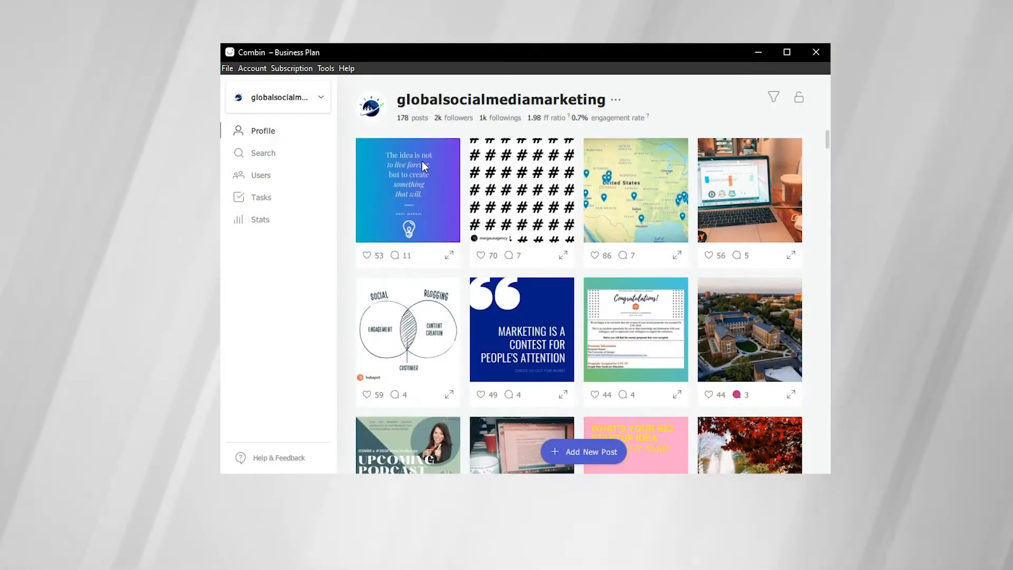
mouse_move(510, 259)
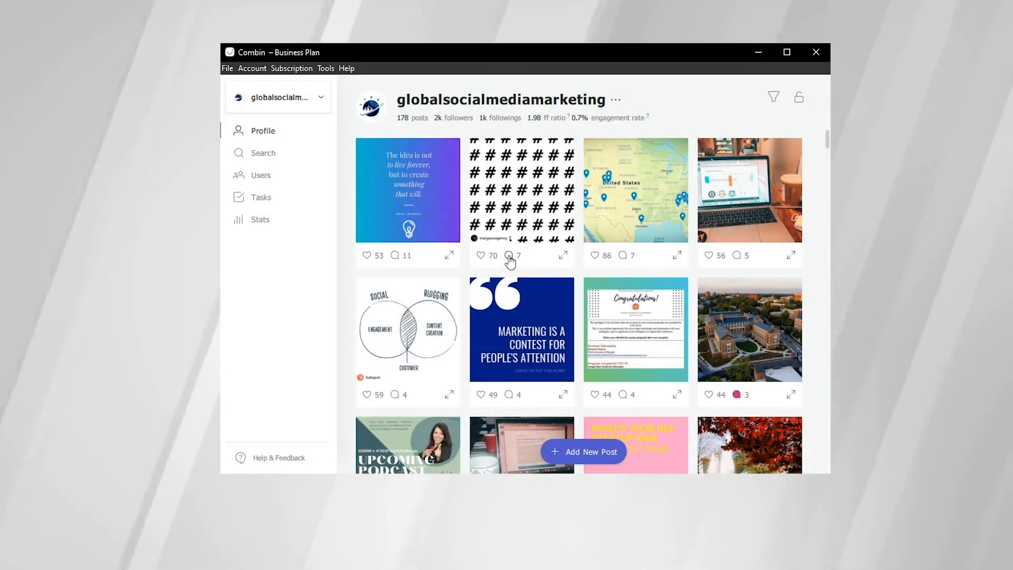
mouse_move(744, 253)
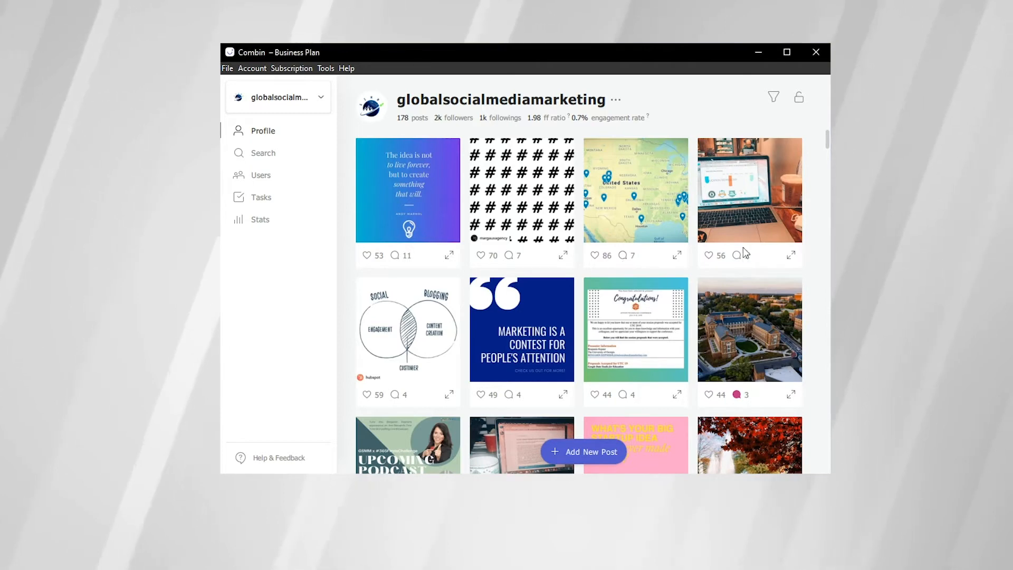
Sort the profile's posts by virality, combining likes and comments.
click(798, 96)
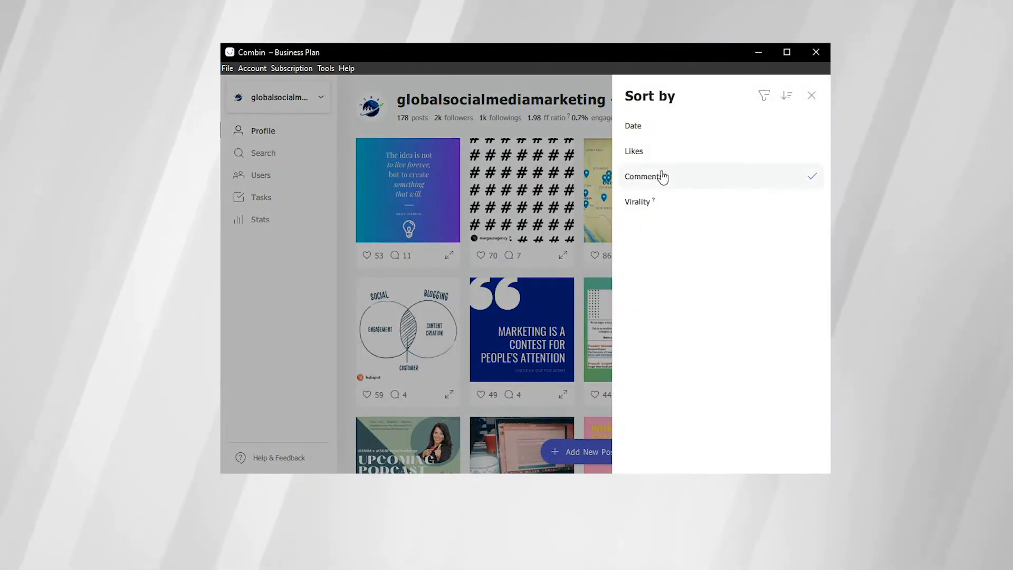
click(652, 201)
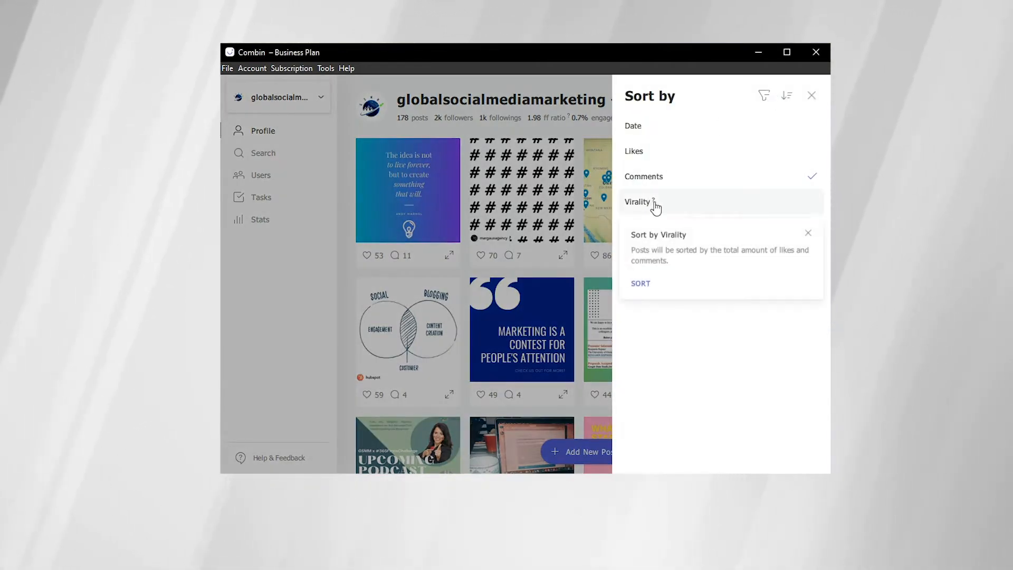
mouse_move(668, 221)
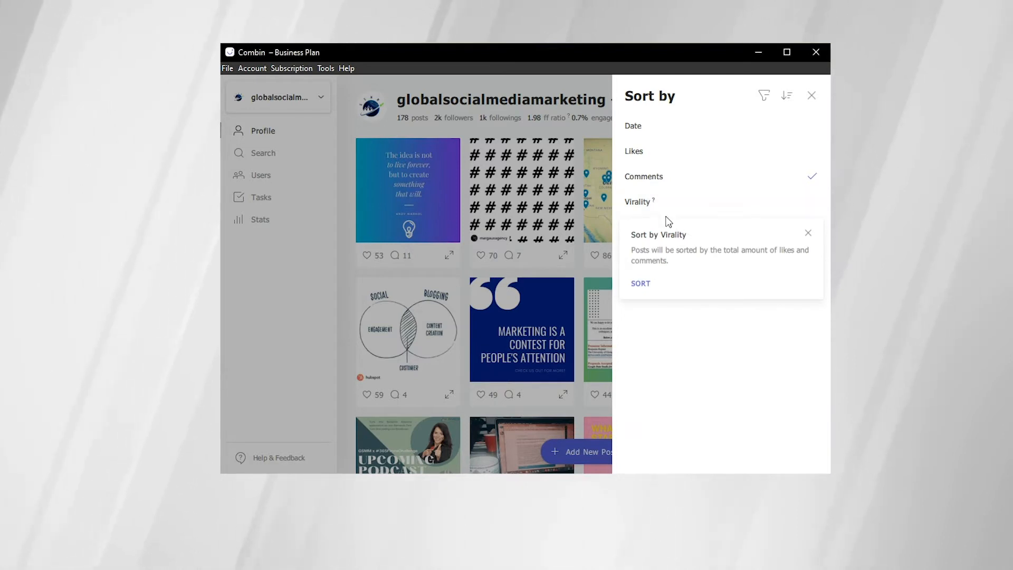
mouse_move(642, 256)
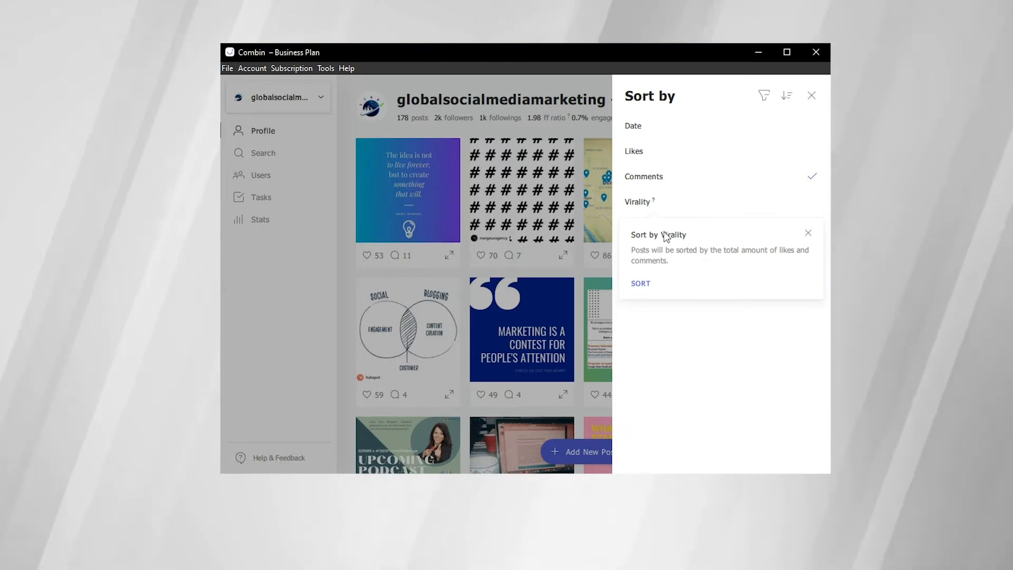
mouse_move(665, 211)
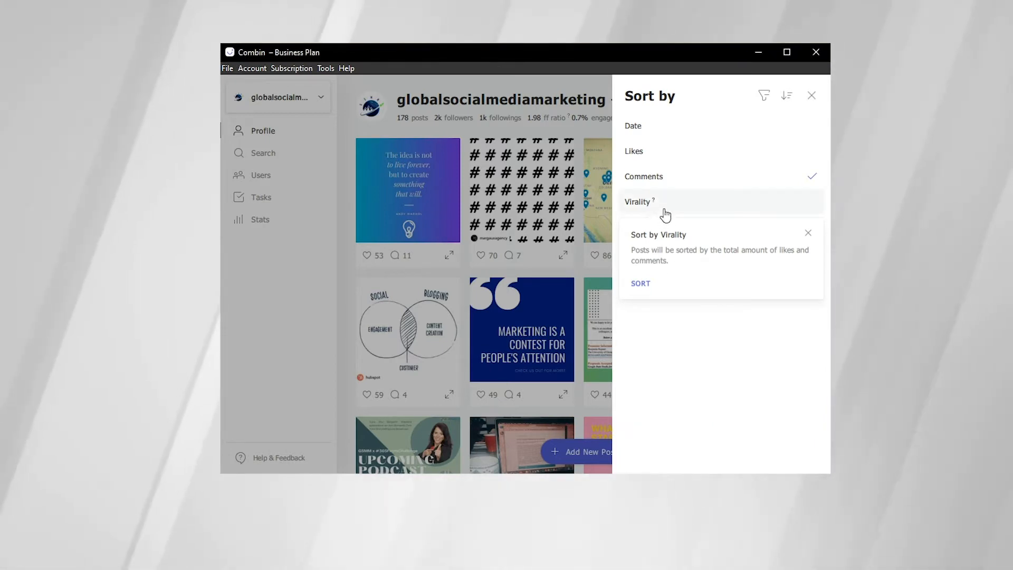
click(641, 283)
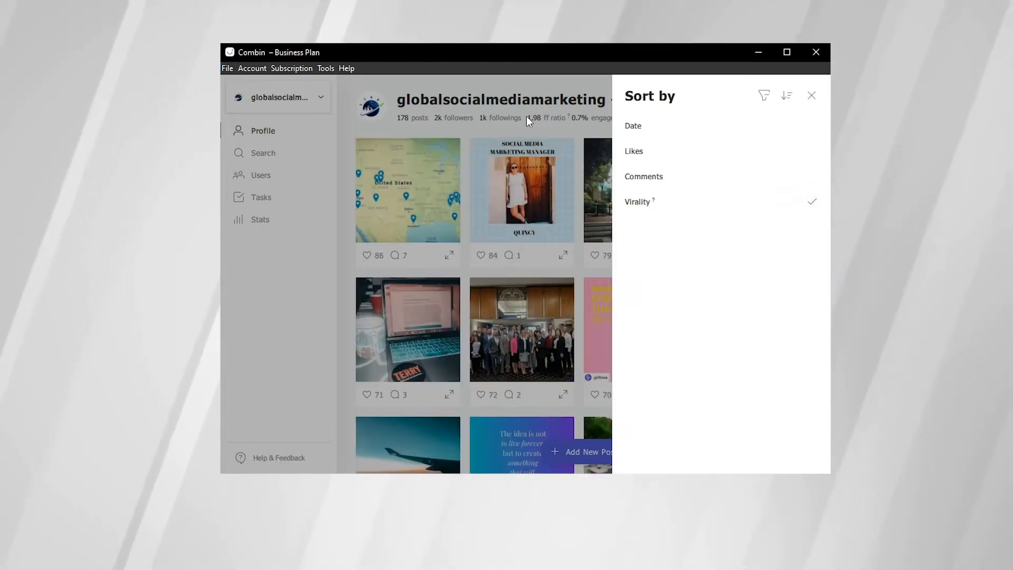
click(811, 95)
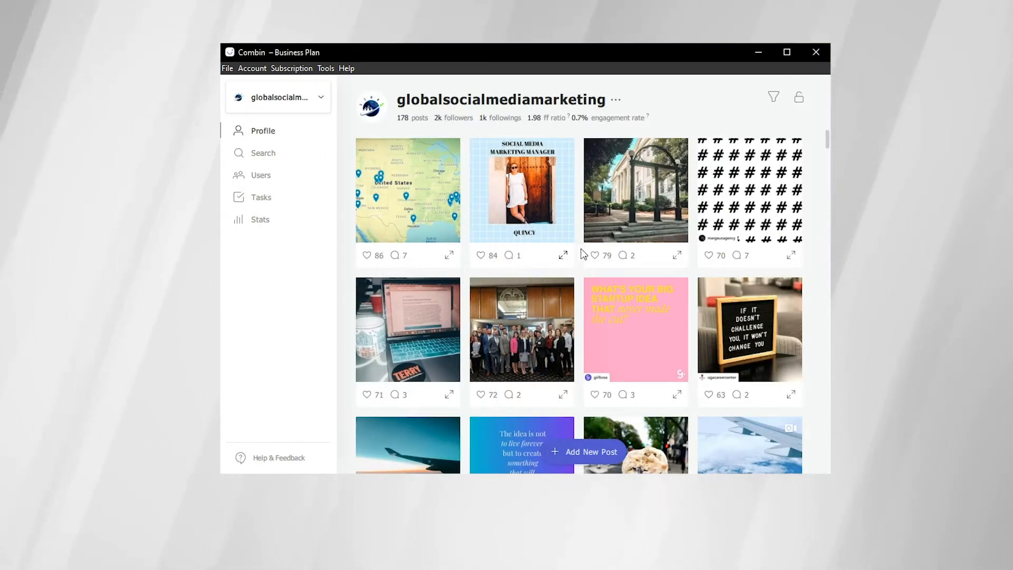
mouse_move(634, 160)
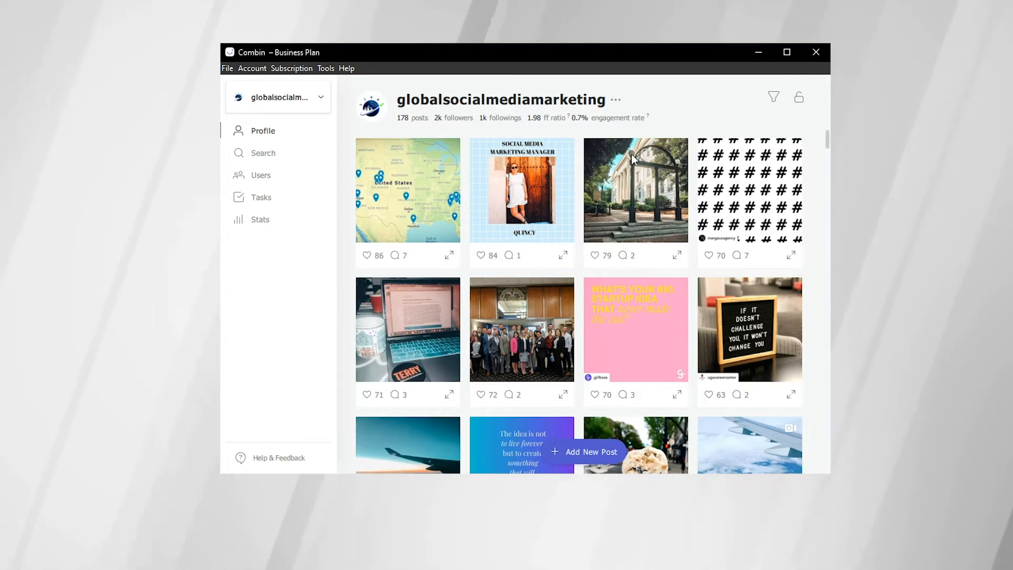
mouse_move(674, 115)
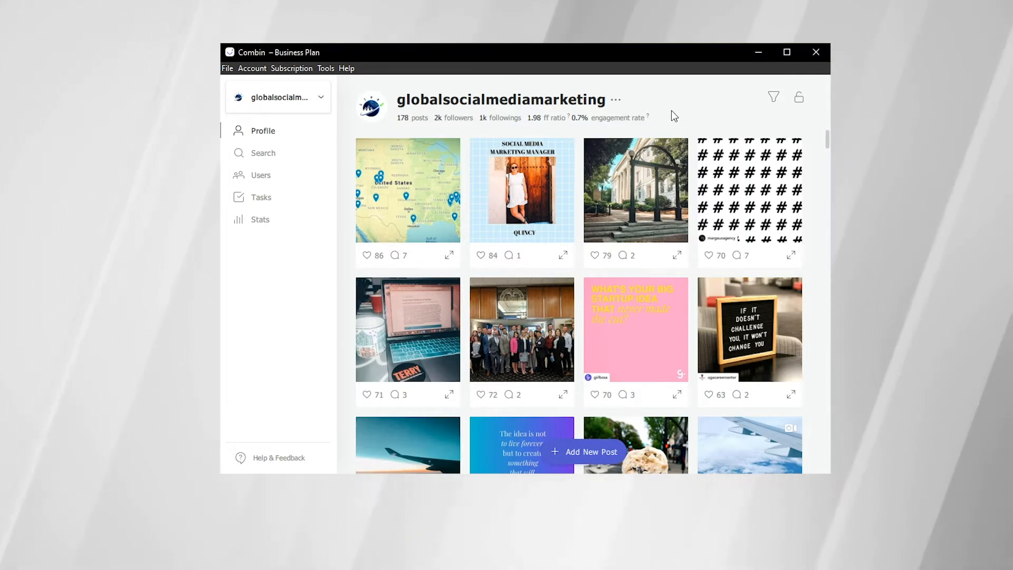
mouse_move(286, 159)
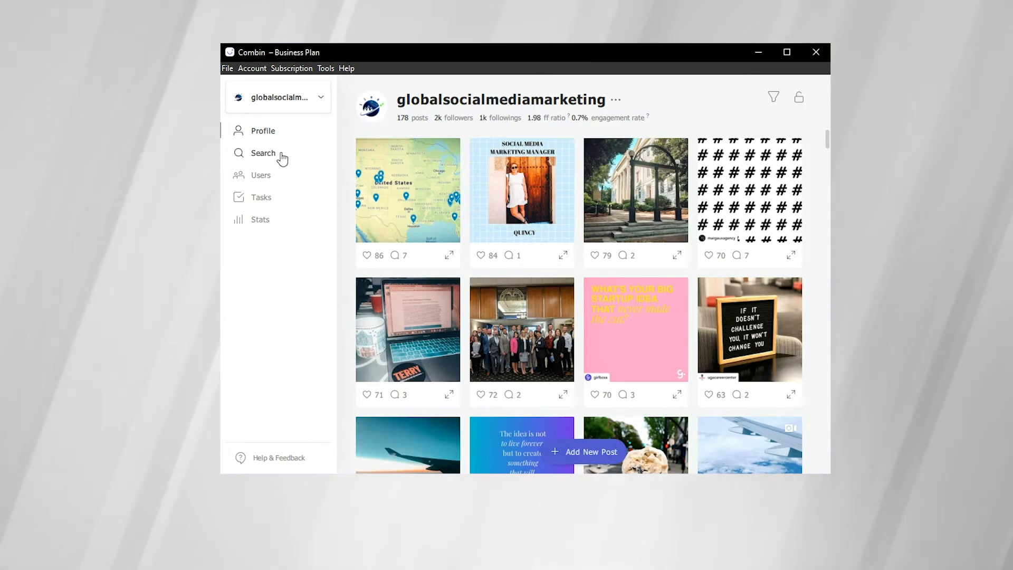
Show the Search section with the saved #businessgrowth hashtag search.
click(263, 153)
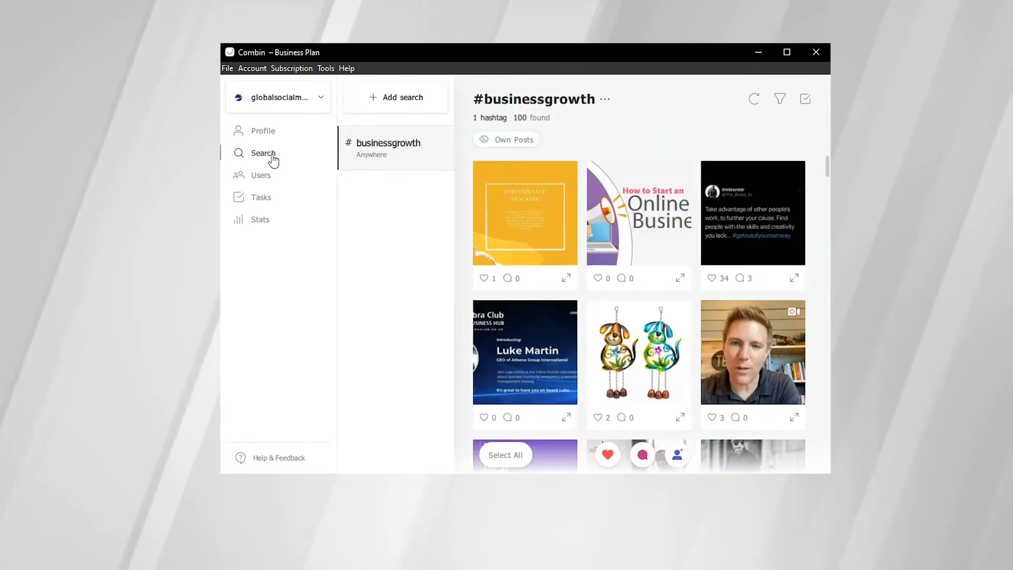
mouse_move(318, 137)
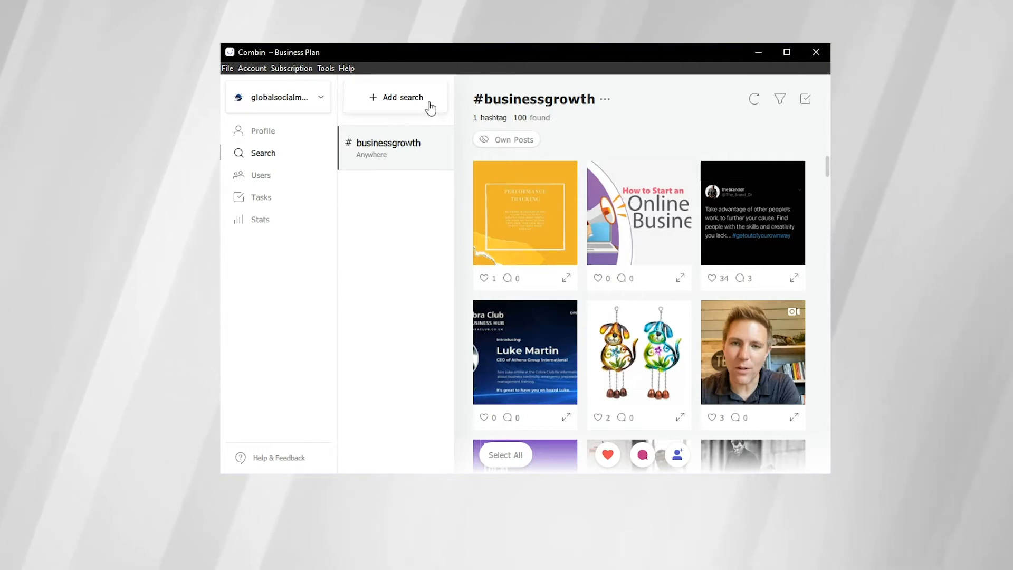
mouse_move(422, 110)
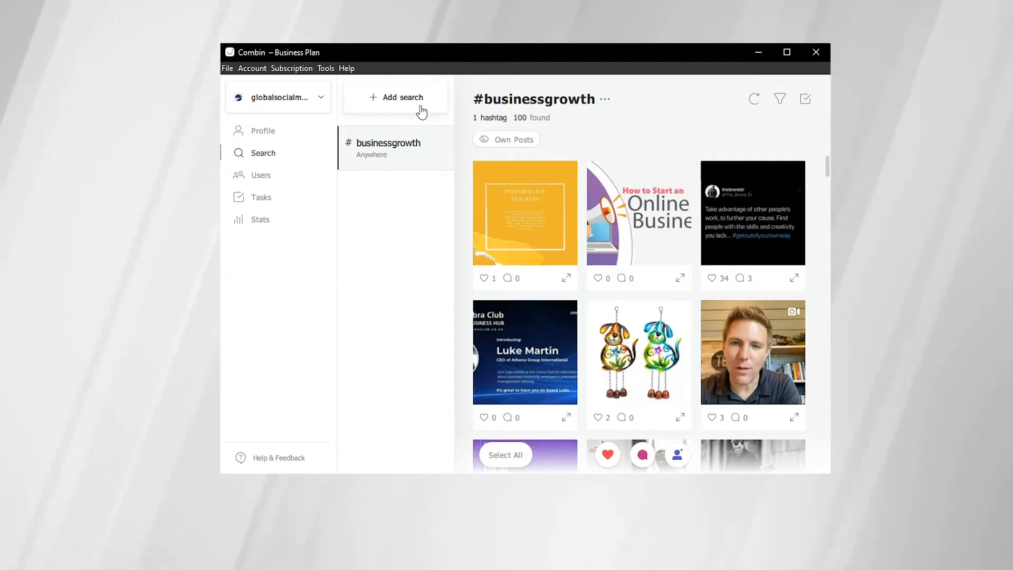
mouse_move(407, 353)
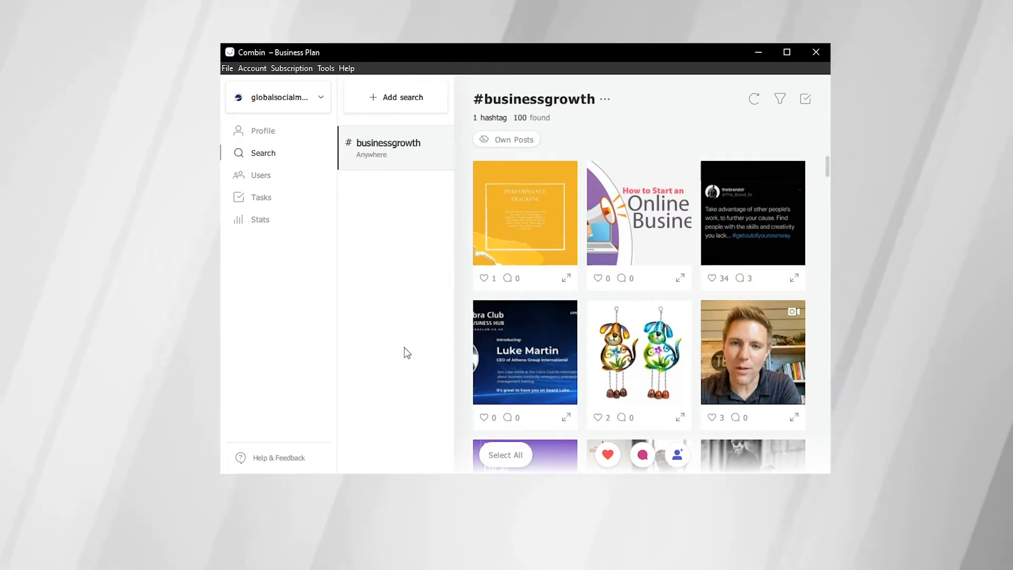
mouse_move(401, 109)
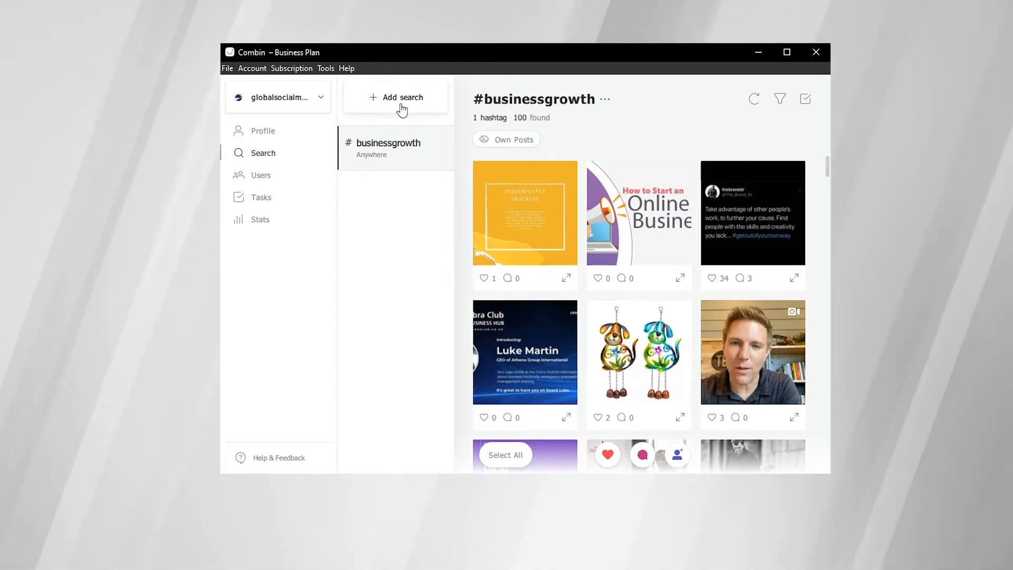
Create a new post search draft with hashtag #businessgrowth, after briefly toggling to Users.
click(402, 97)
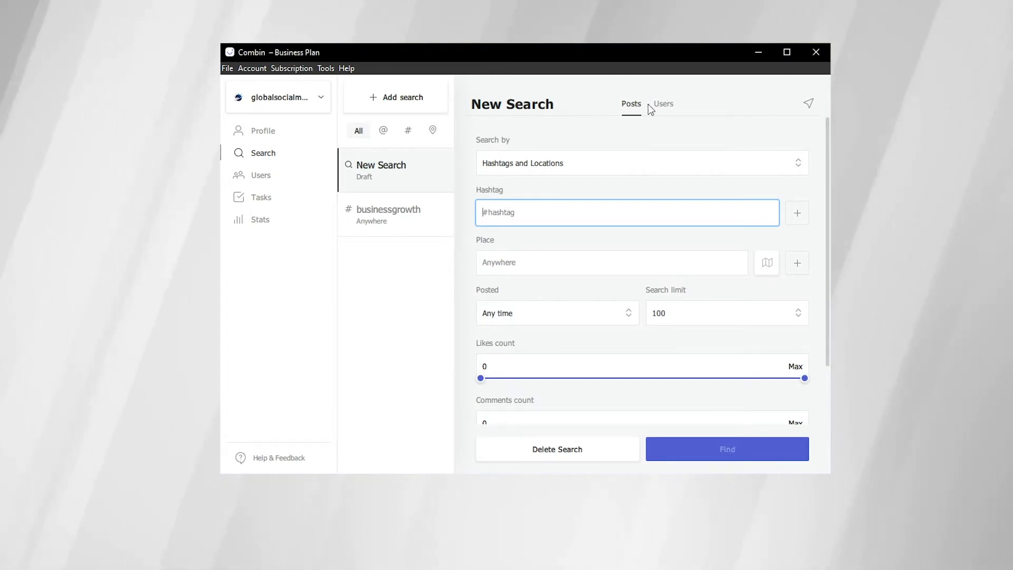
click(663, 103)
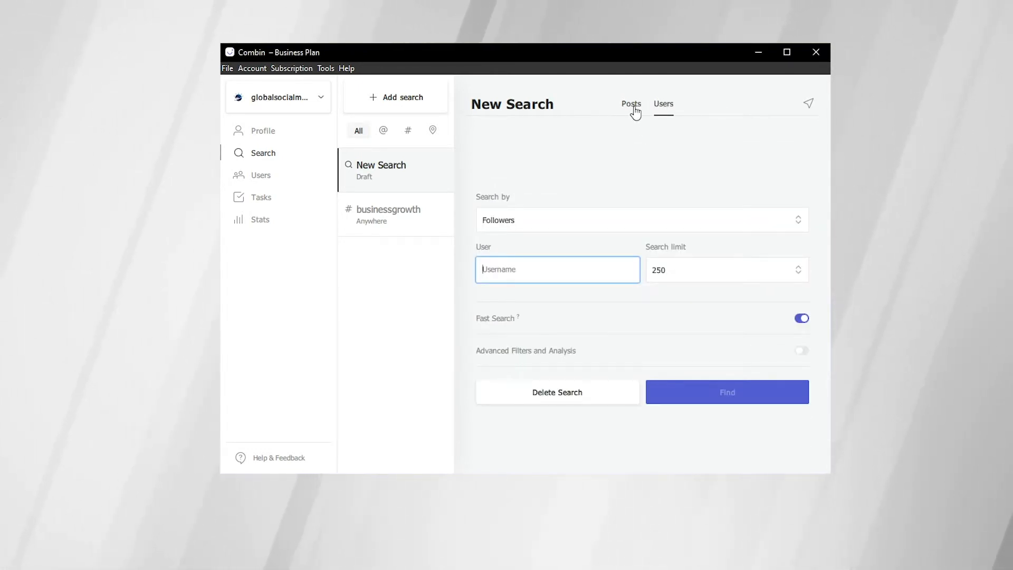
click(631, 104)
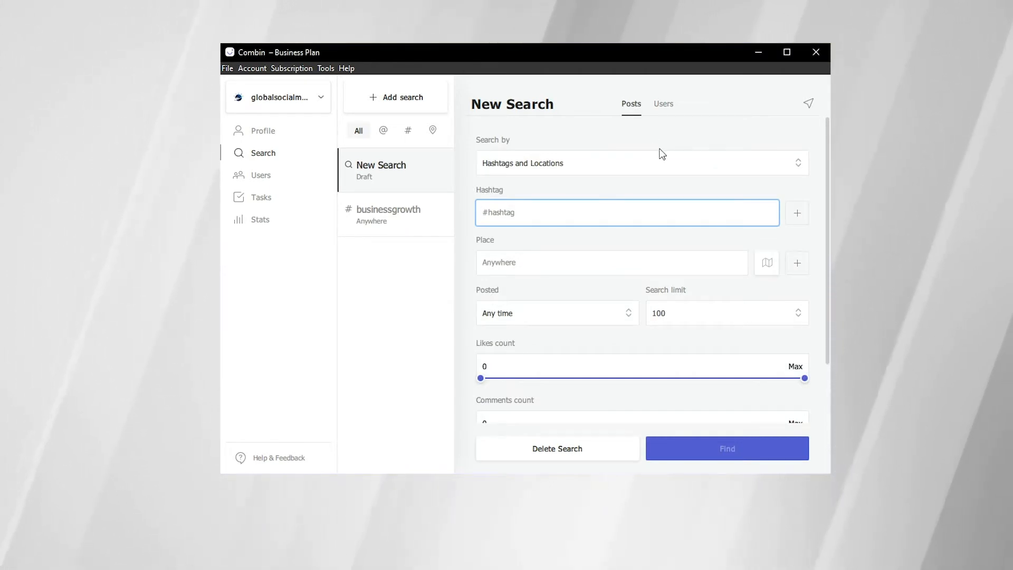
mouse_move(494, 174)
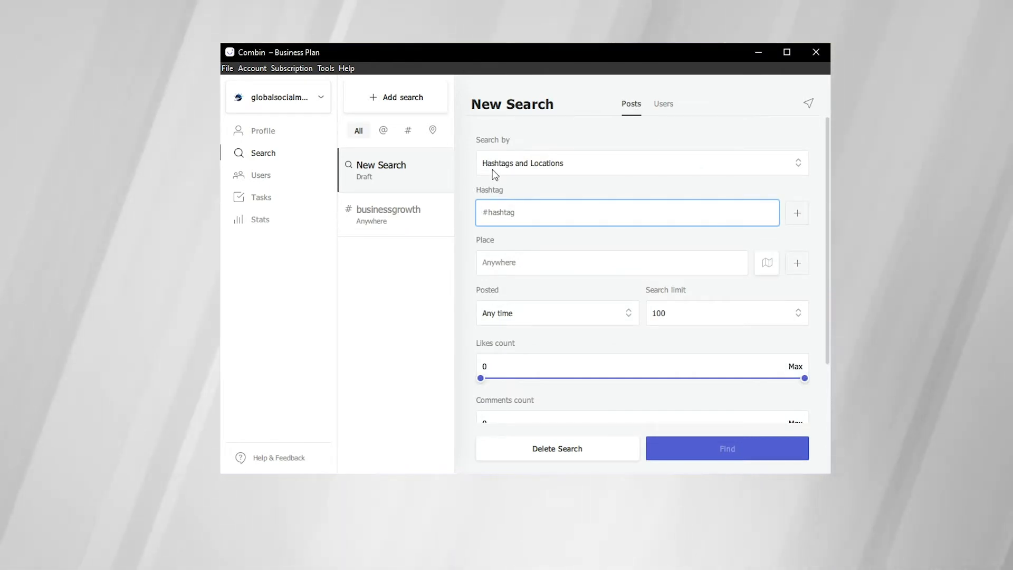
click(627, 213)
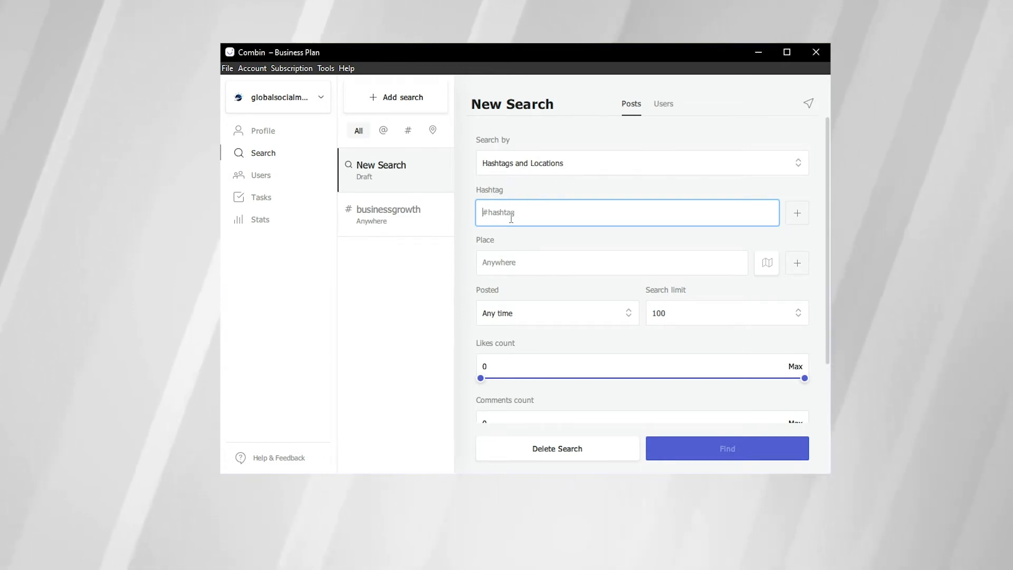
text(#businessgrowth)
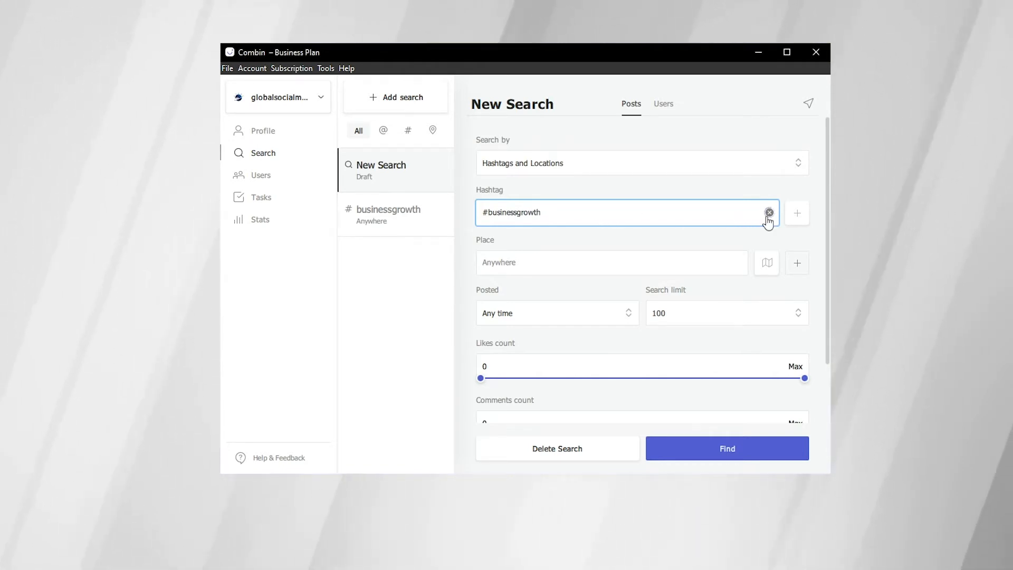
mouse_move(675, 210)
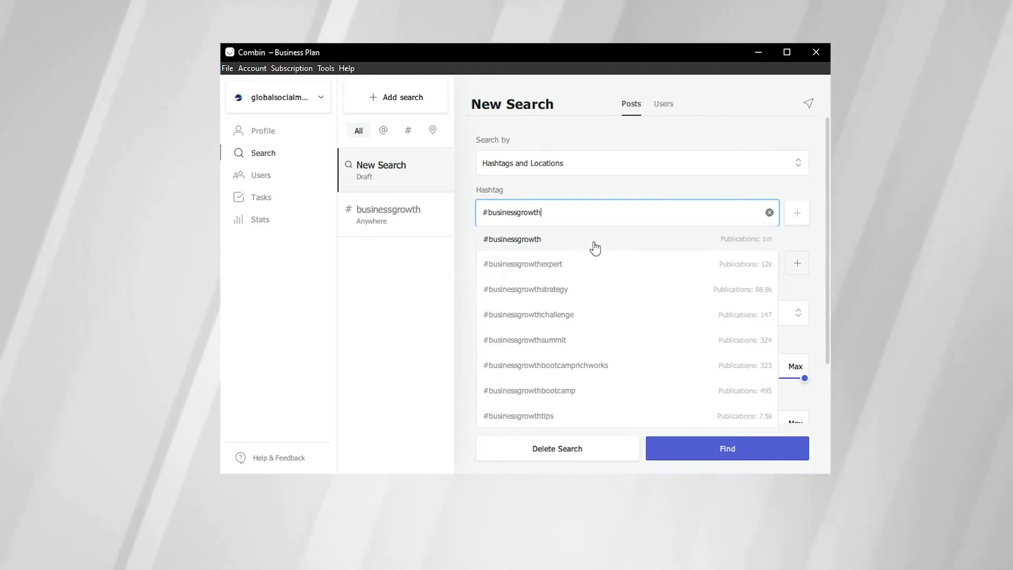
mouse_move(587, 245)
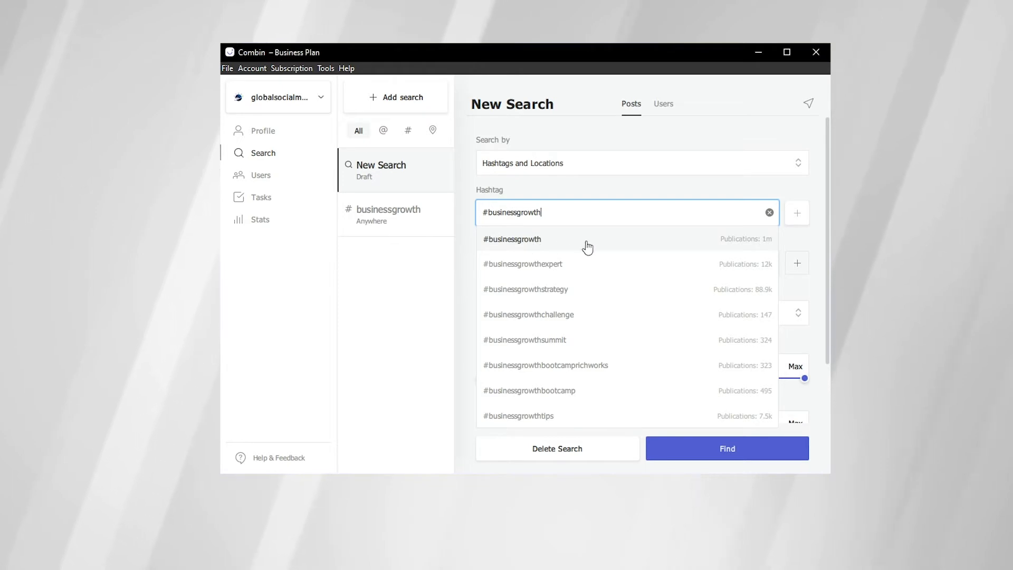
mouse_move(765, 244)
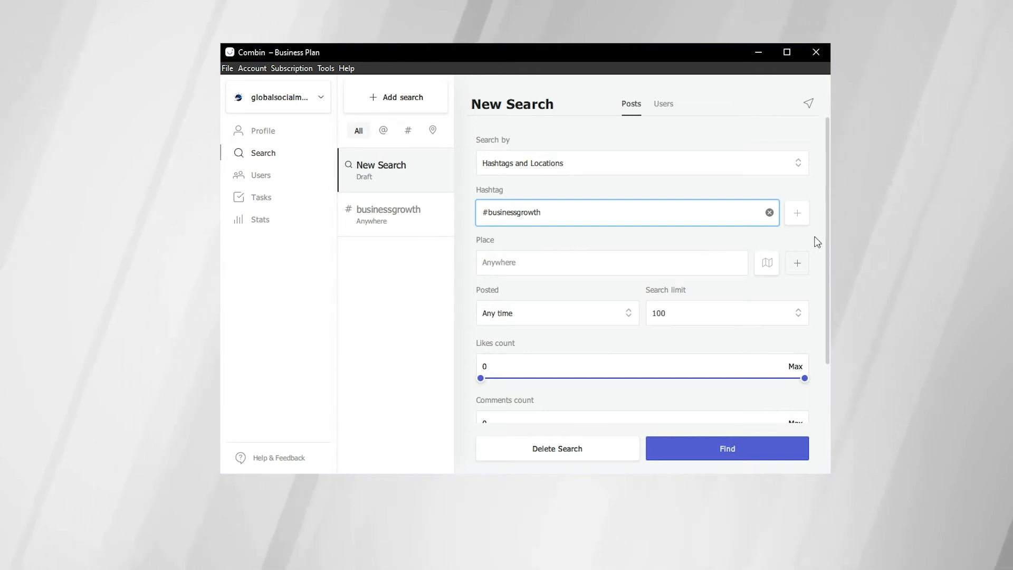
scroll(down, 3)
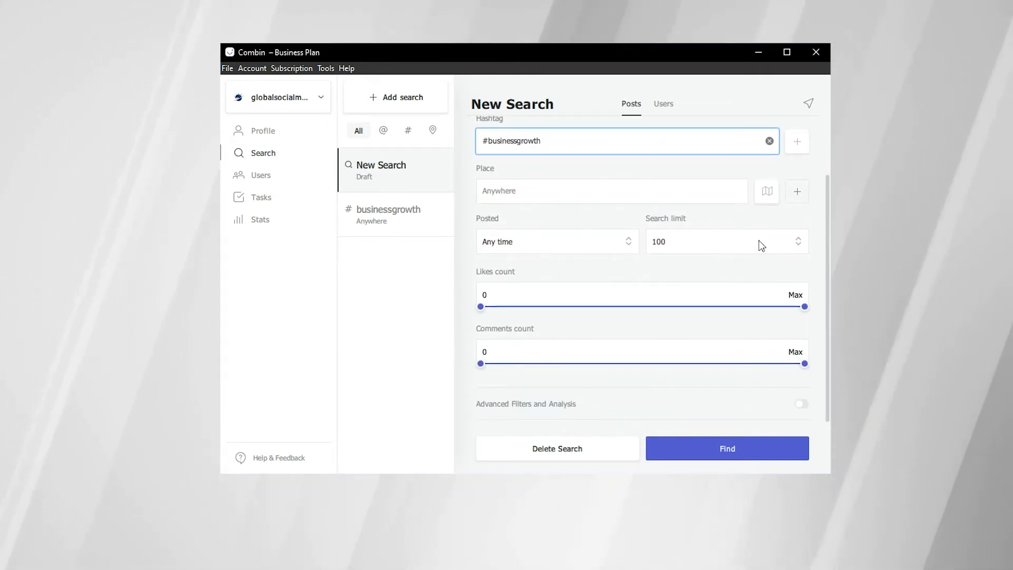
click(727, 241)
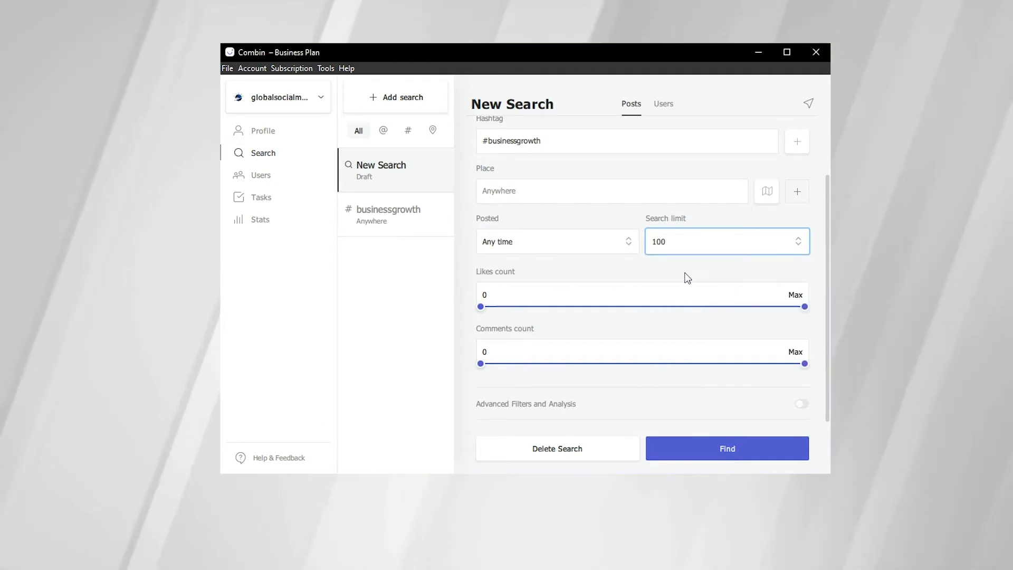
mouse_move(643, 269)
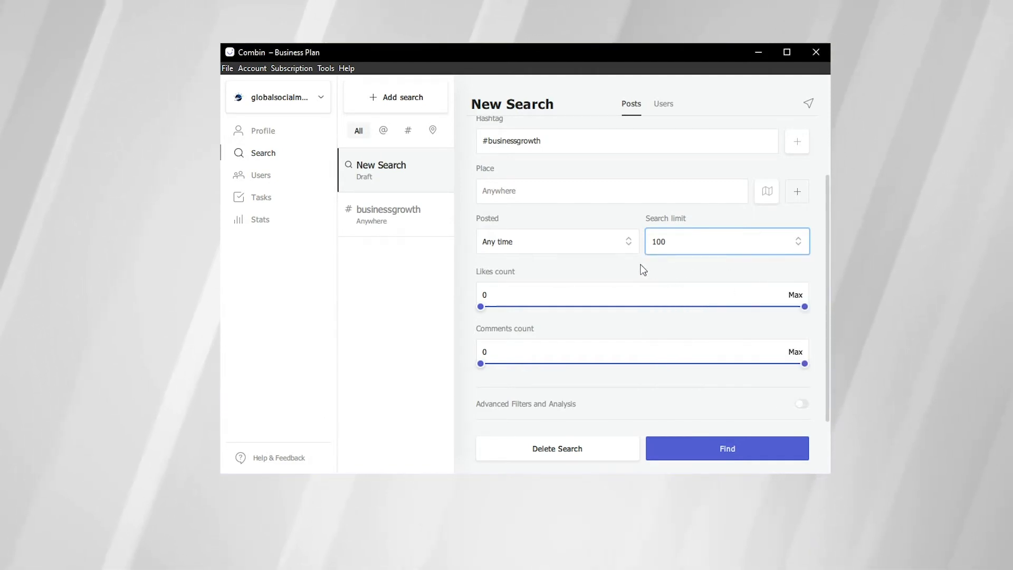
mouse_move(719, 312)
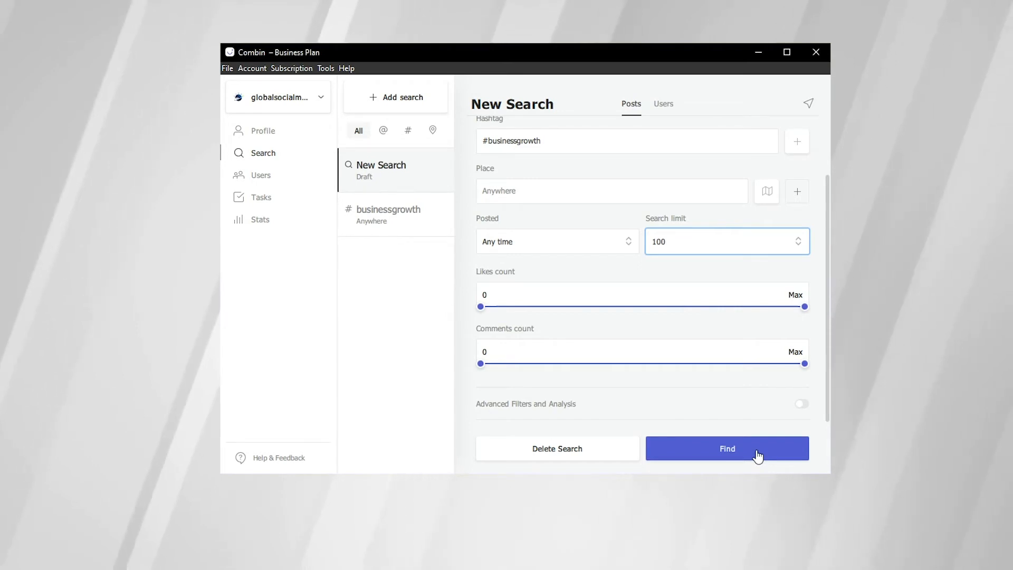
mouse_move(405, 225)
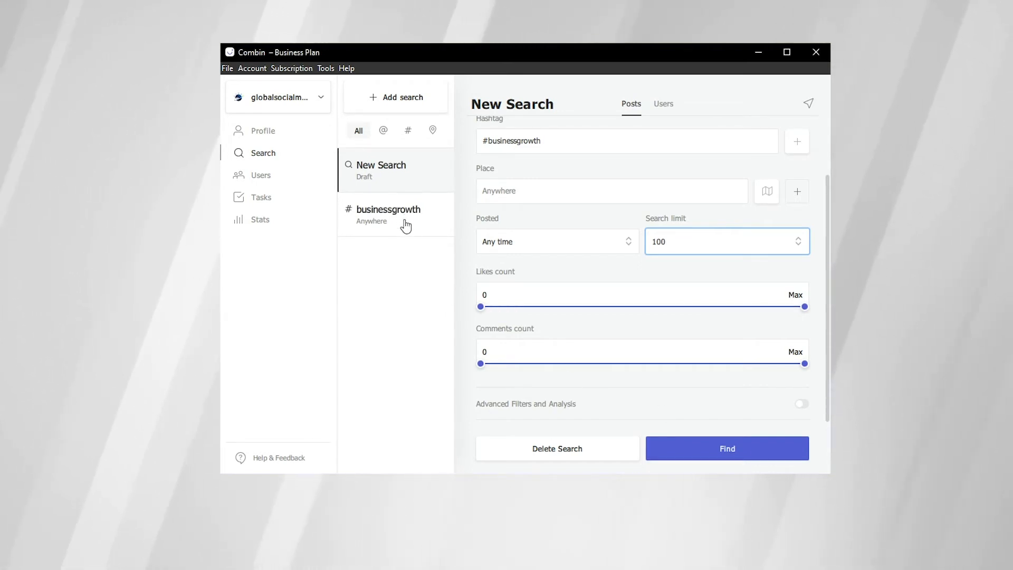
Return to the saved #businessgrowth results and scroll through its 100 found posts.
click(727, 448)
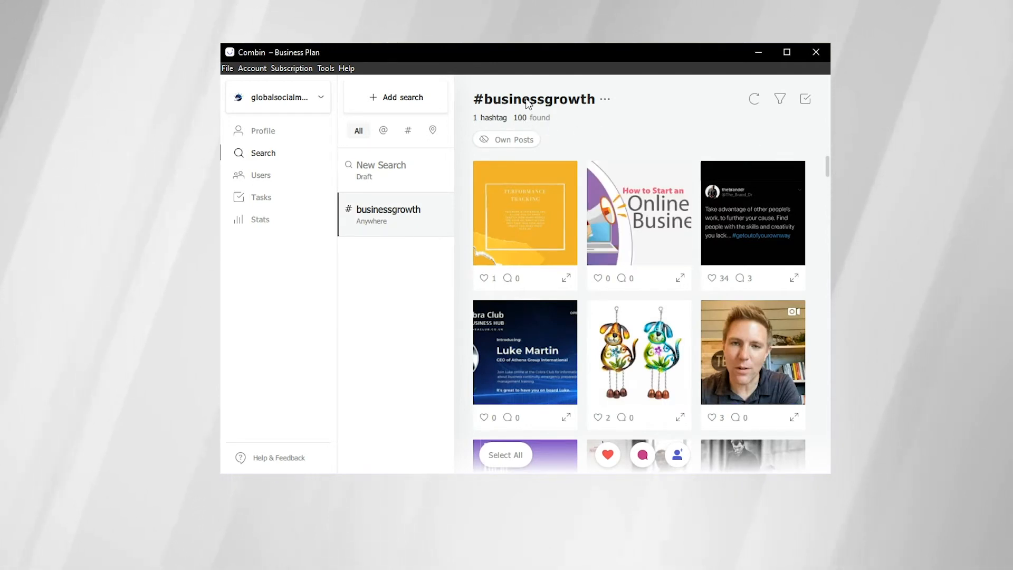
mouse_move(827, 168)
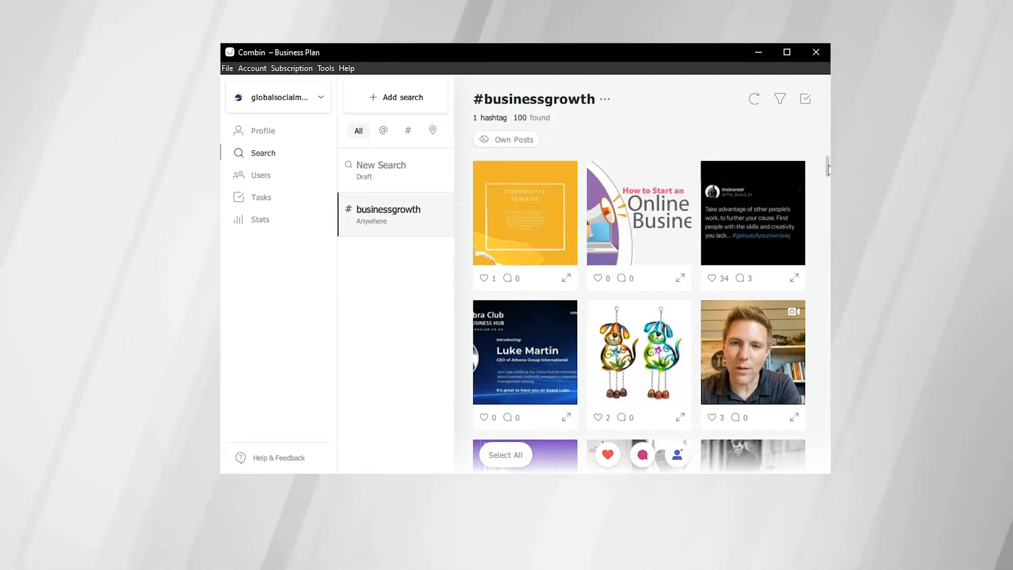
scroll(down, 3)
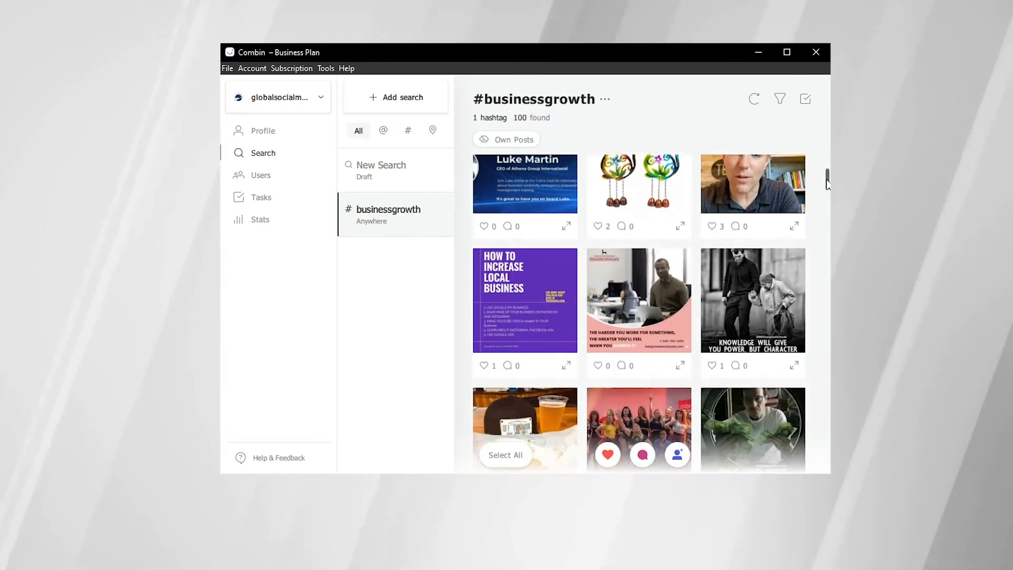
scroll(down, 3)
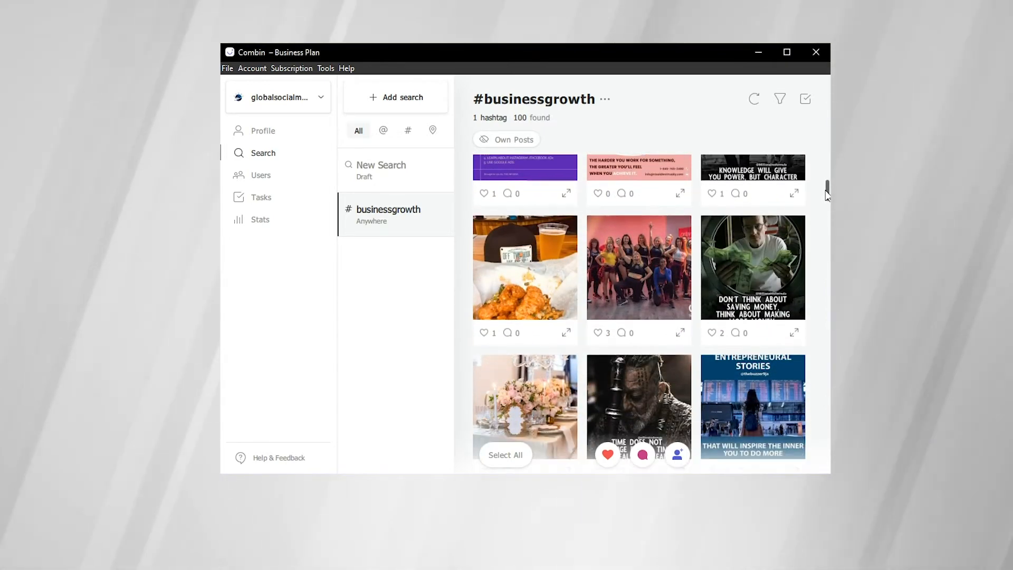
scroll(down, 3)
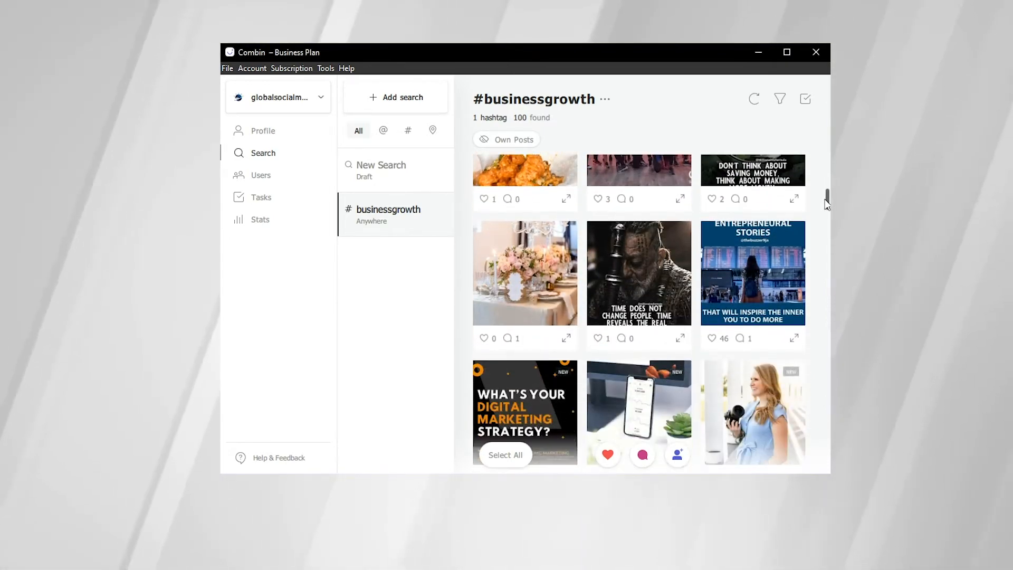
scroll(down, 3)
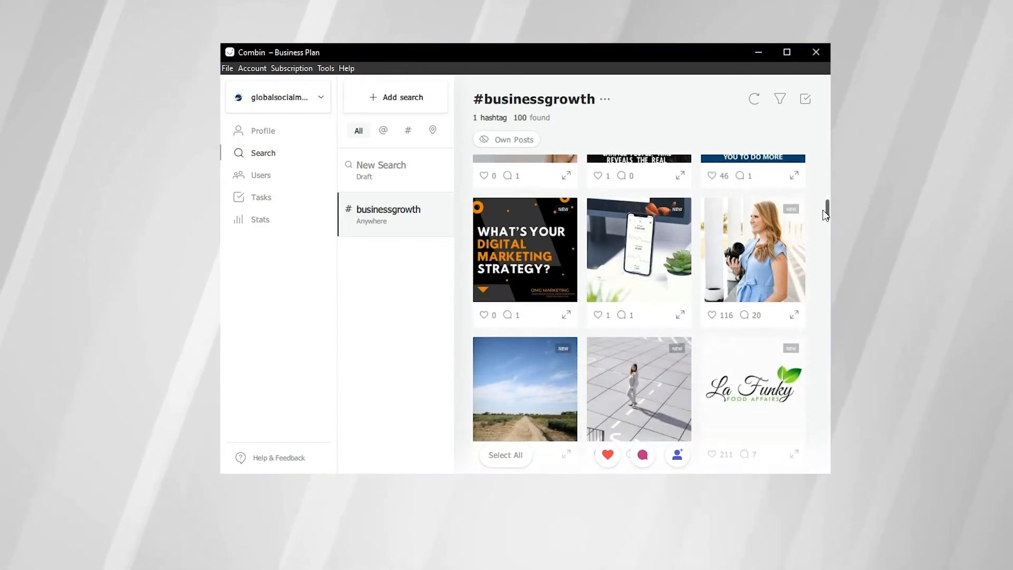
scroll(down, 3)
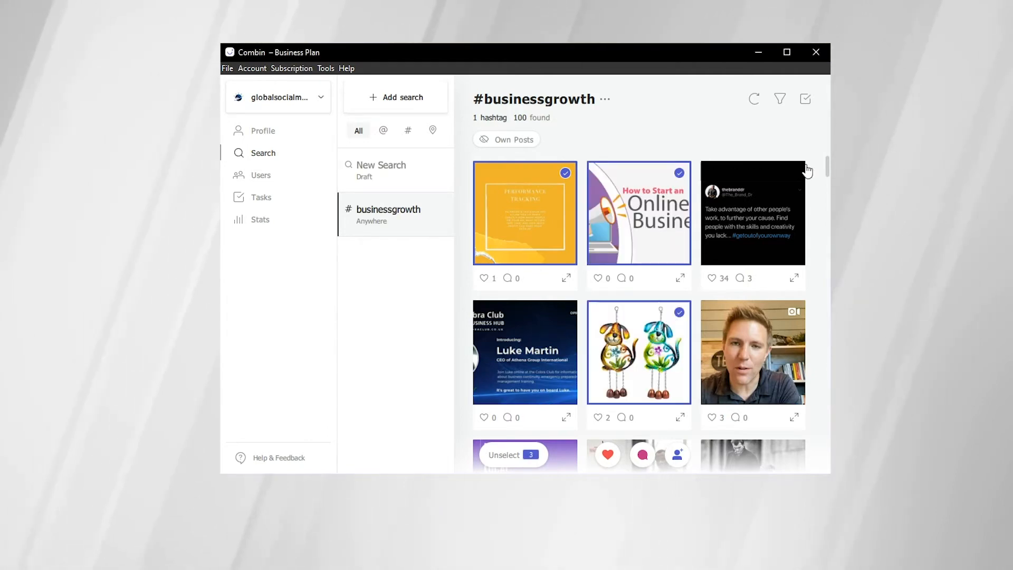
Scroll further down the #businessgrowth post grid toward the selection controls.
scroll(down, 3)
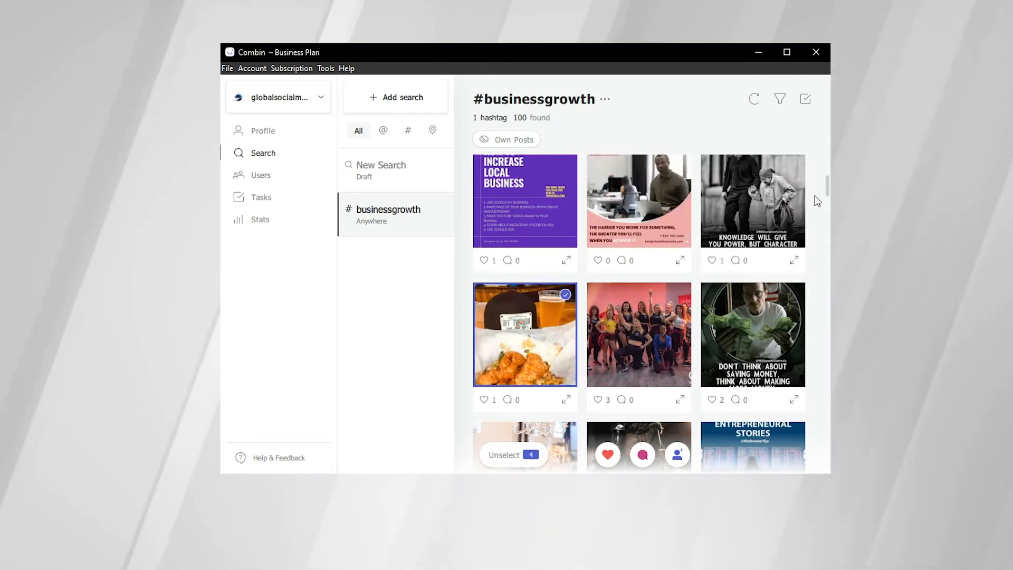
scroll(down, 3)
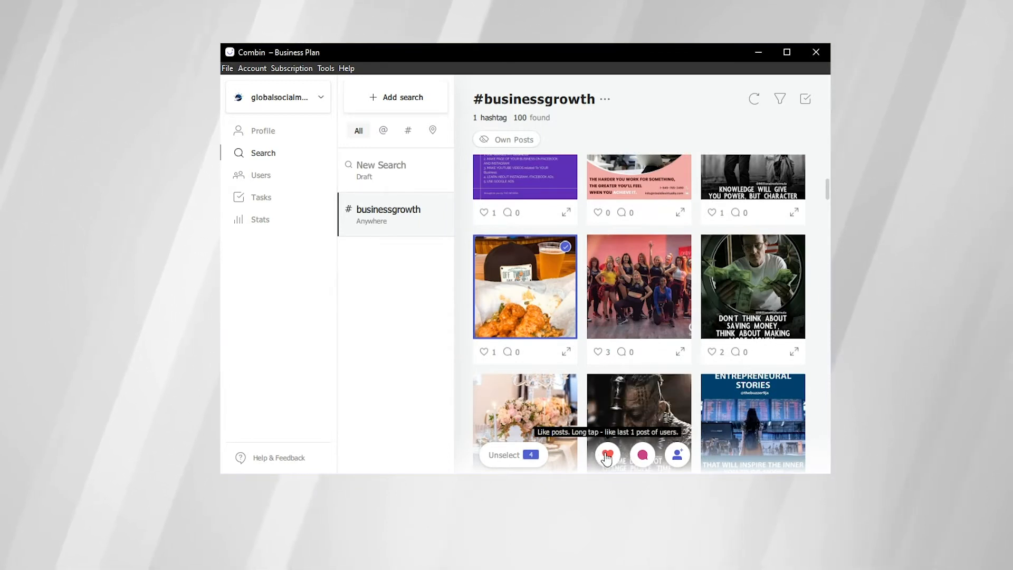
mouse_move(641, 456)
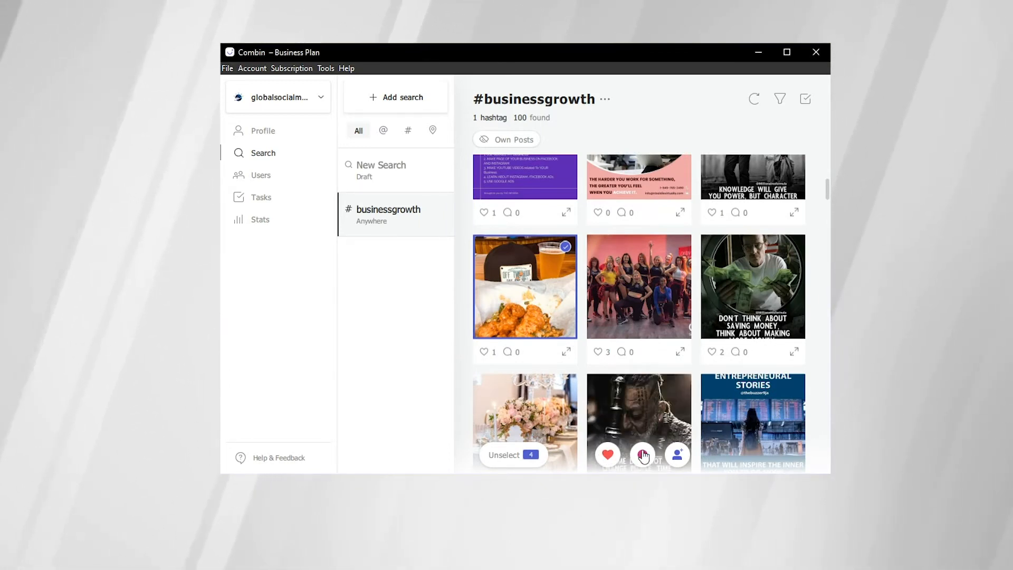
mouse_move(675, 457)
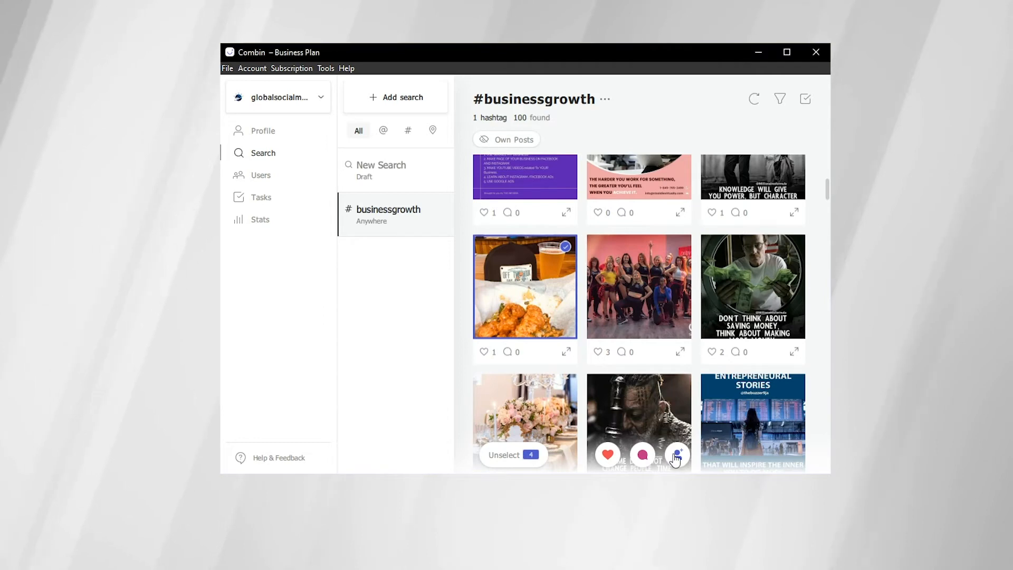
mouse_move(675, 457)
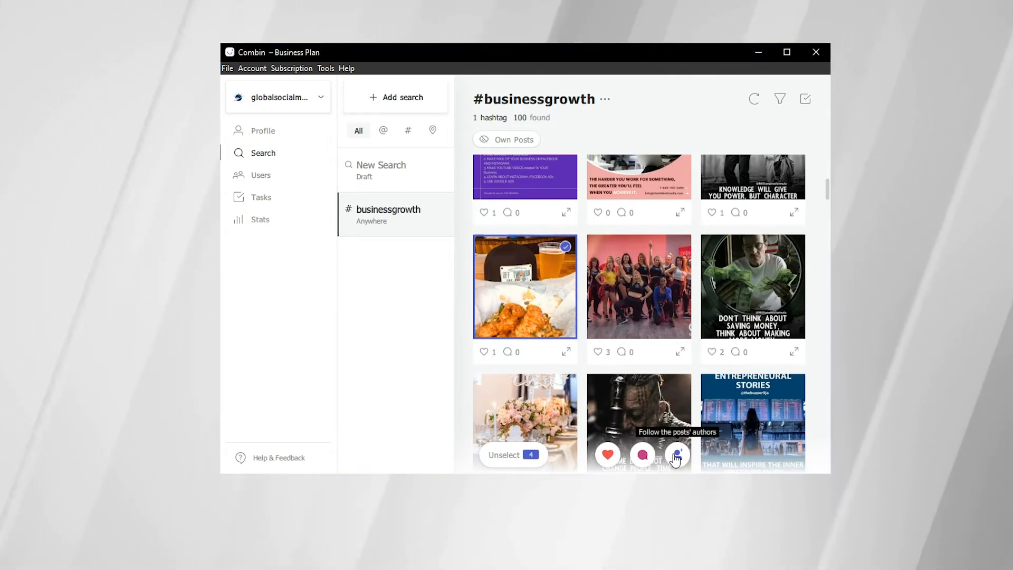
mouse_move(815, 228)
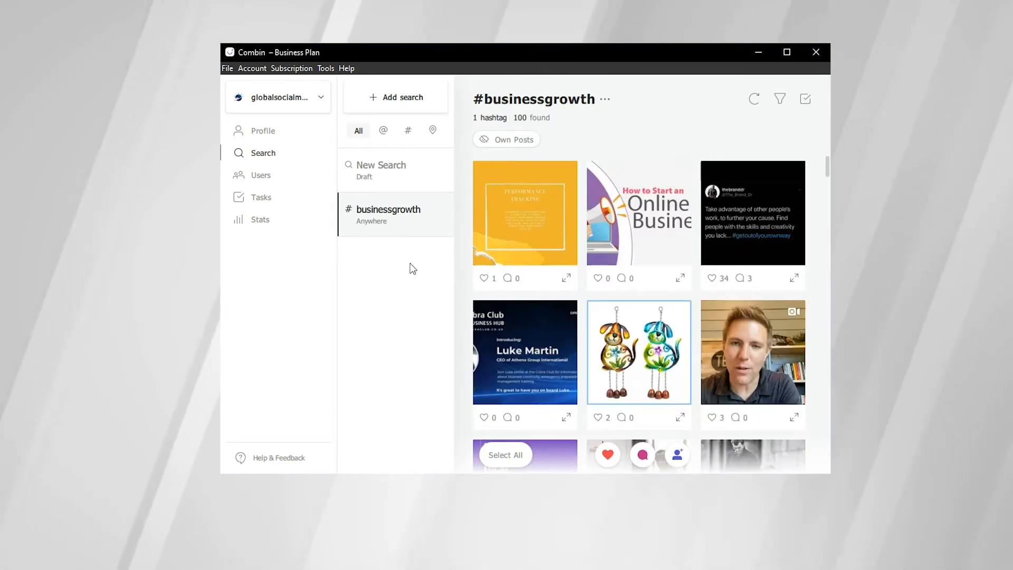
mouse_move(300, 179)
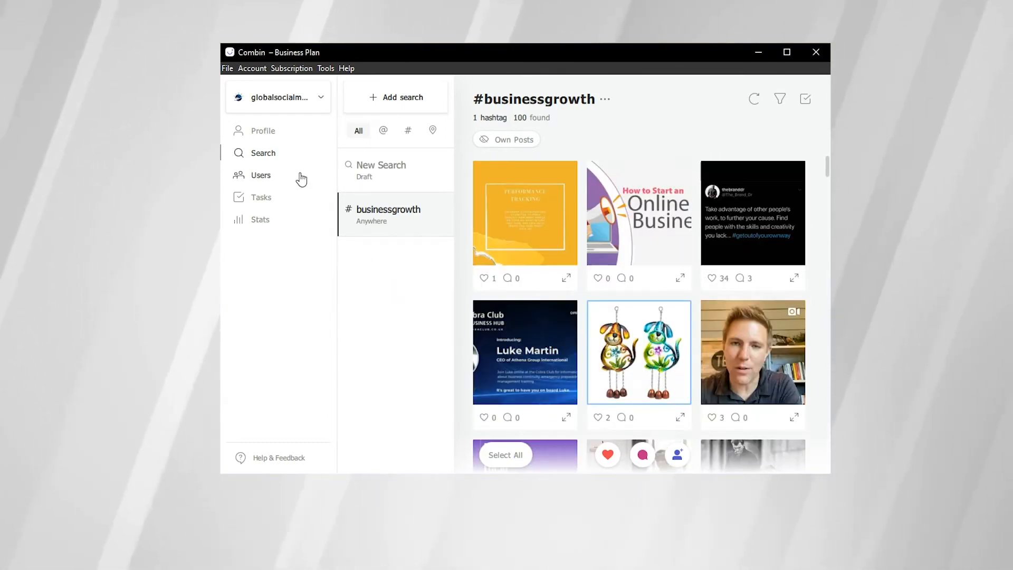
Show the Users section's Following list of about 1,028 accounts.
click(261, 176)
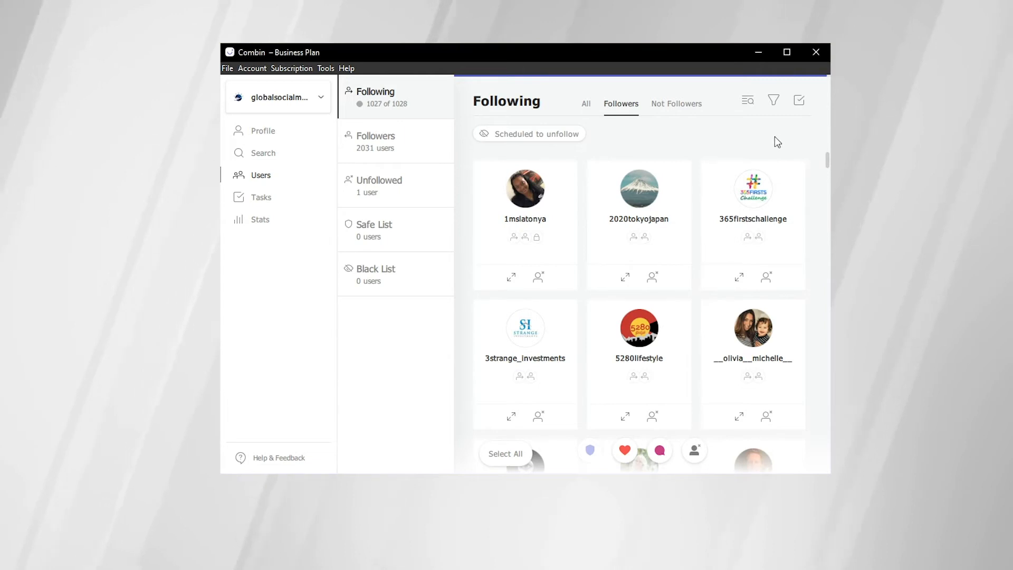
mouse_move(696, 141)
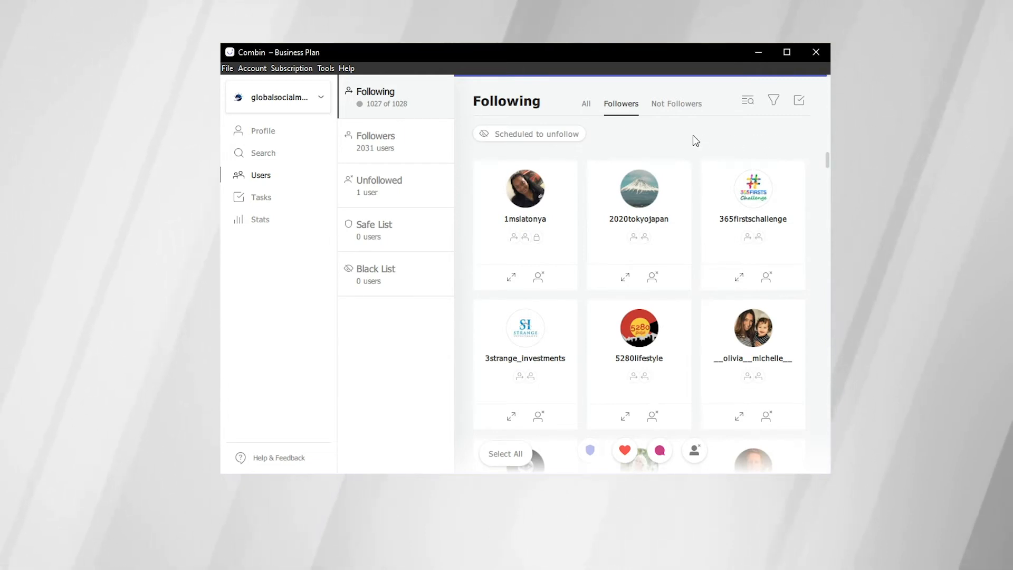
mouse_move(686, 112)
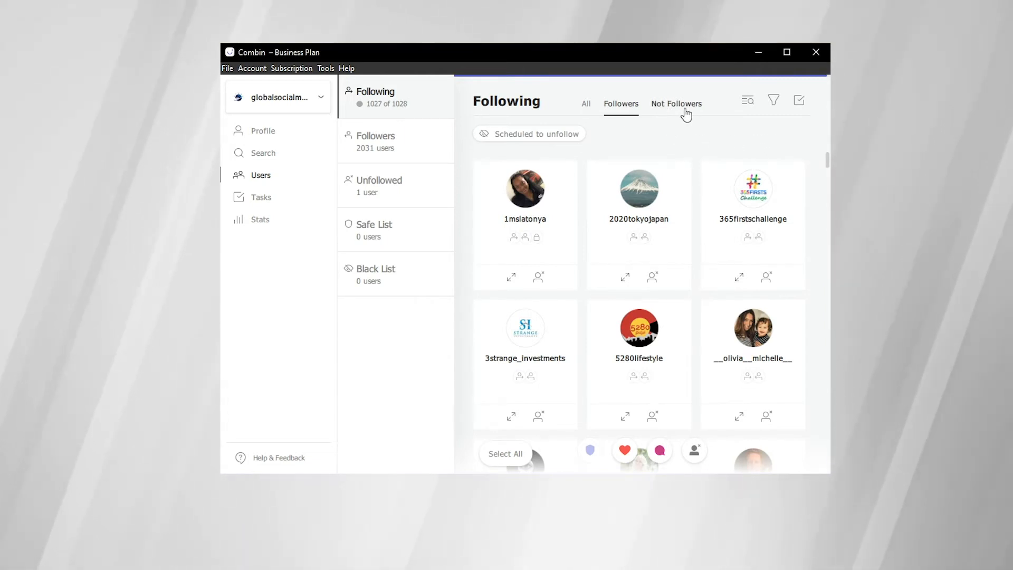
mouse_move(679, 114)
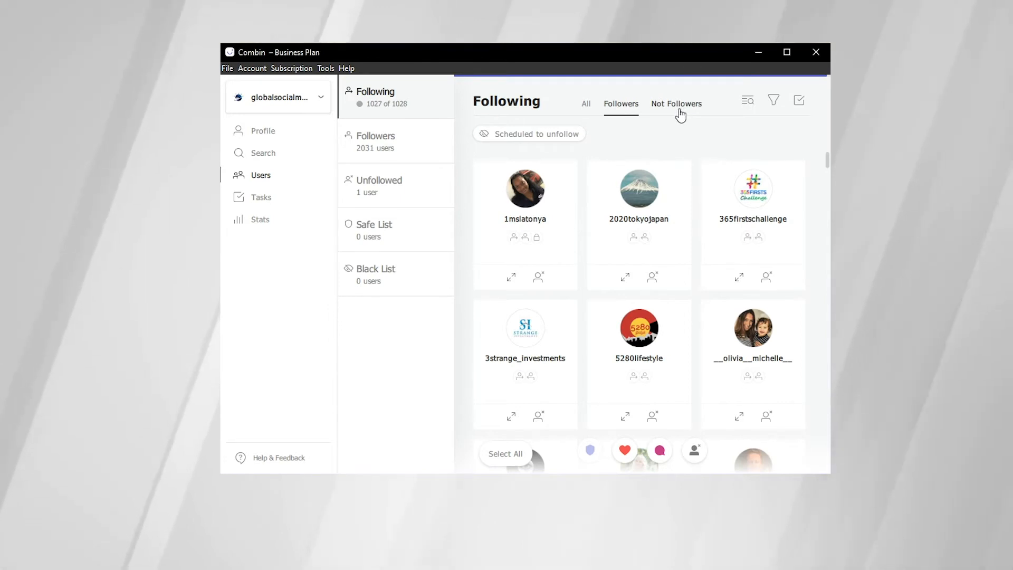
Filter the Following list to accounts not following back; none are shown.
click(677, 104)
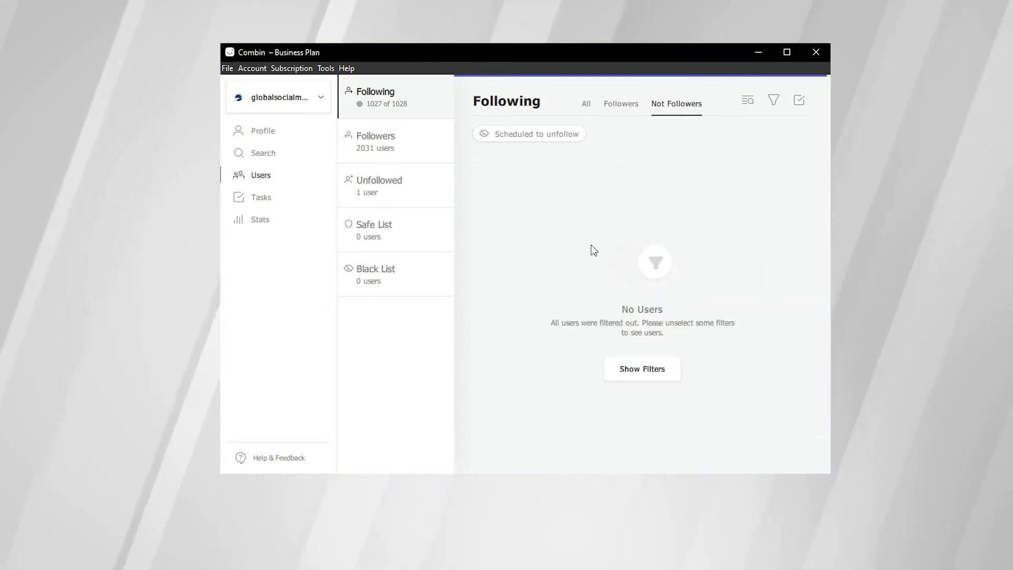
mouse_move(679, 206)
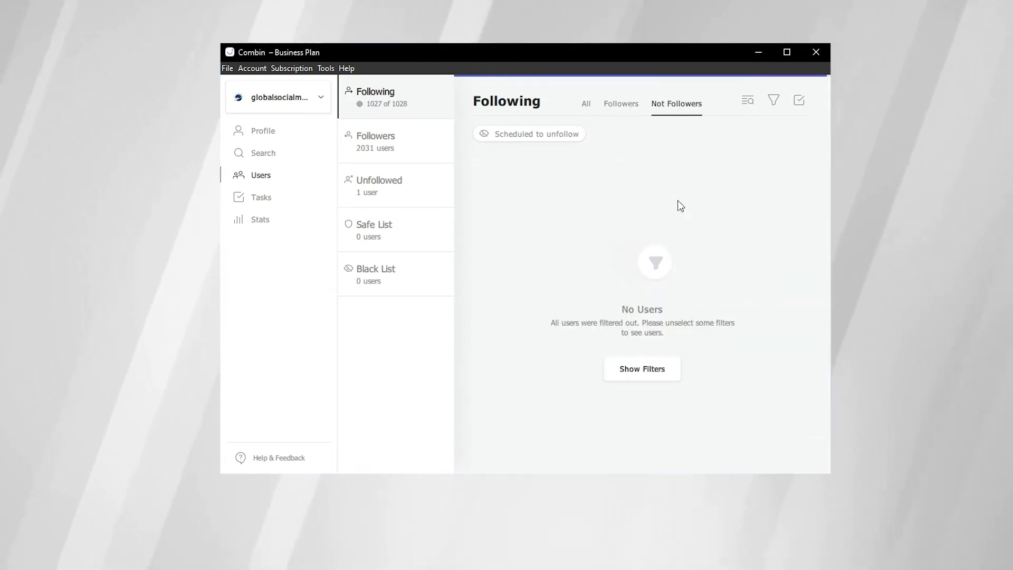
mouse_move(726, 281)
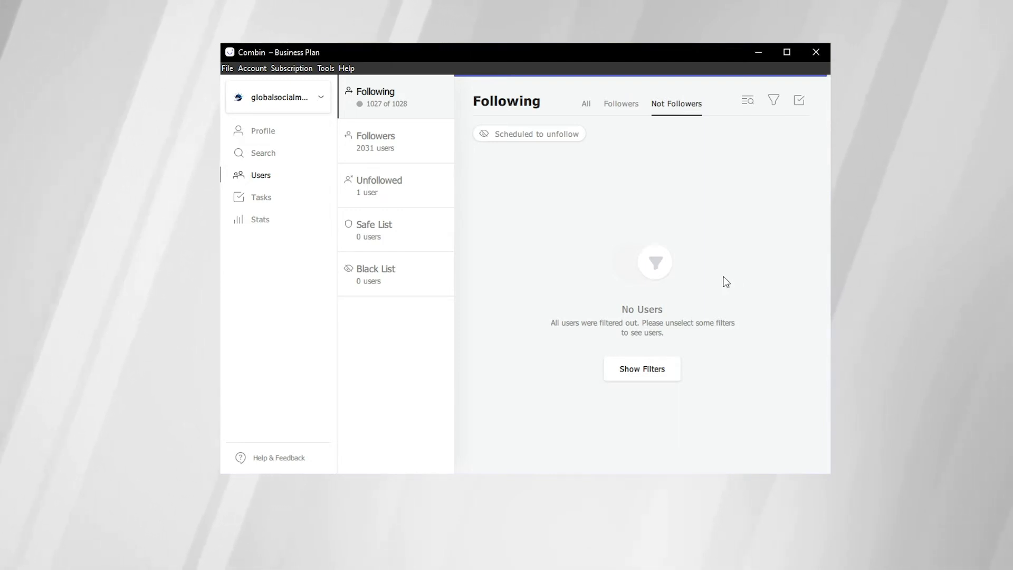
mouse_move(700, 194)
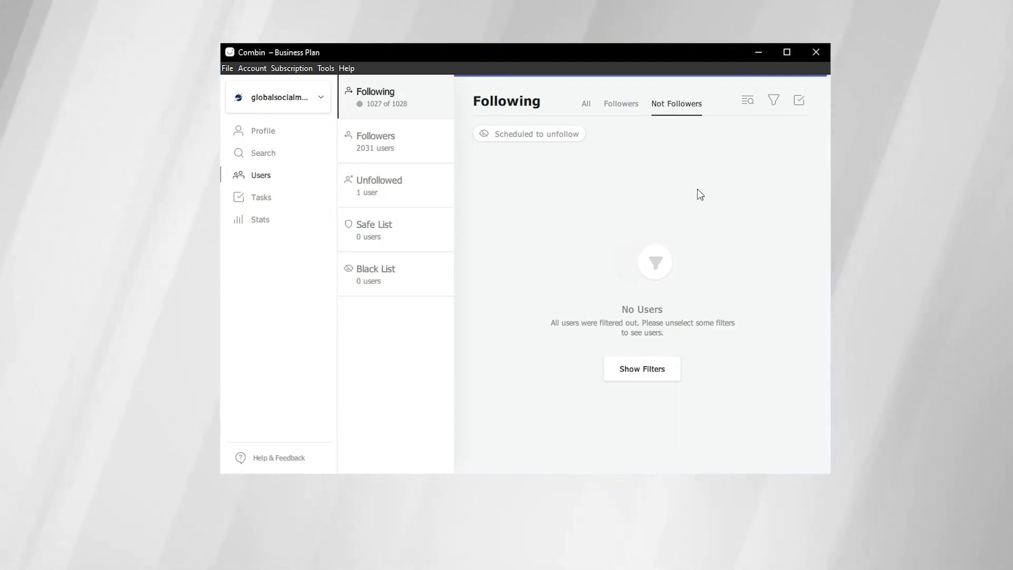
mouse_move(624, 285)
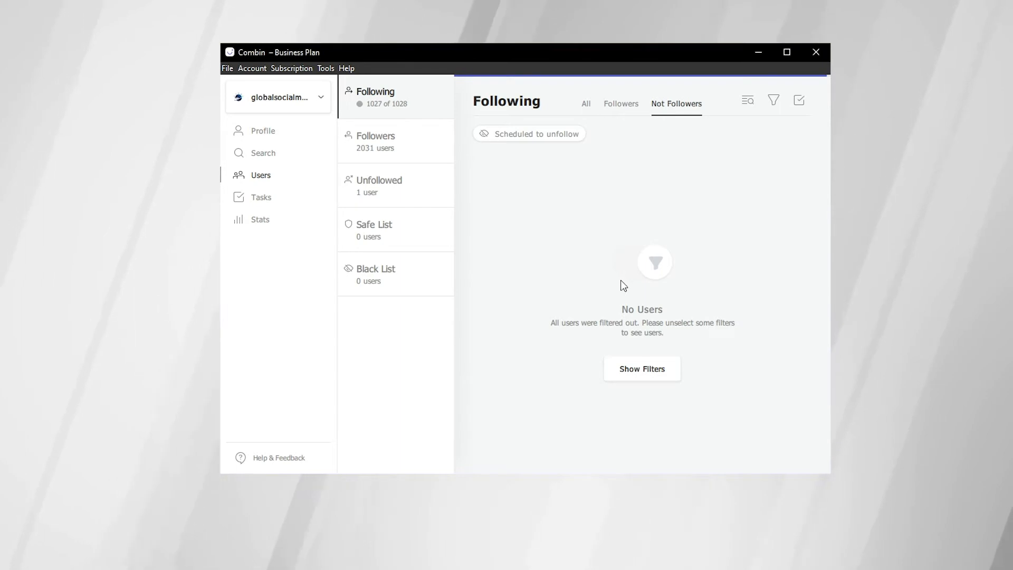
mouse_move(603, 226)
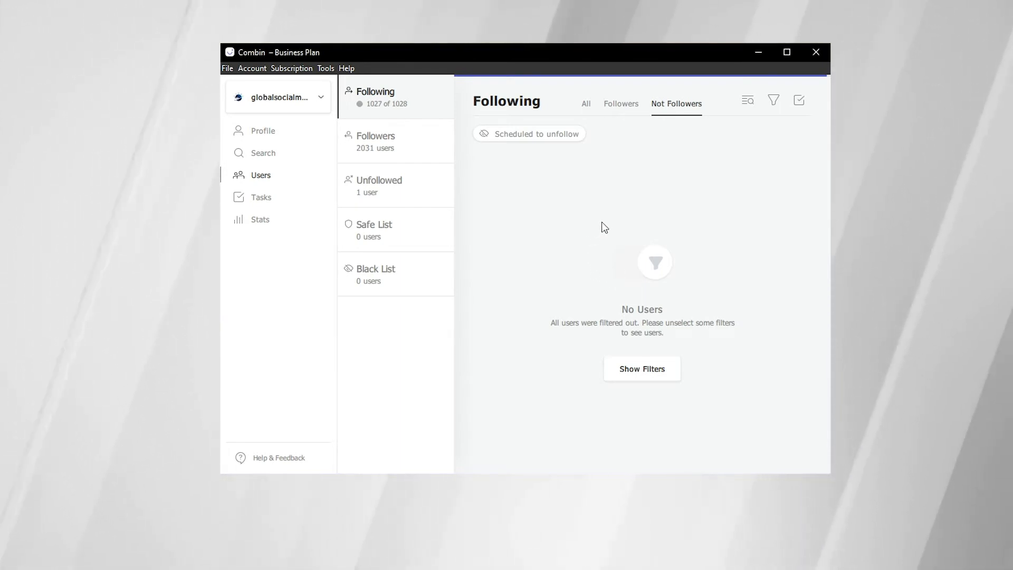
mouse_move(607, 306)
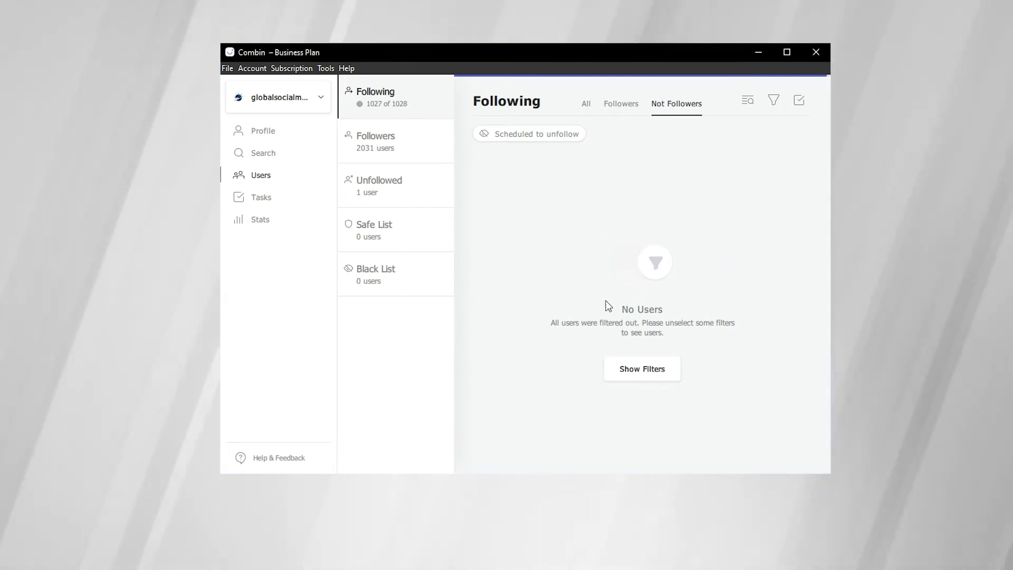
Select three followed accounts who follow back and start a comment on their last posts.
click(621, 103)
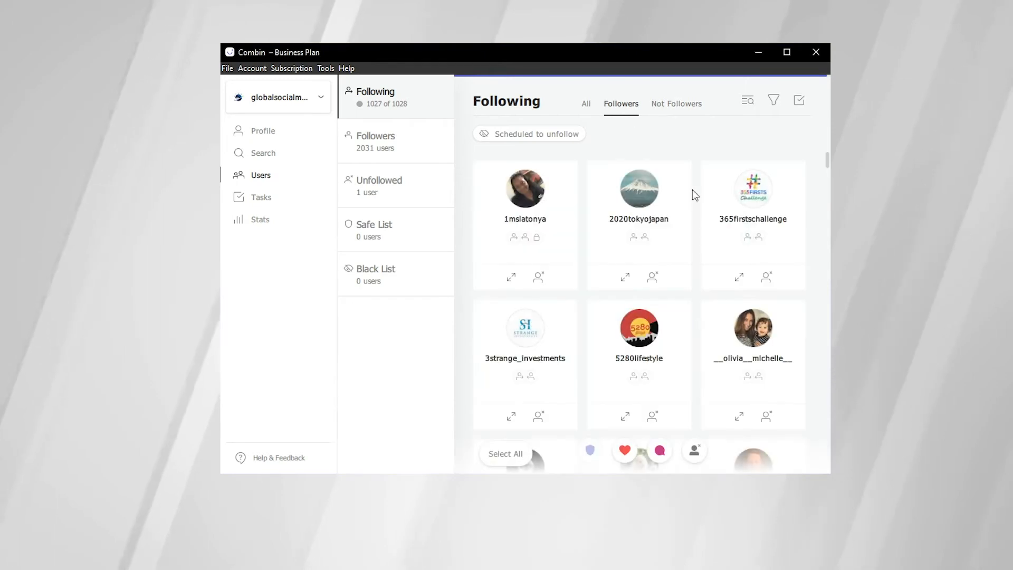
click(524, 188)
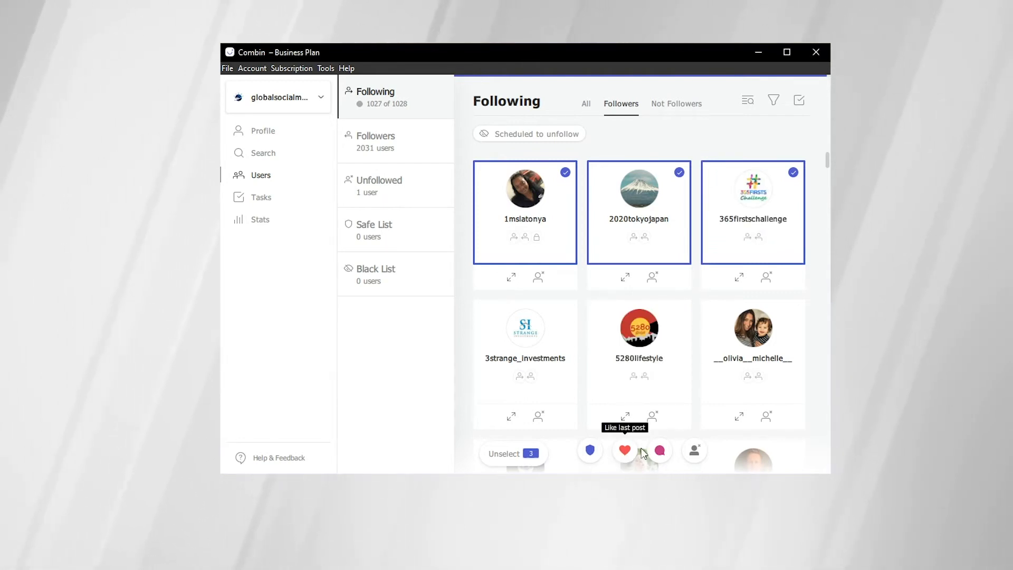
mouse_move(661, 449)
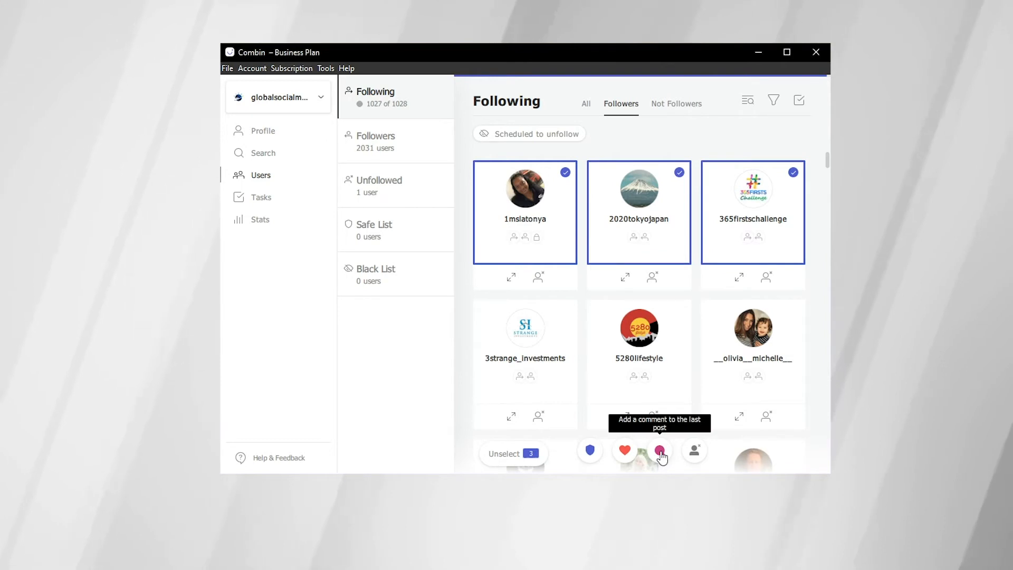
mouse_move(694, 456)
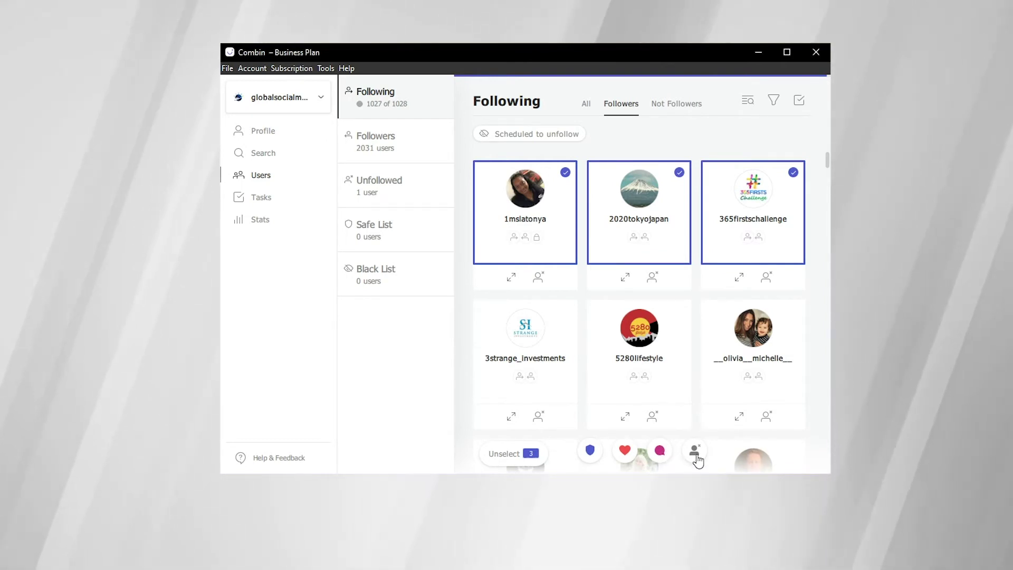
mouse_move(695, 452)
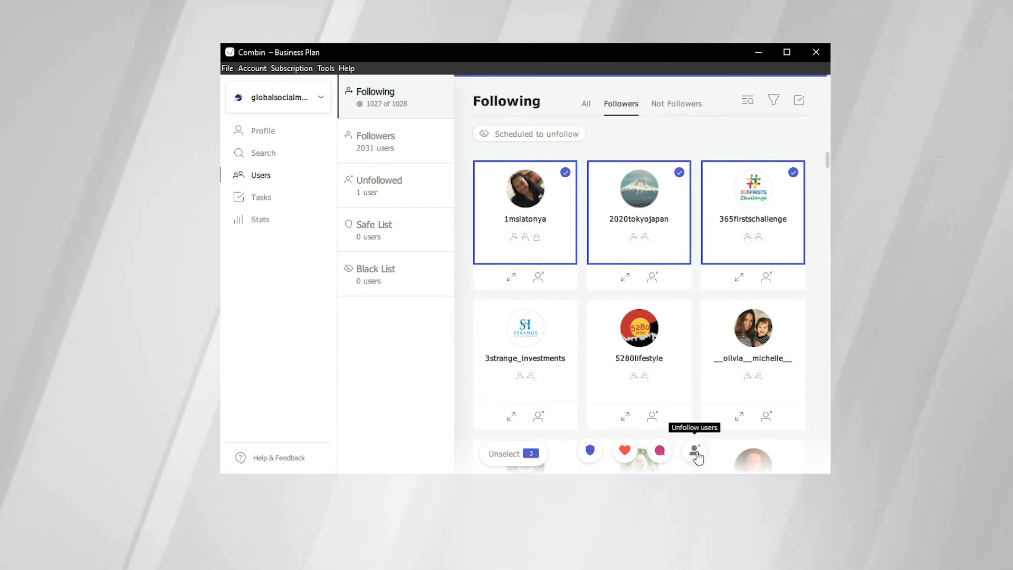
mouse_move(818, 192)
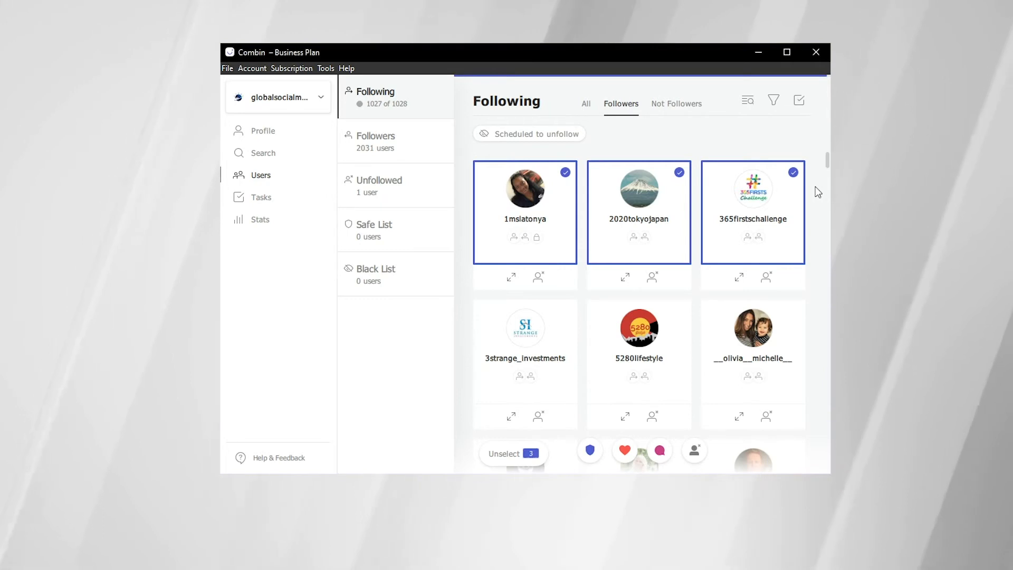
mouse_move(720, 154)
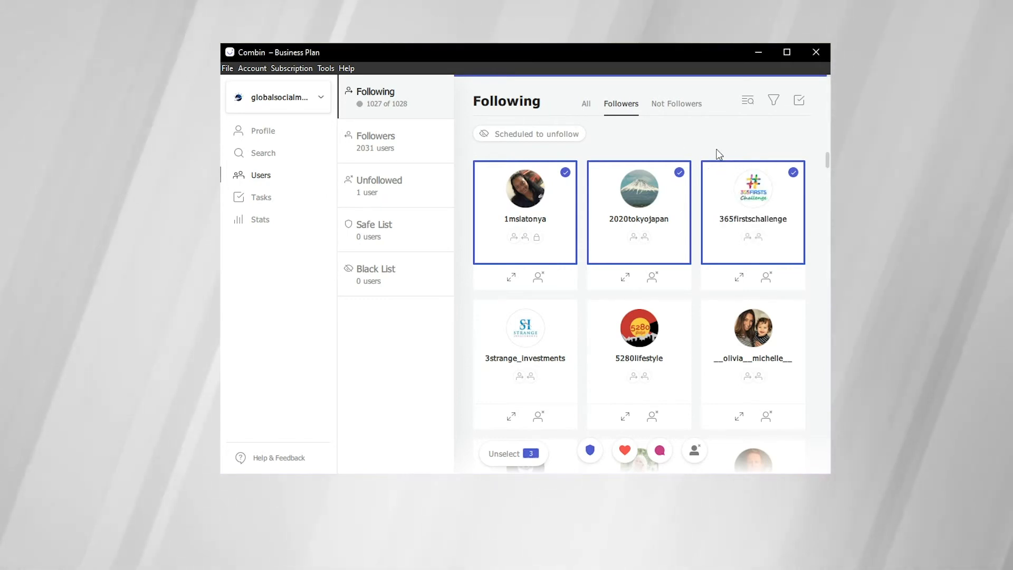
mouse_move(503, 198)
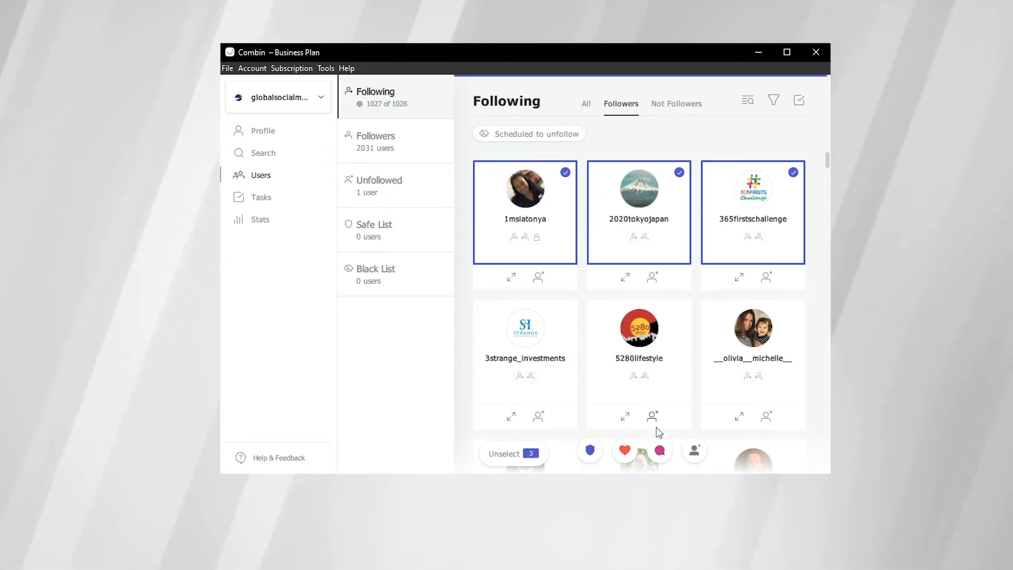
mouse_move(659, 458)
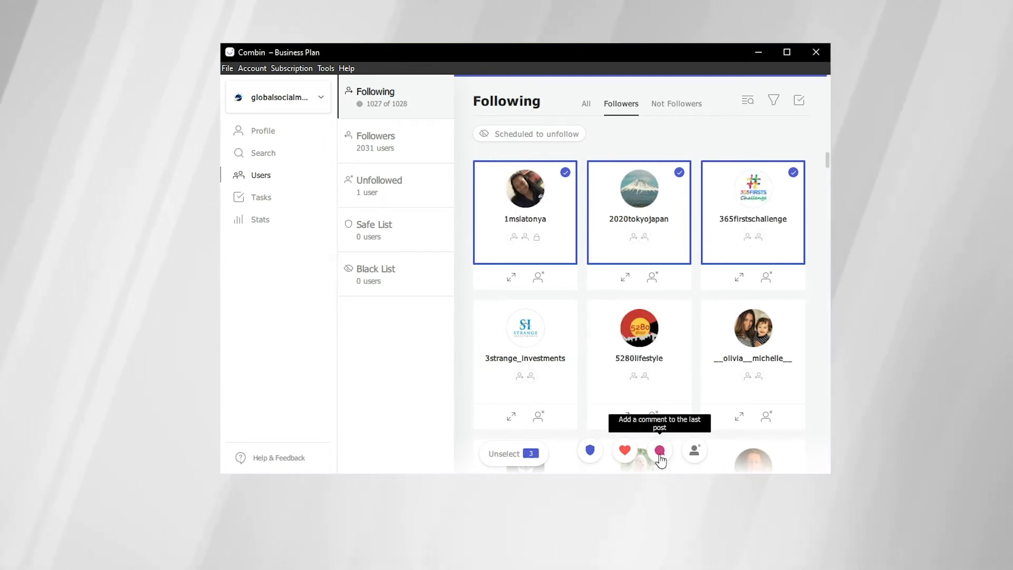
click(659, 449)
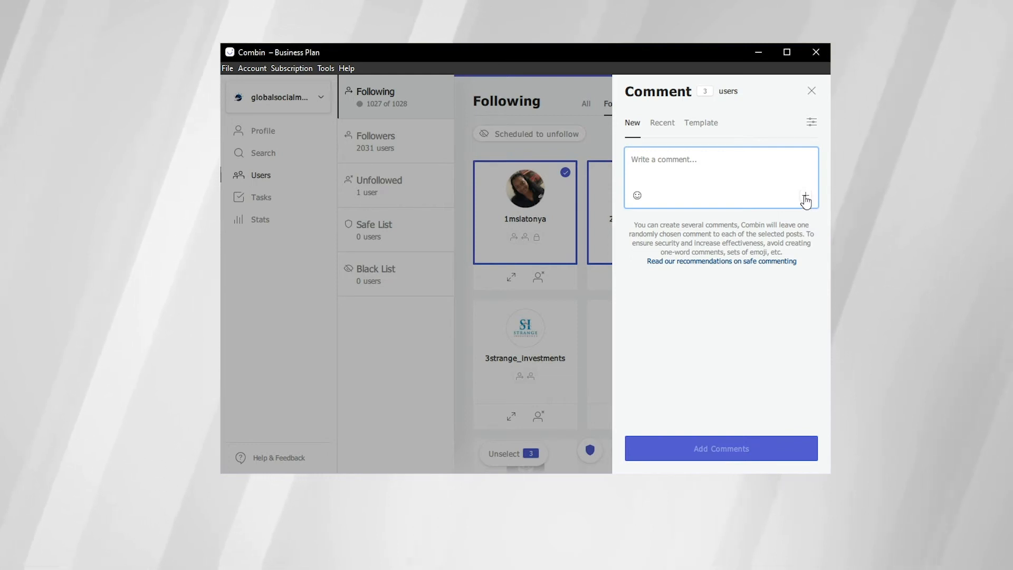
Add comment variants 'Great Post!', 'Love it' and an emoji comment for the three users.
click(807, 197)
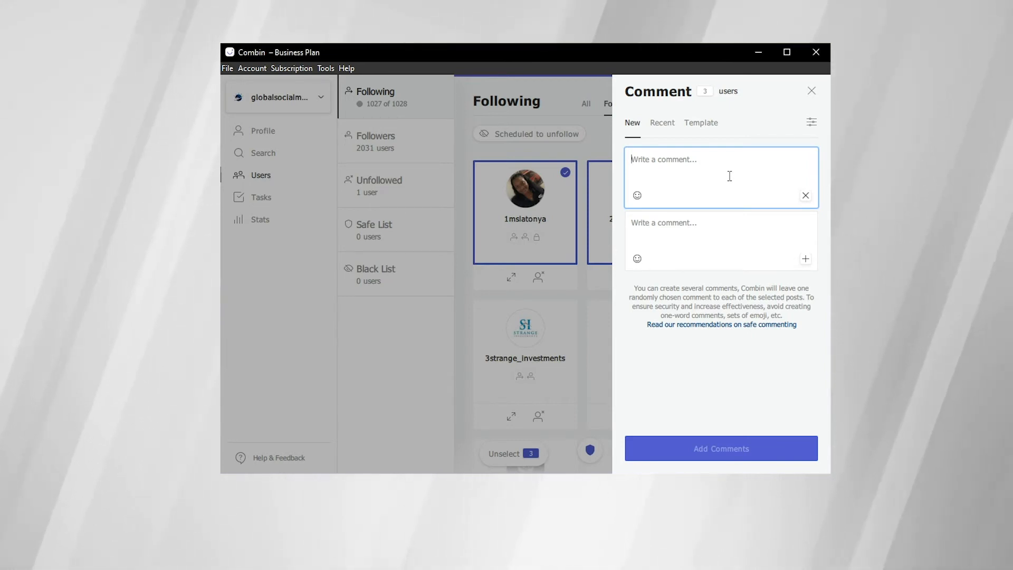
text(Great P)
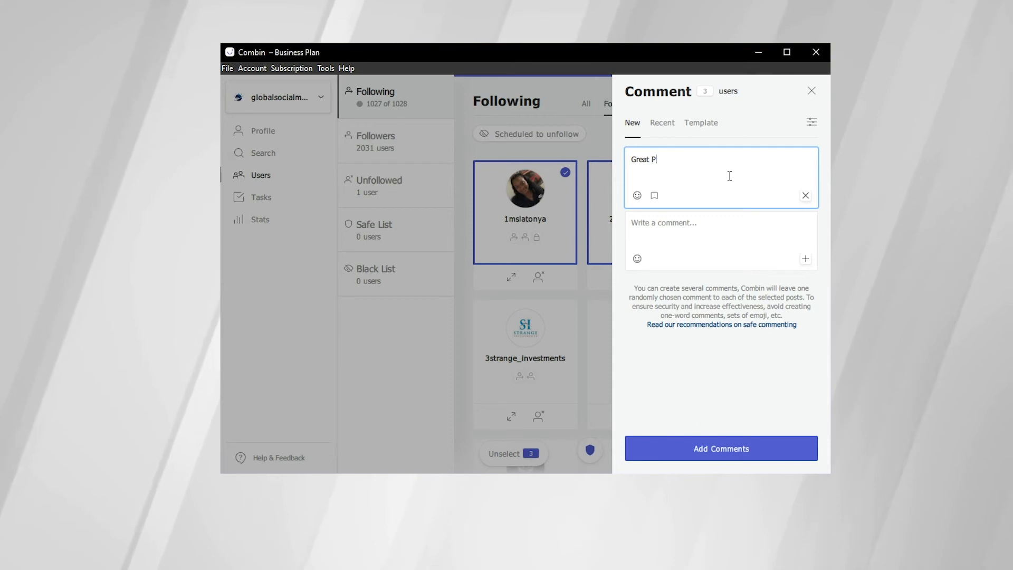
text(ost!)
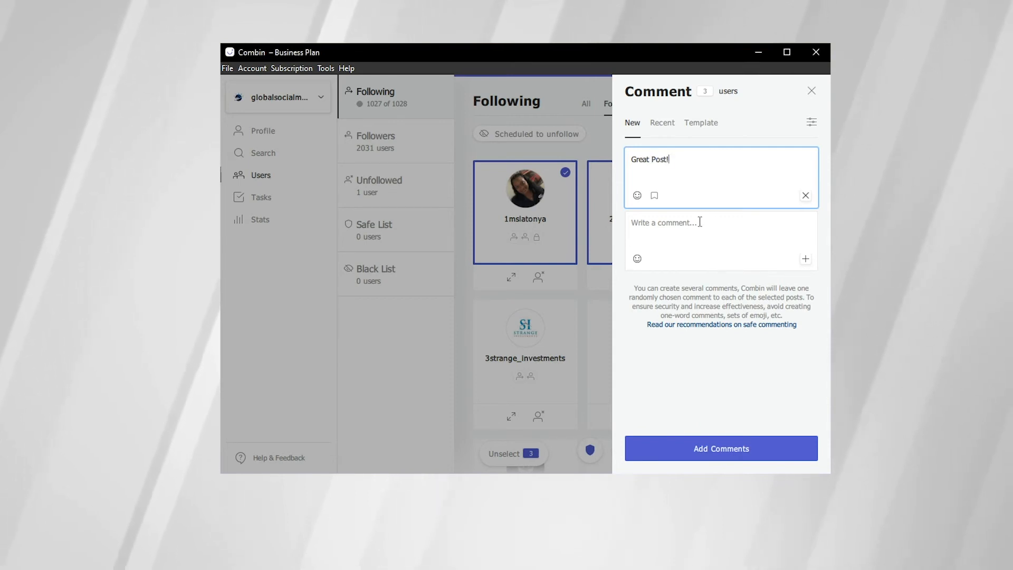
text(Love it)
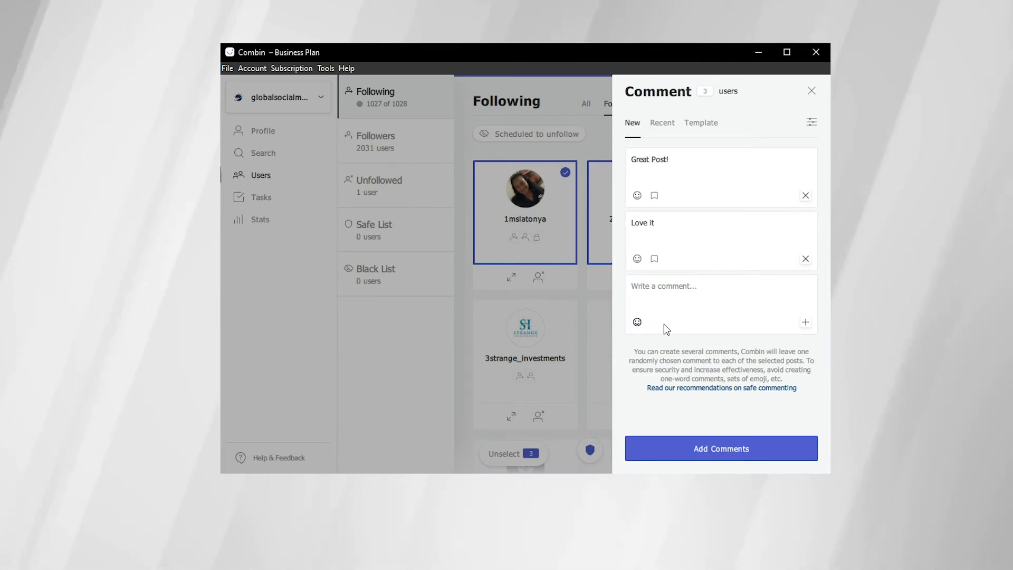
click(637, 322)
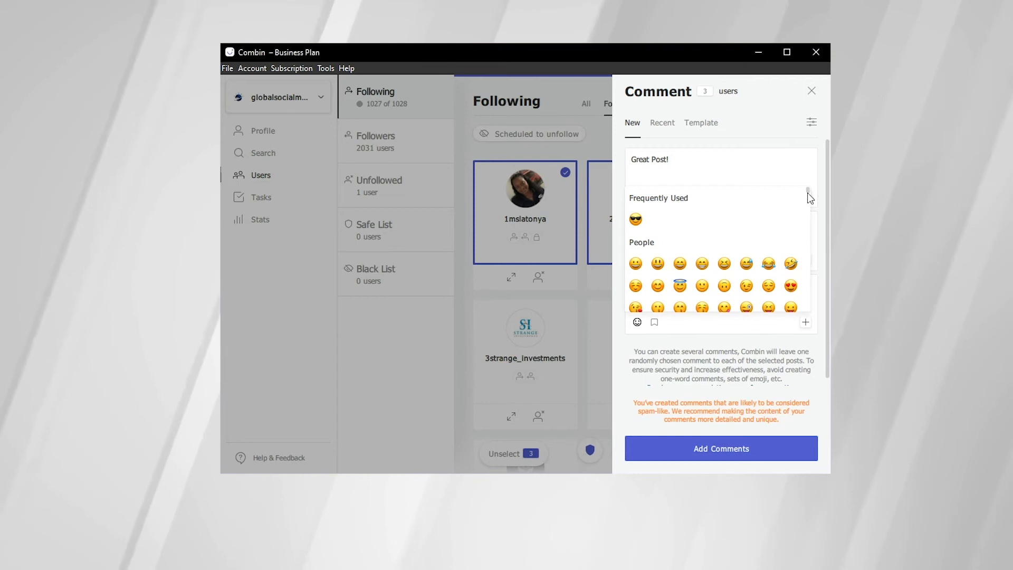
scroll(down, 3)
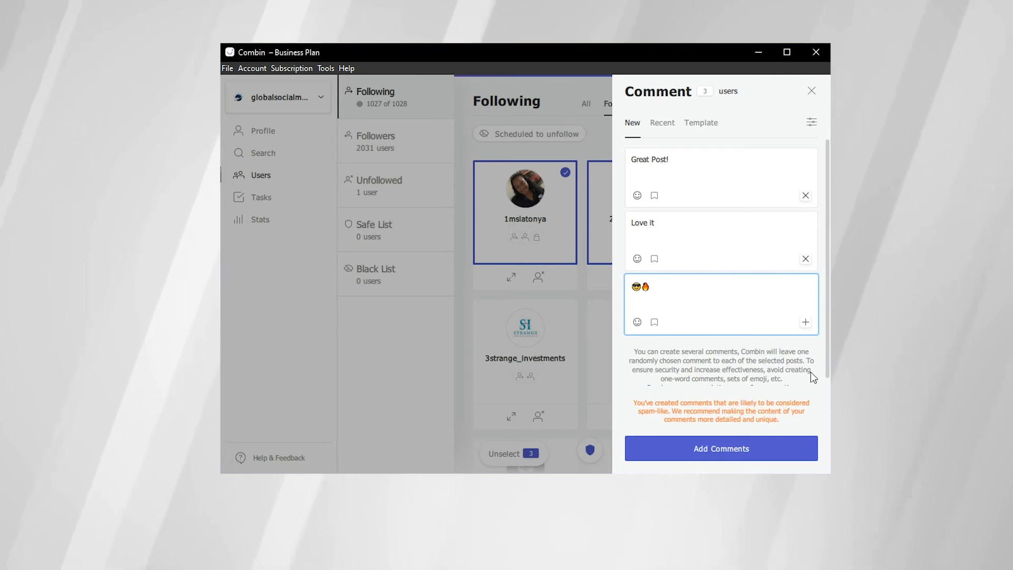
mouse_move(749, 379)
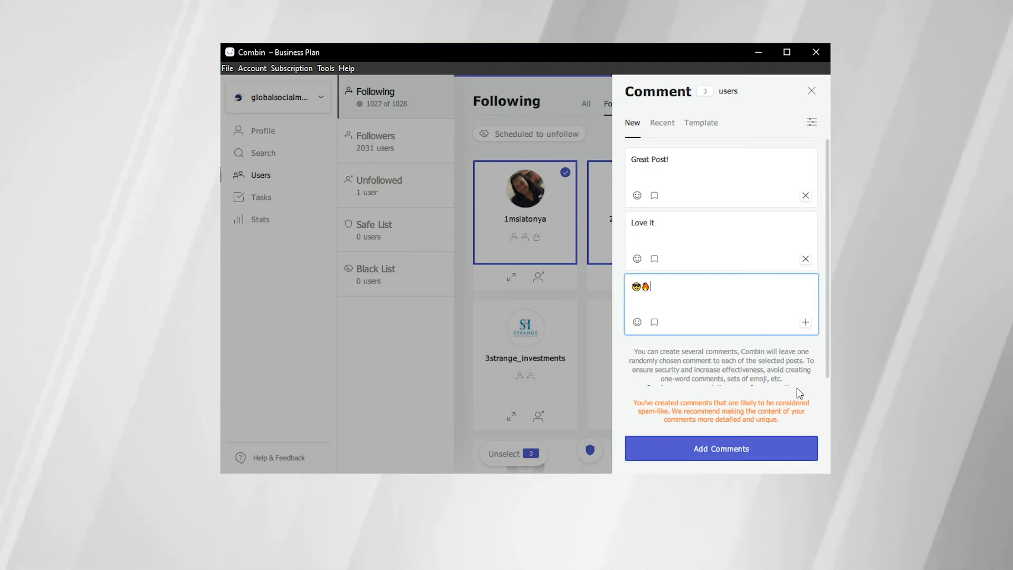
Close the comment panel and show the empty Tasks History page.
click(811, 91)
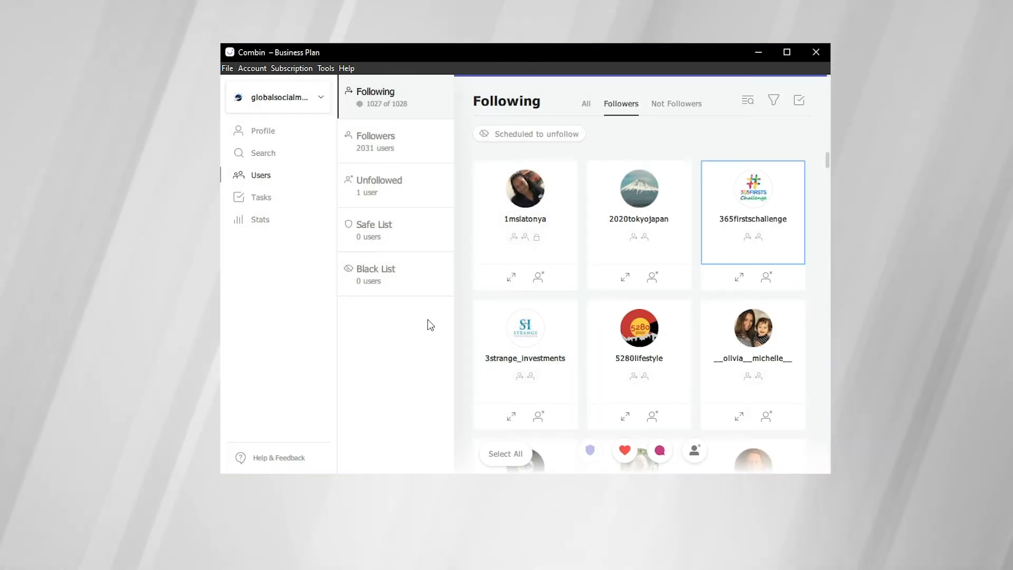
mouse_move(297, 209)
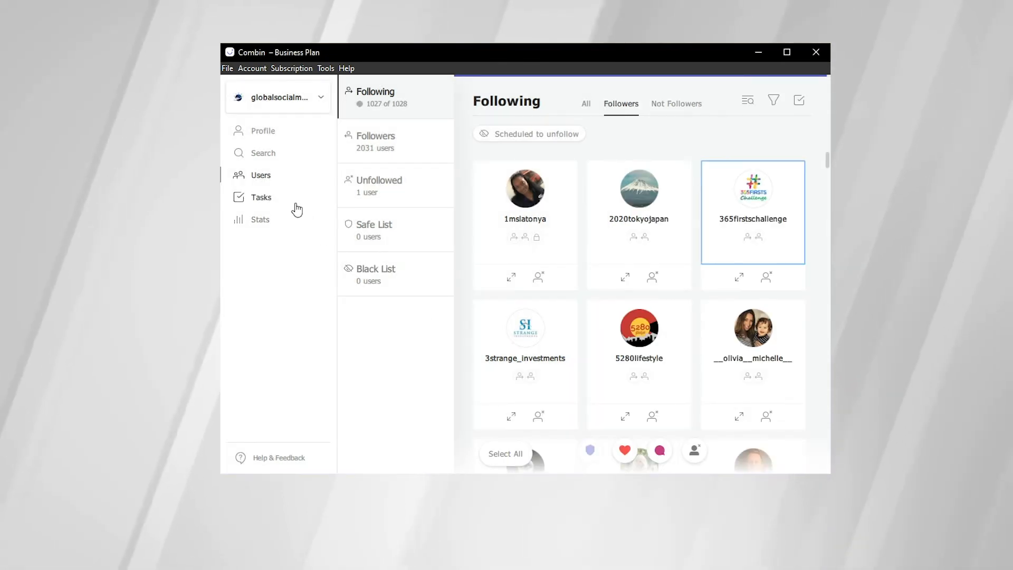
click(261, 198)
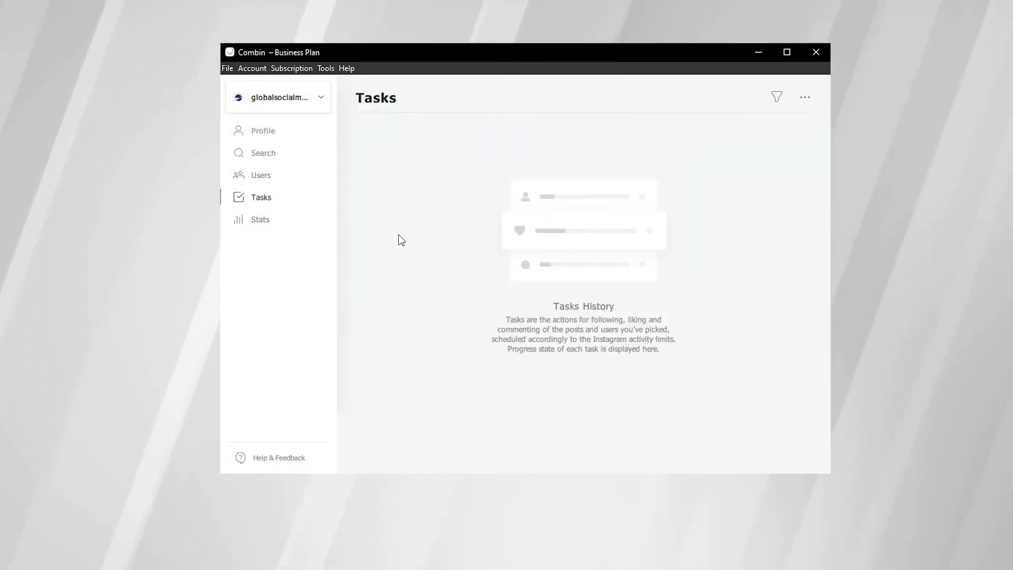
mouse_move(408, 239)
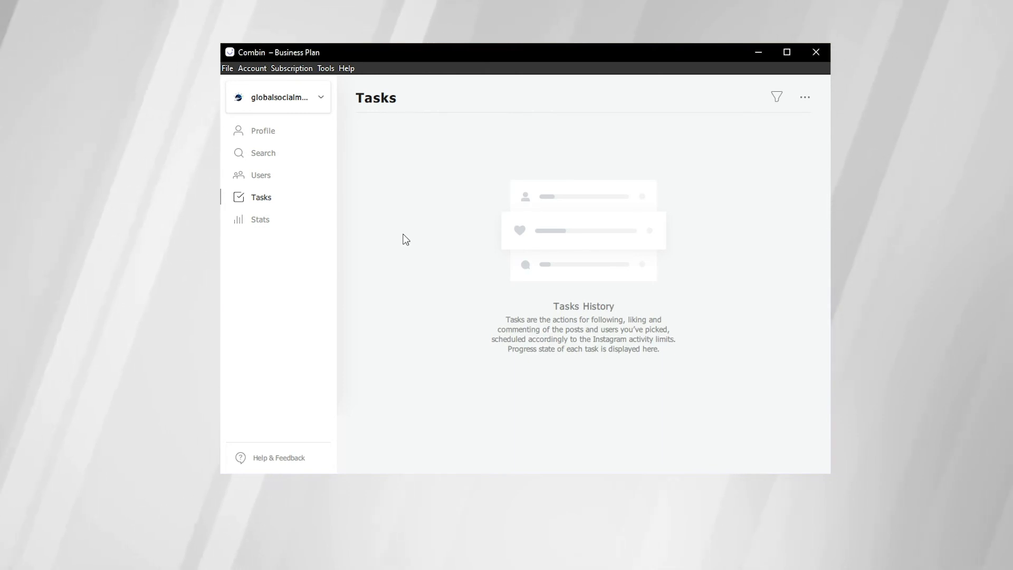
Review the Followers, Comments and Likes Change charts in Stats, then return to Users.
click(260, 220)
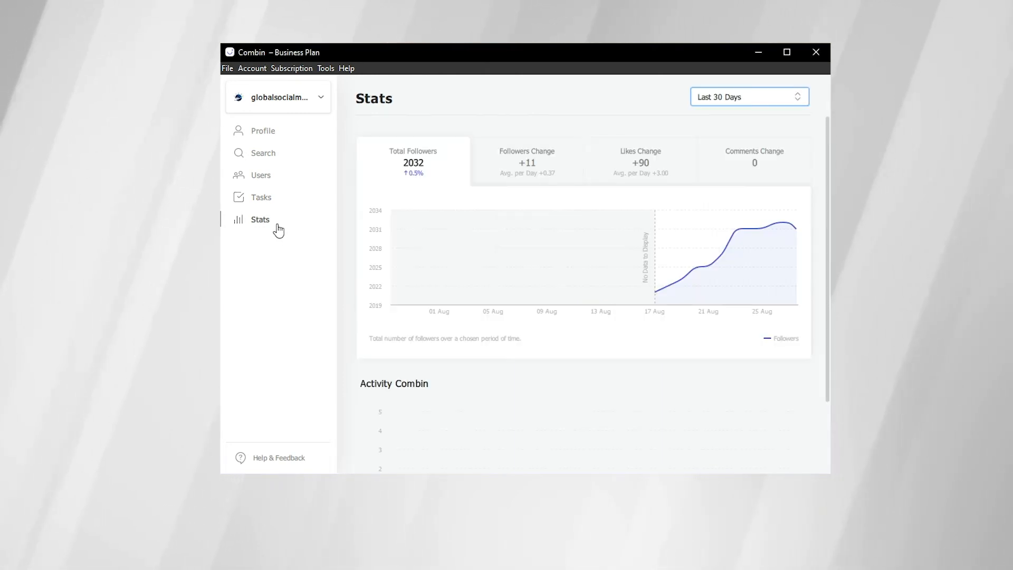
mouse_move(348, 227)
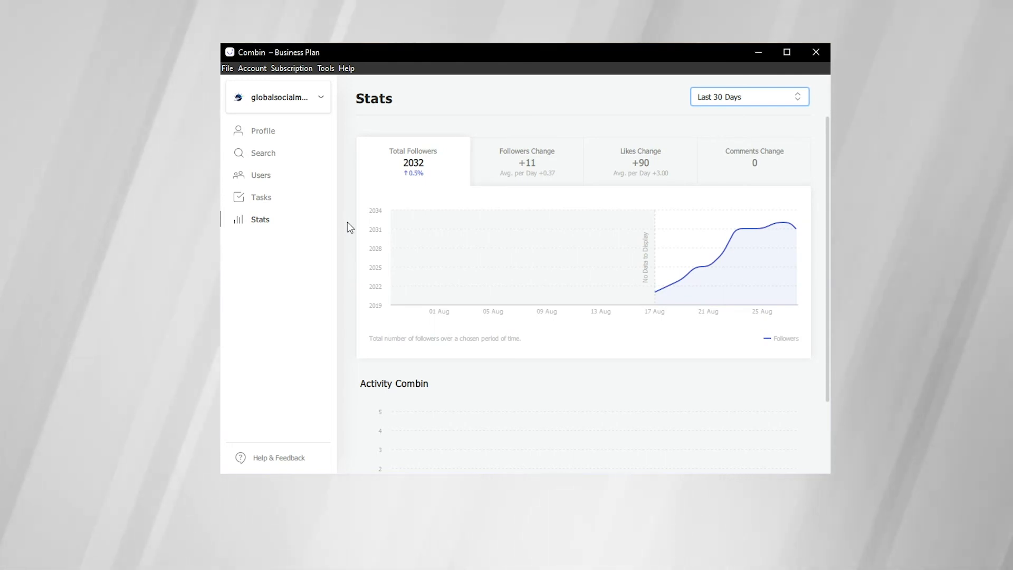
mouse_move(654, 298)
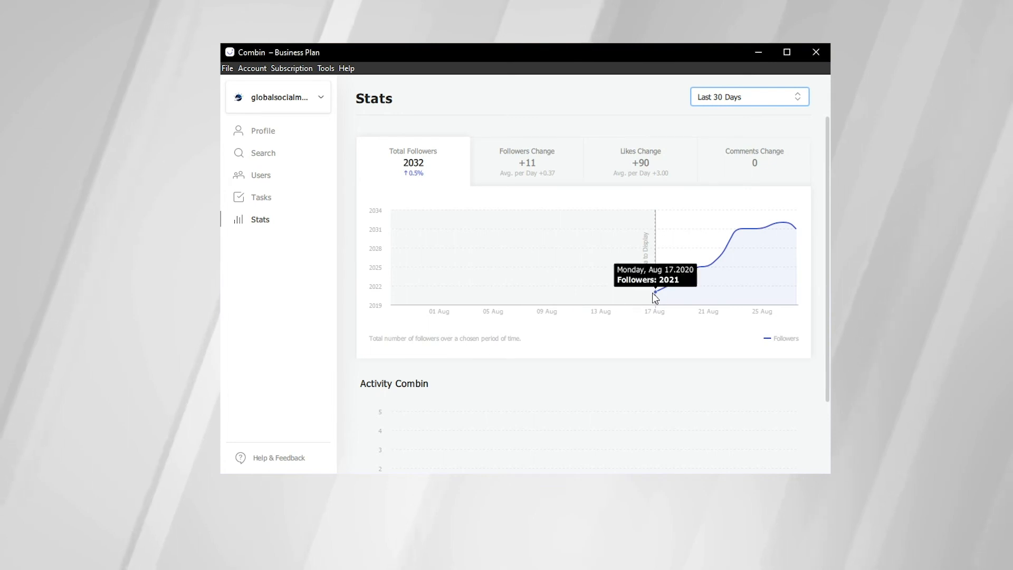
mouse_move(727, 257)
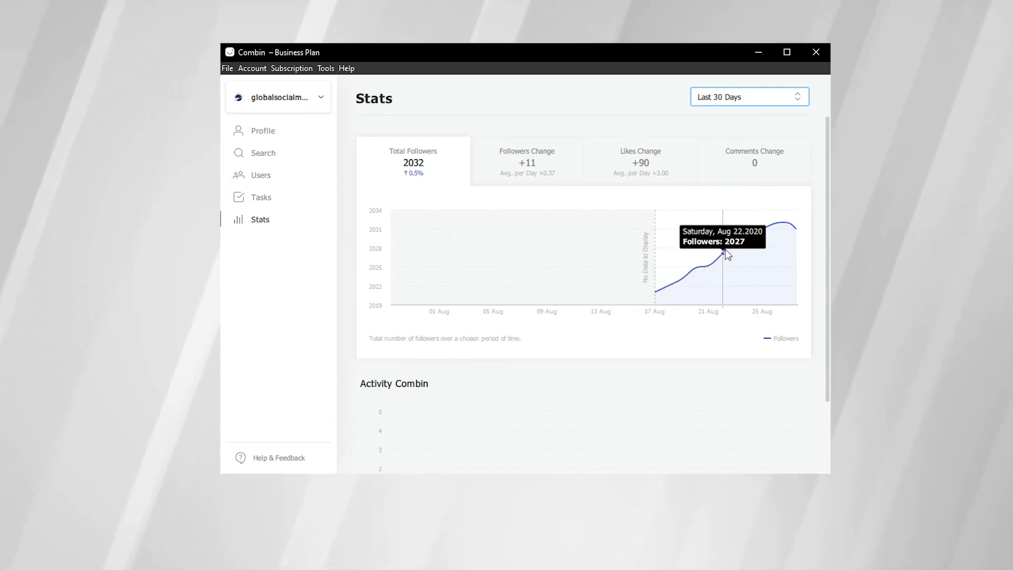
mouse_move(785, 228)
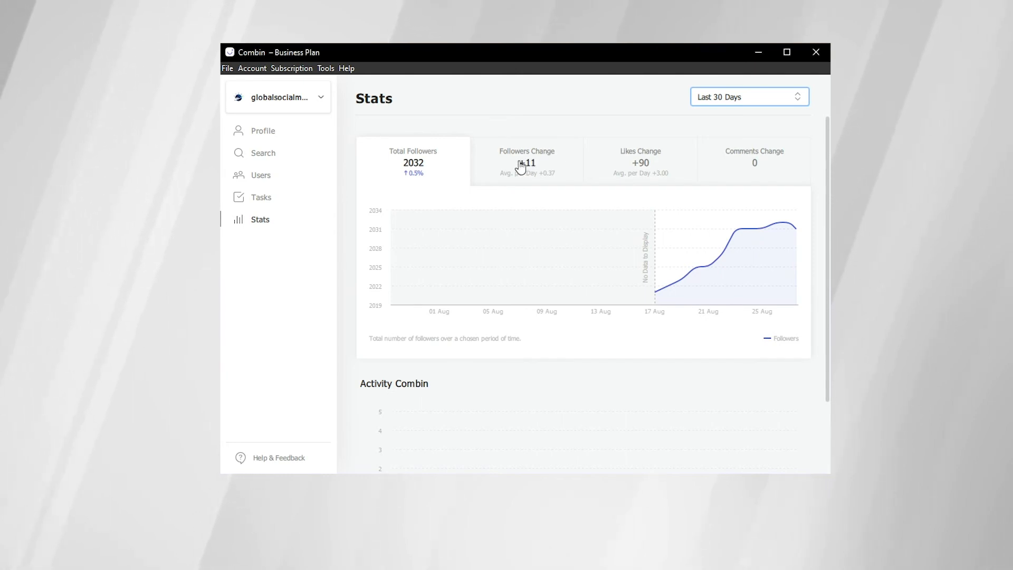
mouse_move(530, 175)
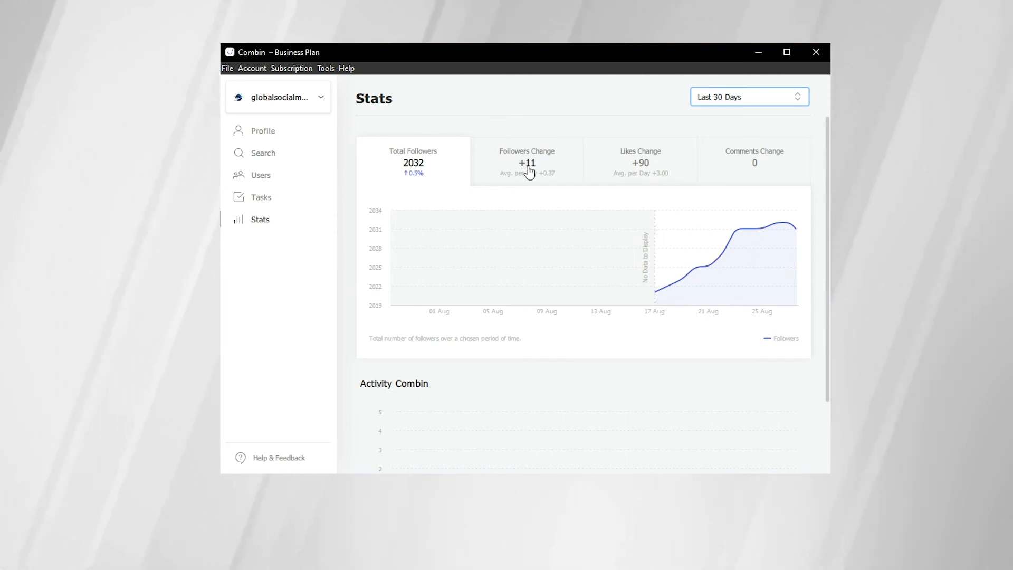
click(526, 161)
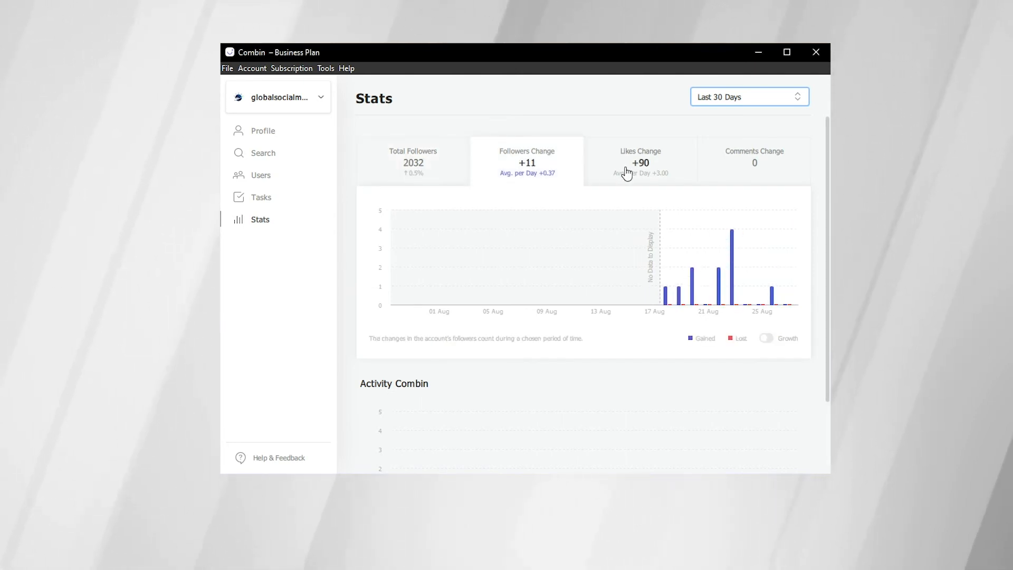
click(753, 158)
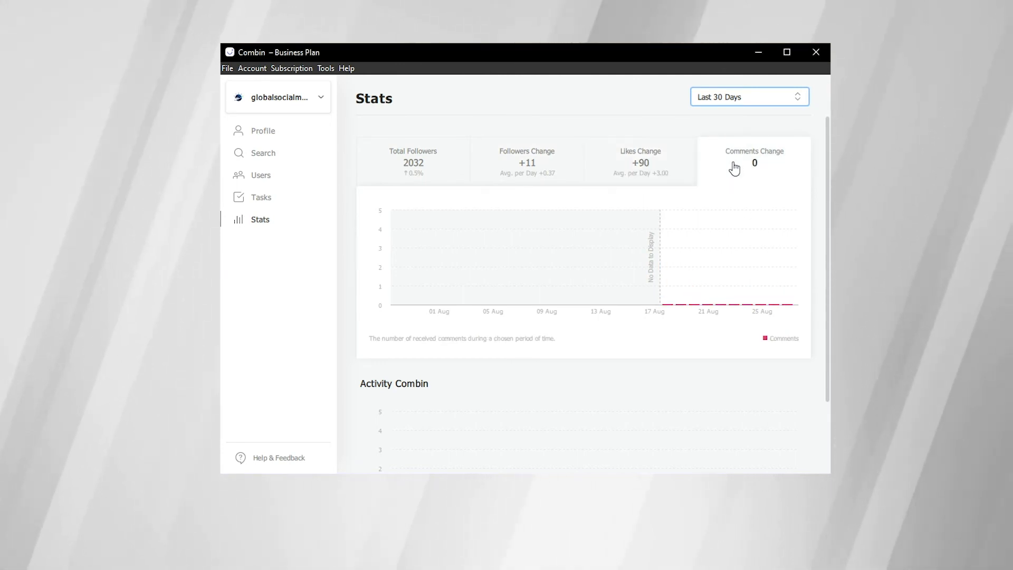
click(640, 158)
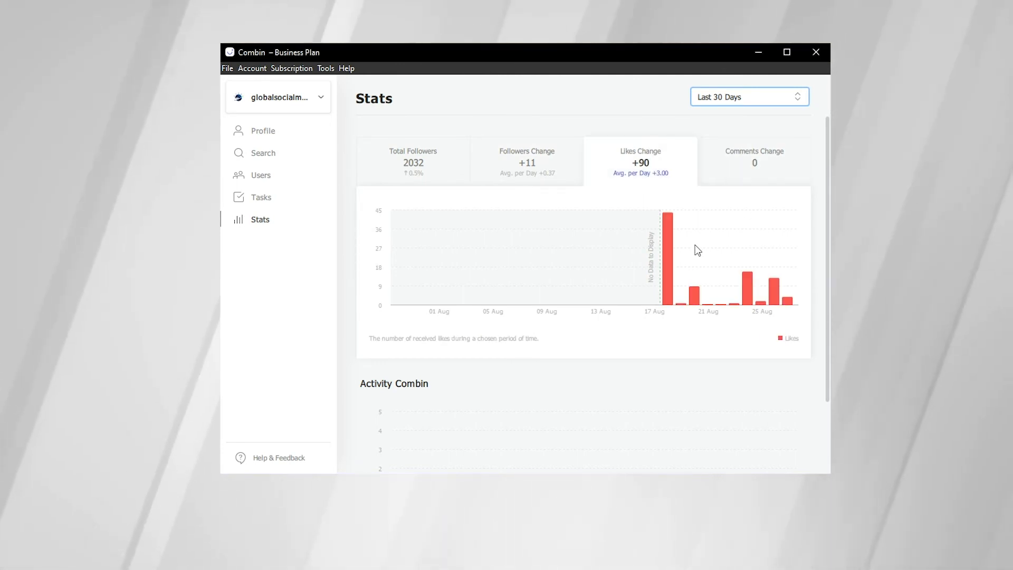
mouse_move(683, 272)
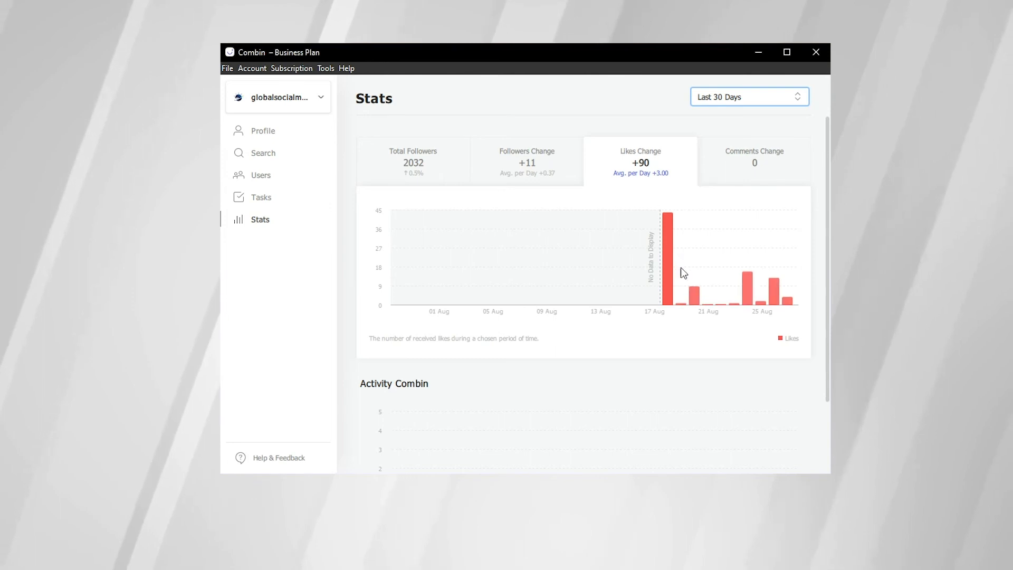
mouse_move(731, 294)
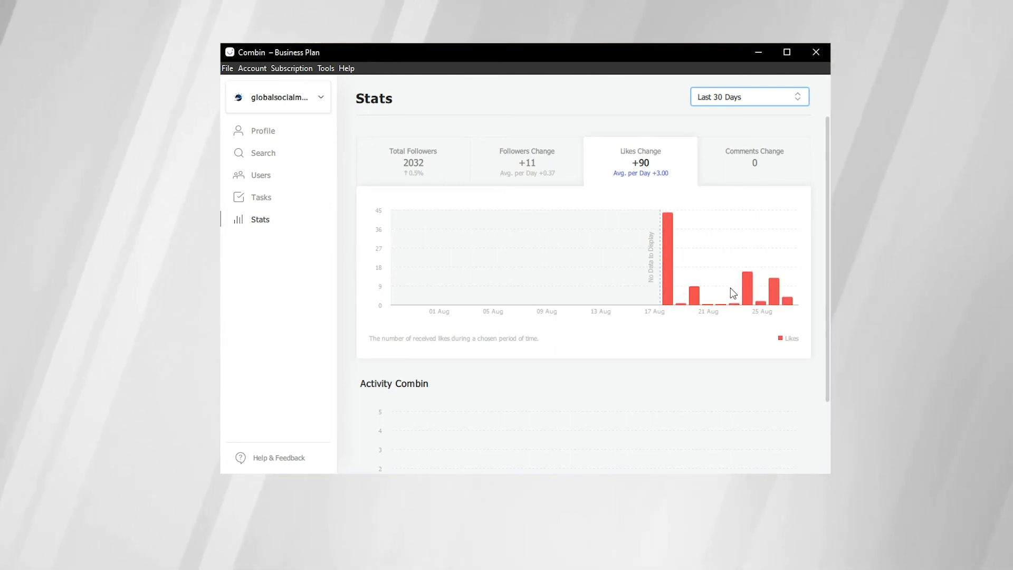
mouse_move(750, 289)
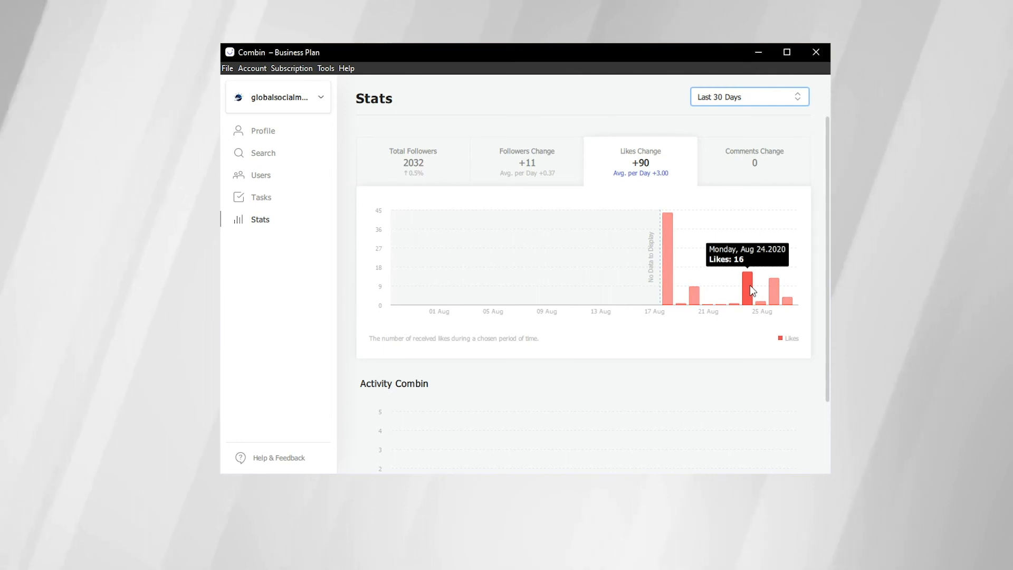
mouse_move(773, 292)
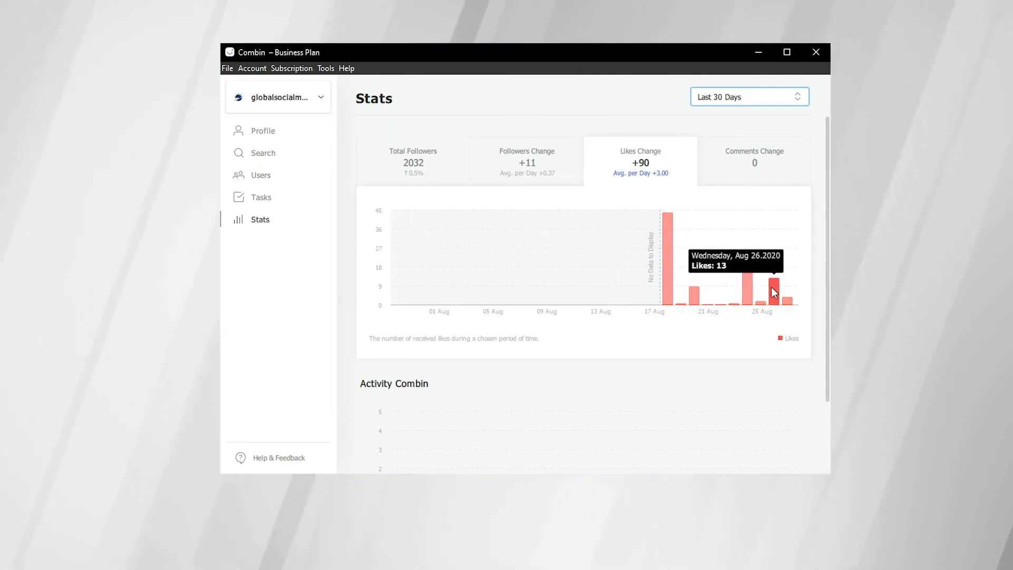
mouse_move(807, 254)
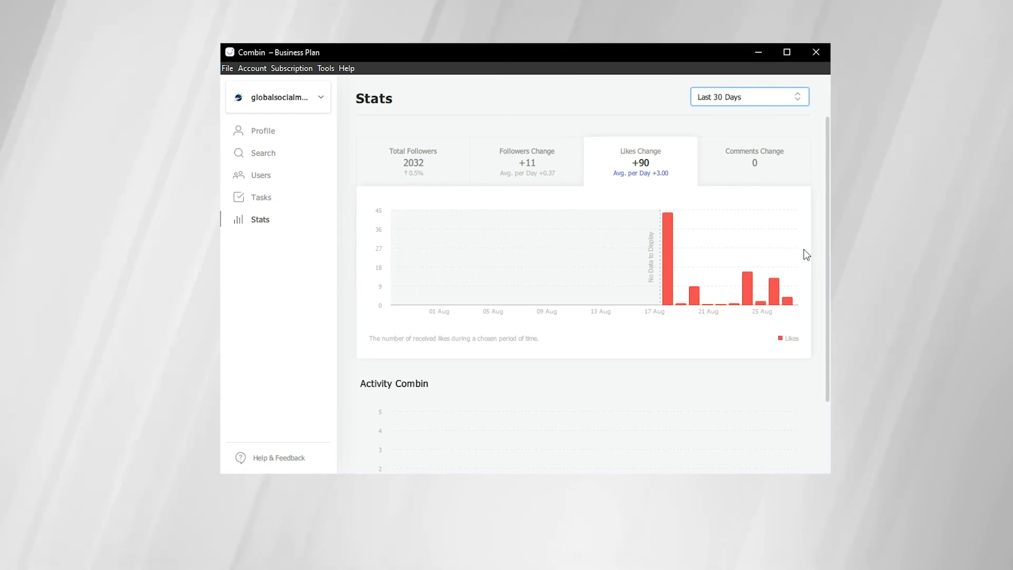
click(260, 175)
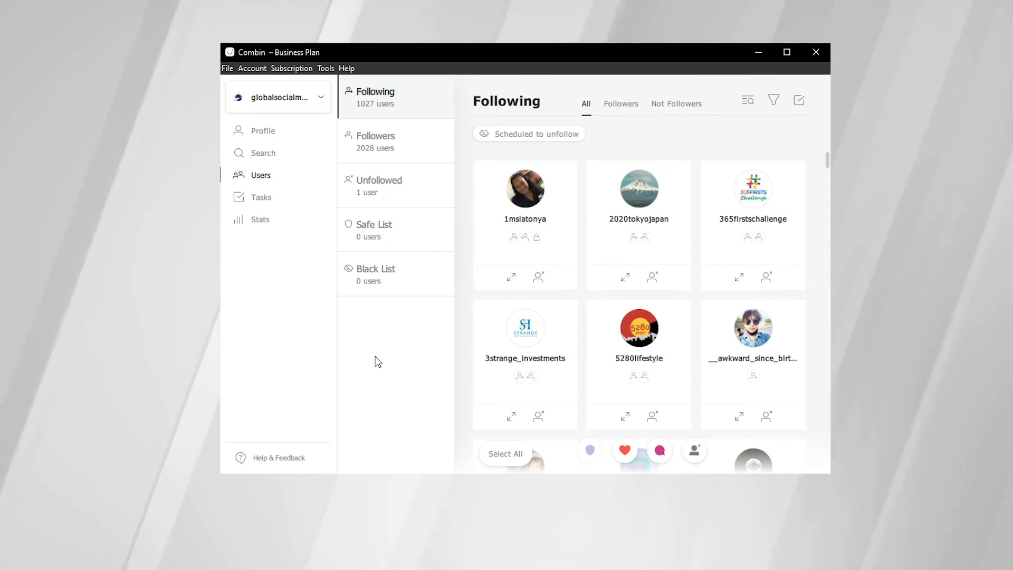
mouse_move(468, 154)
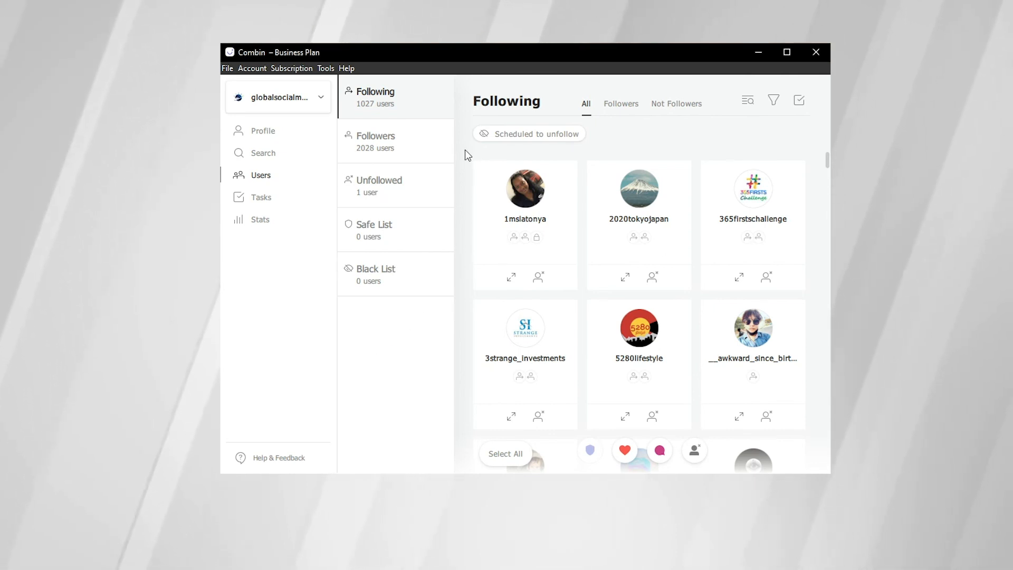
Export All from the Followers list of 2,028 accounts to a CSV file.
click(376, 141)
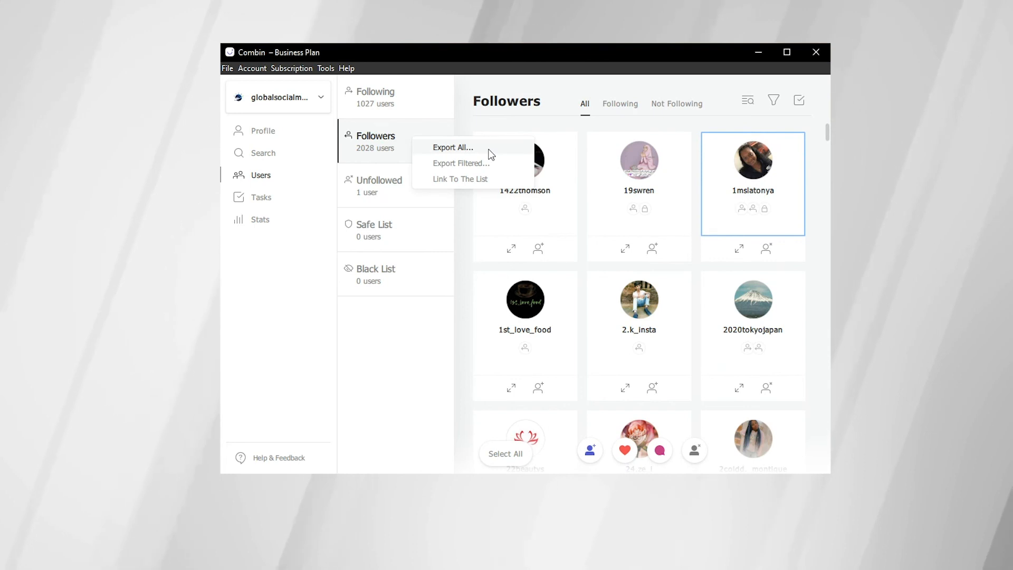
click(452, 147)
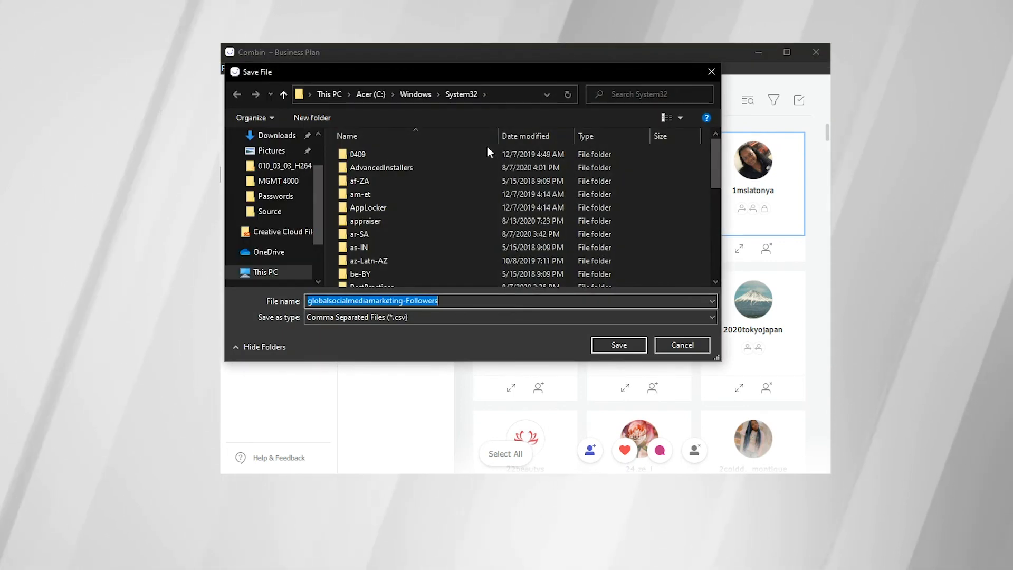
mouse_move(730, 164)
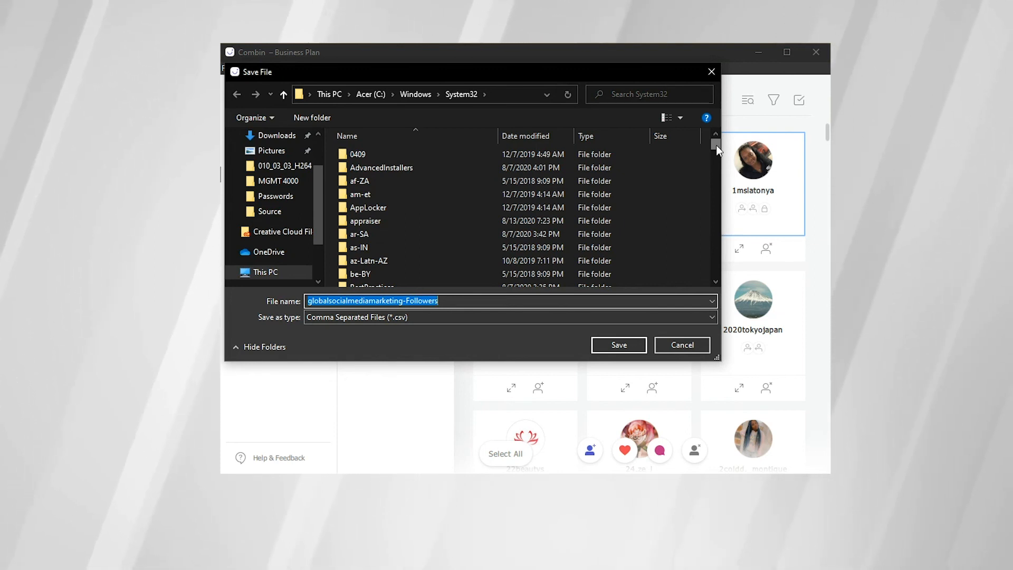
mouse_move(710, 70)
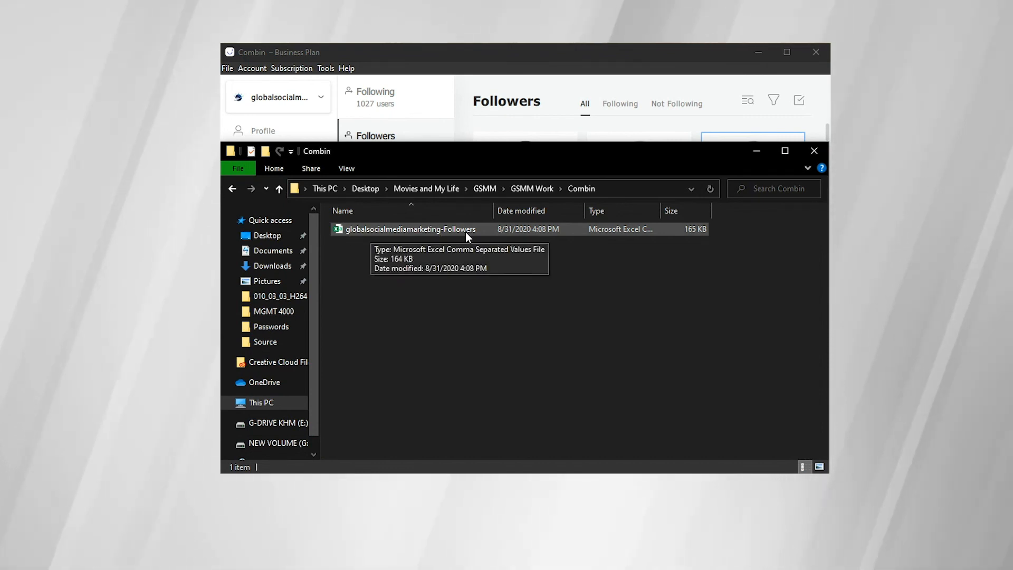
mouse_move(614, 276)
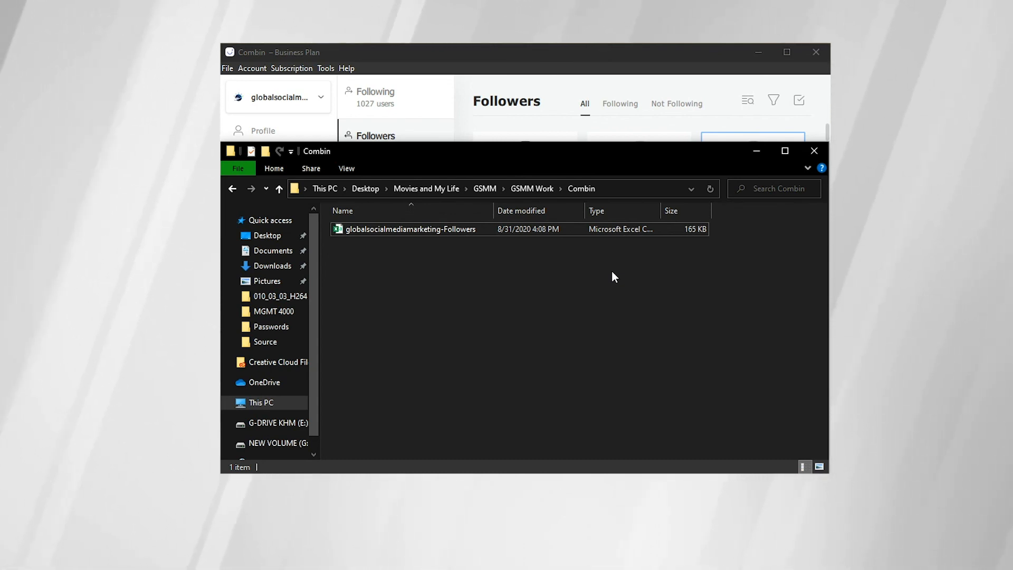
Open globalsocialmediamarketing-Followers.csv from the Combin folder in Excel.
double_click(409, 229)
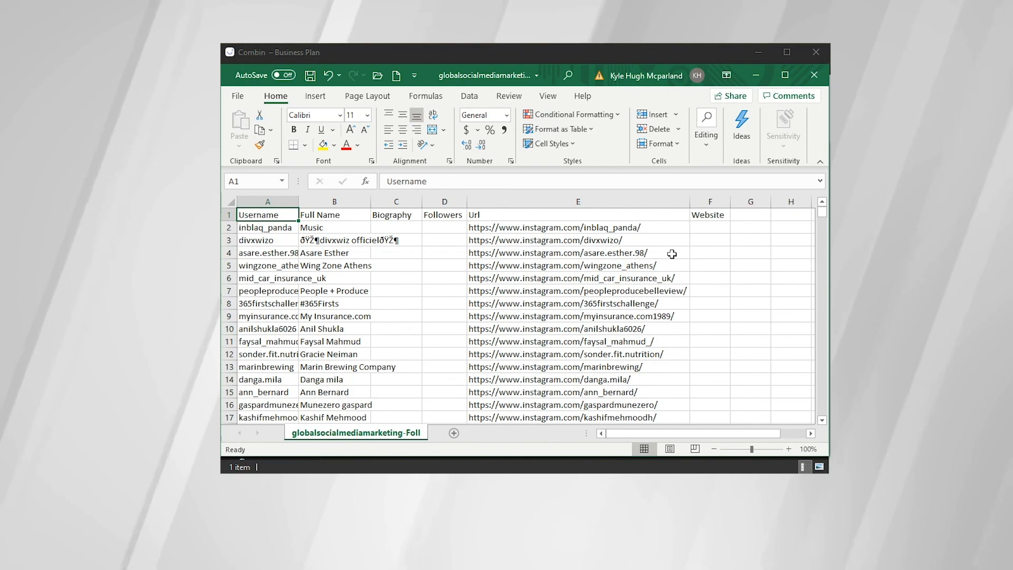
mouse_move(825, 216)
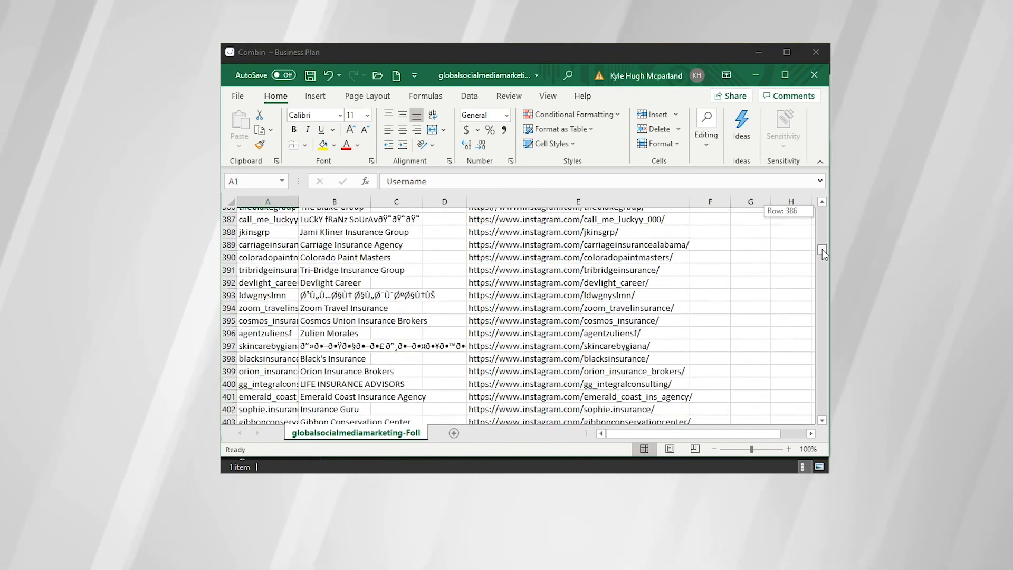
scroll(down, 3)
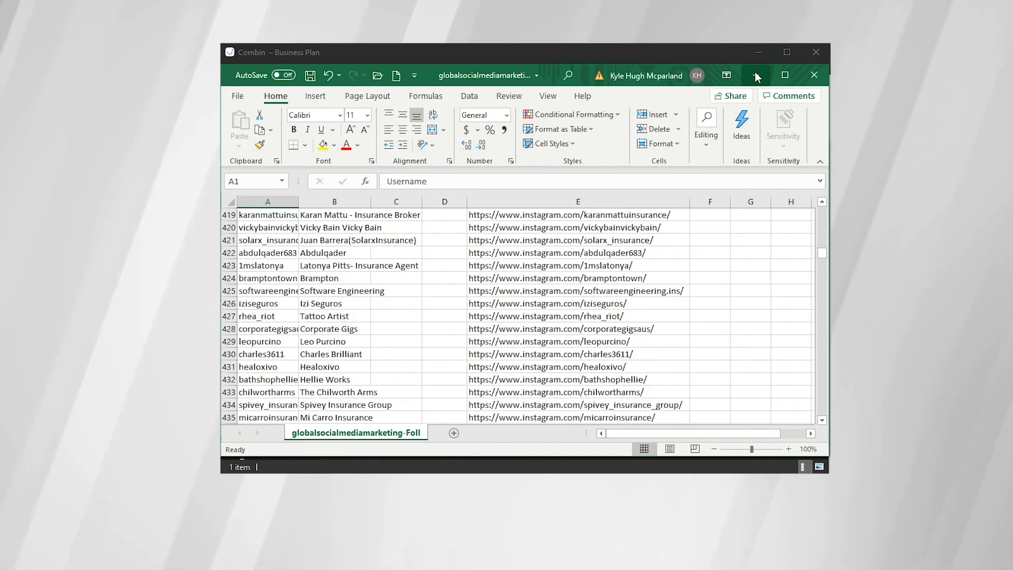